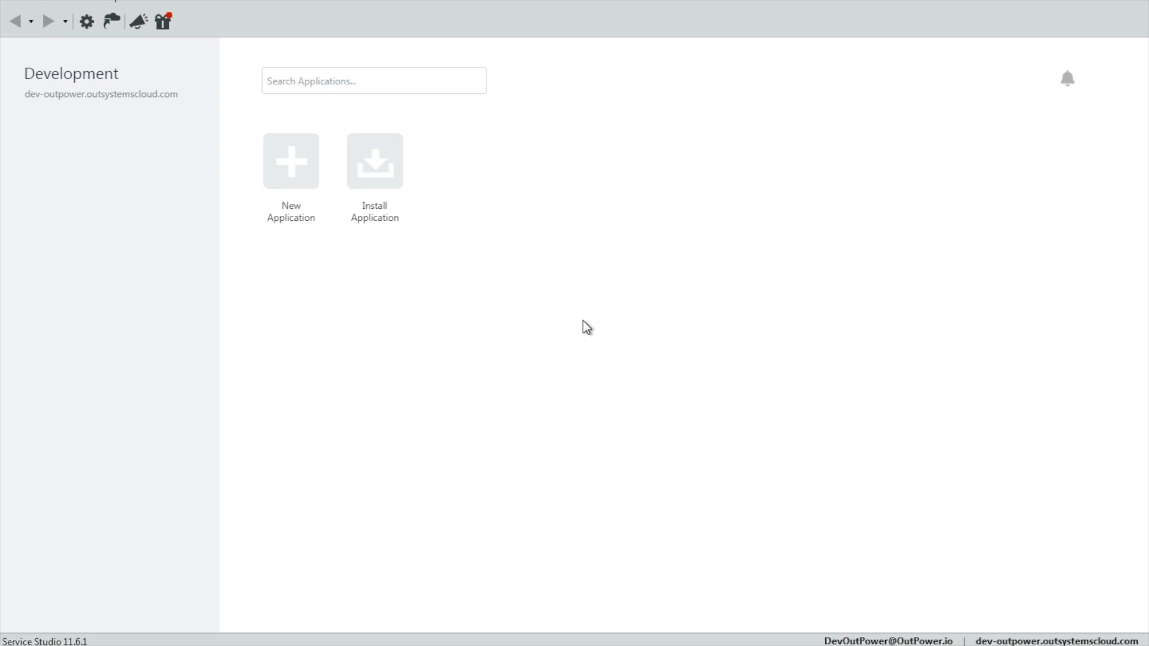
mouse_move(550, 306)
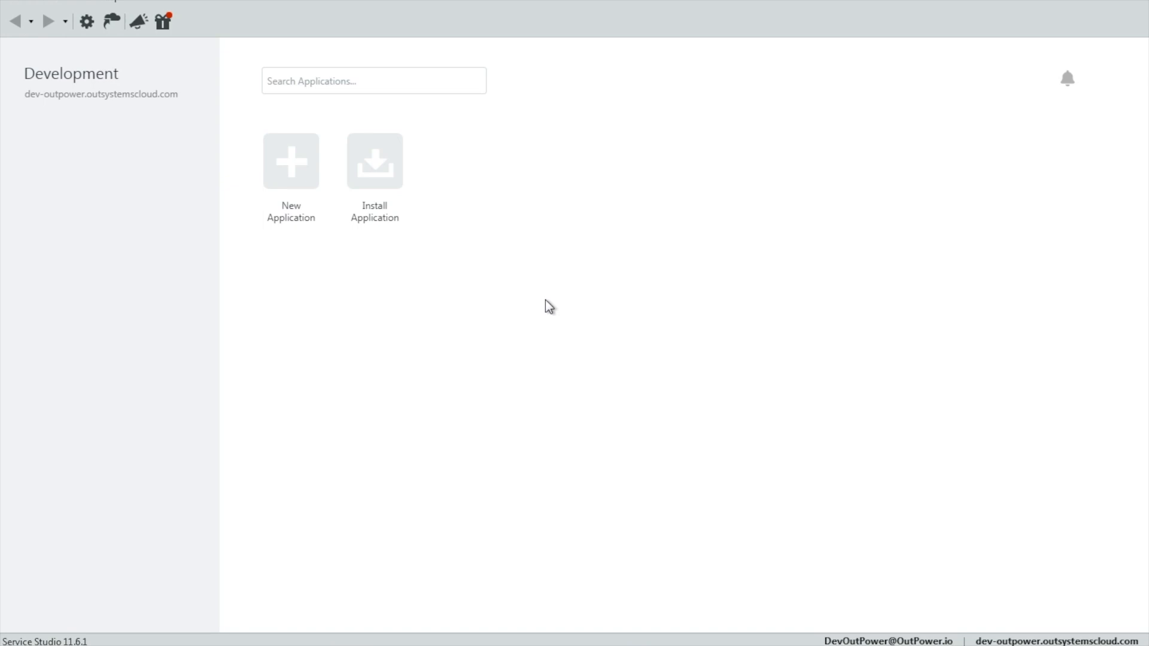
mouse_move(560, 346)
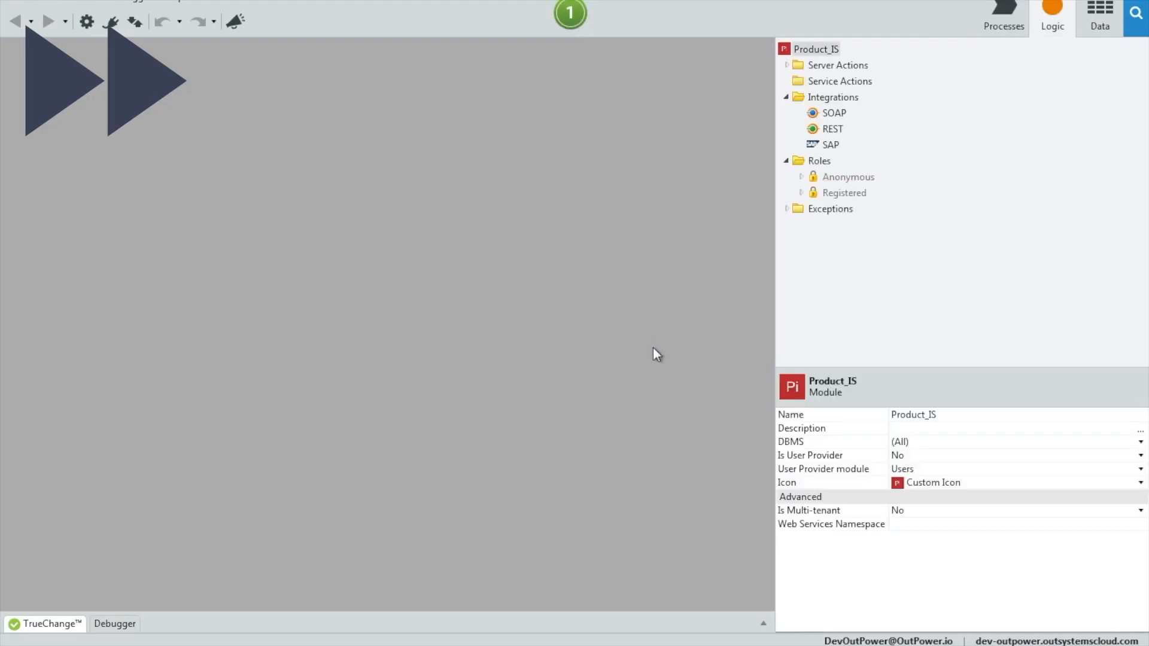
Expand the Products REST integration and add a new Queue entity under Database
left_click(801, 129)
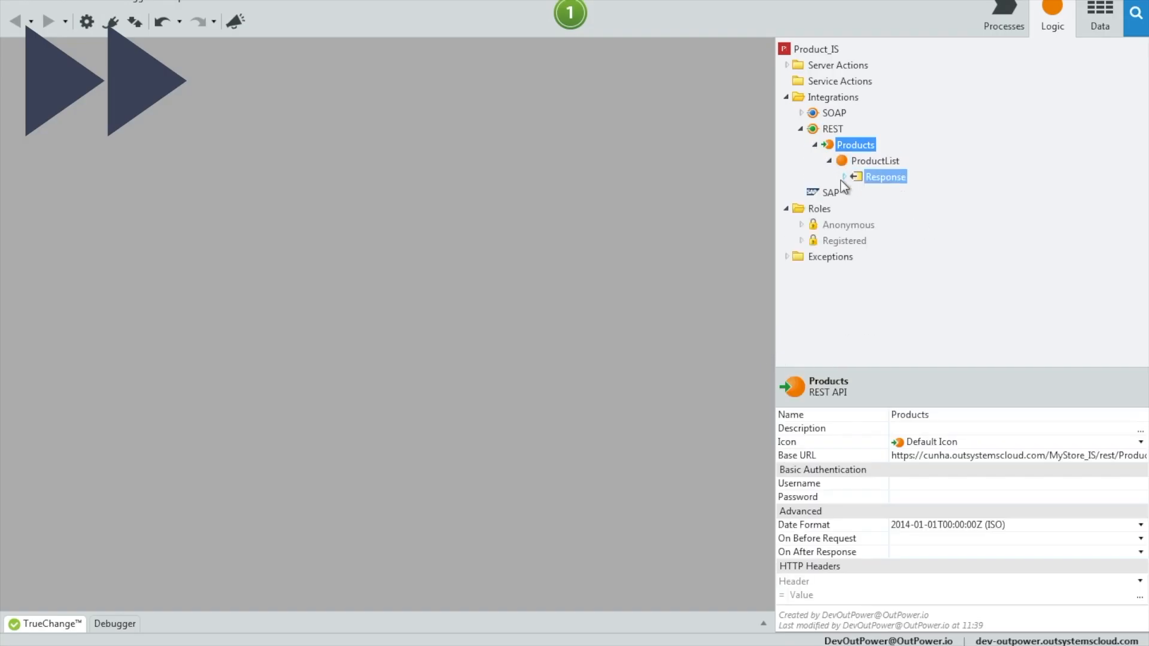
left_click(1100, 13)
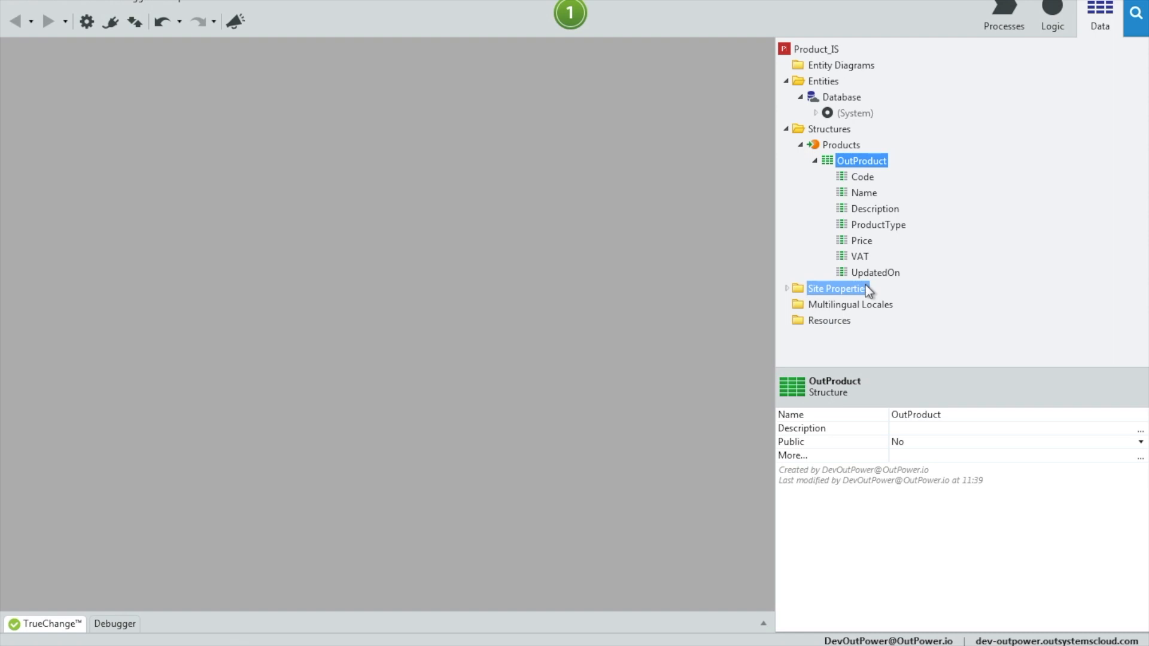
left_click(824, 81)
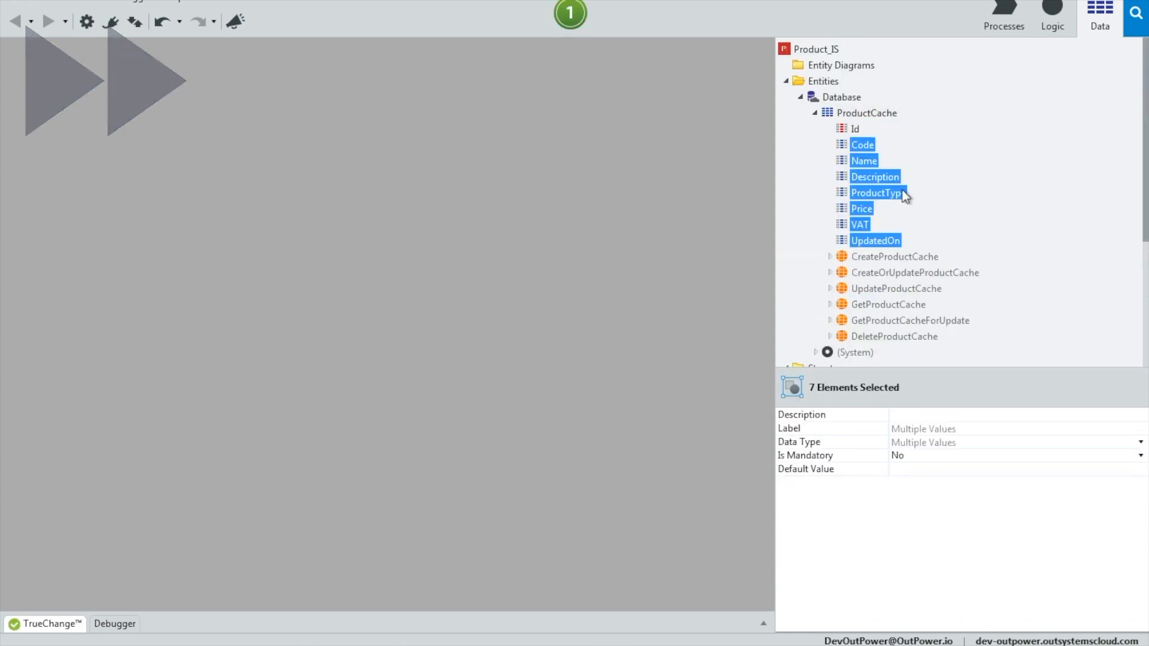
right_click(840, 96)
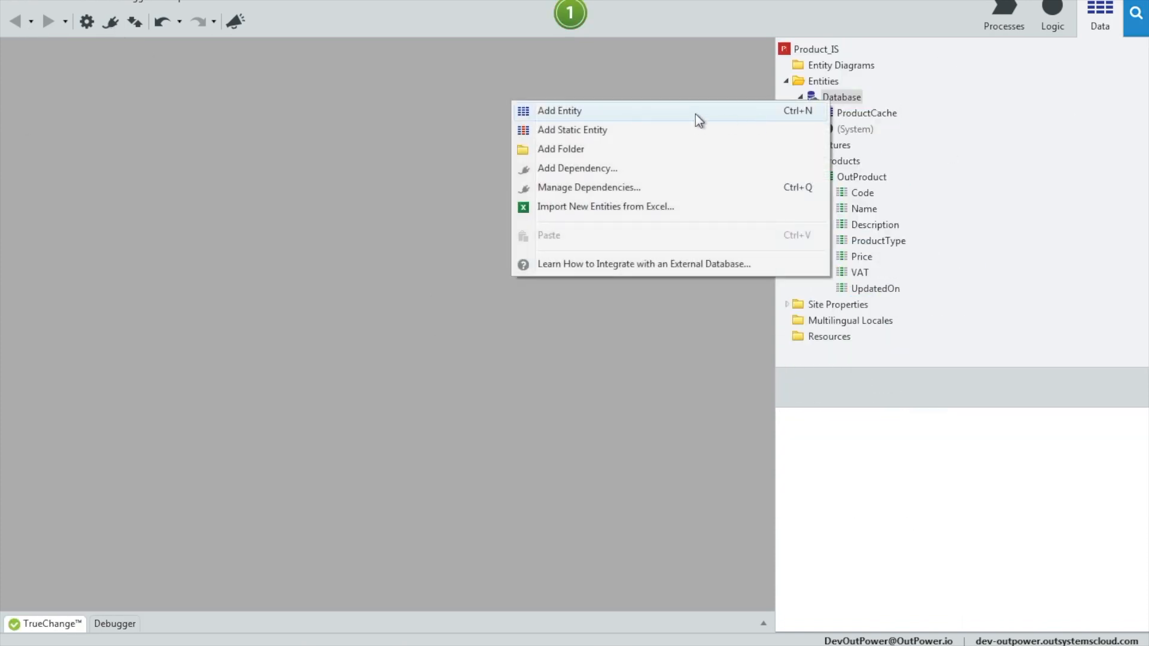
left_click(559, 111)
type("UpdatedO")
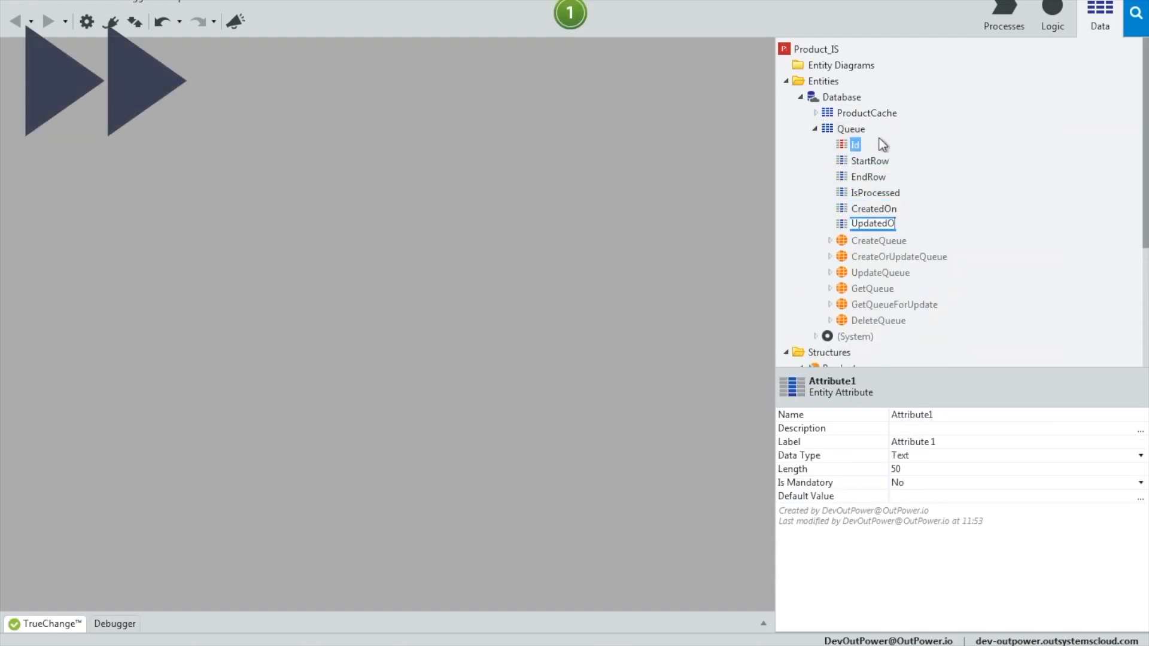
Add a Batch attribute to the ProductCache entity and review its properties
left_click(1051, 17)
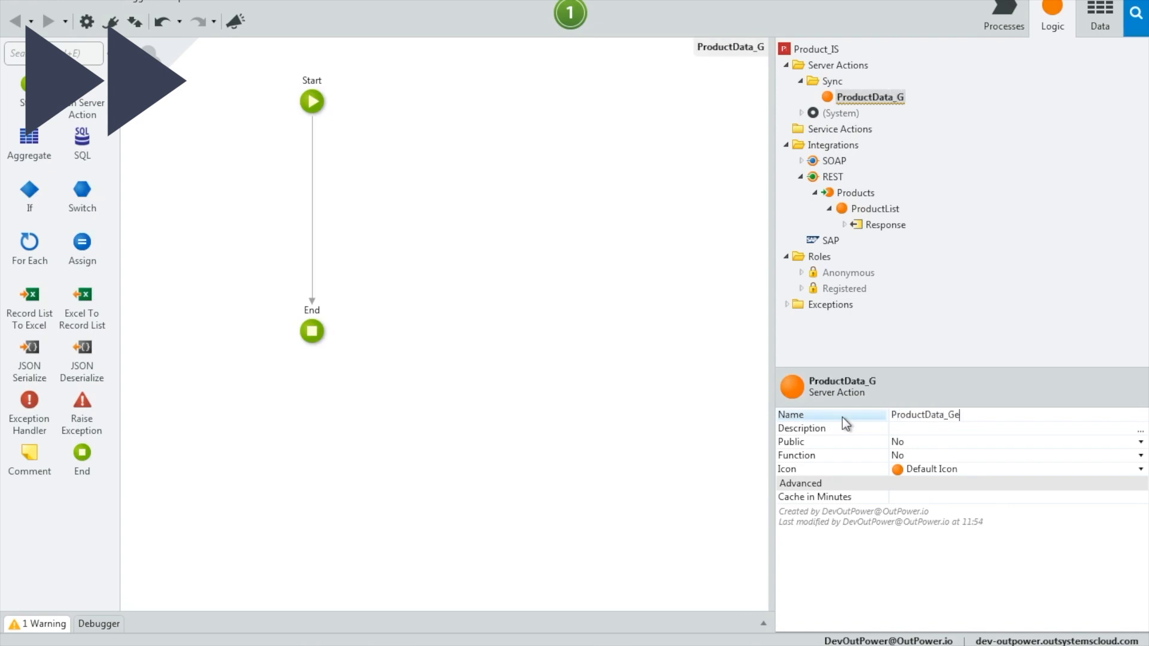
right_click(866, 113)
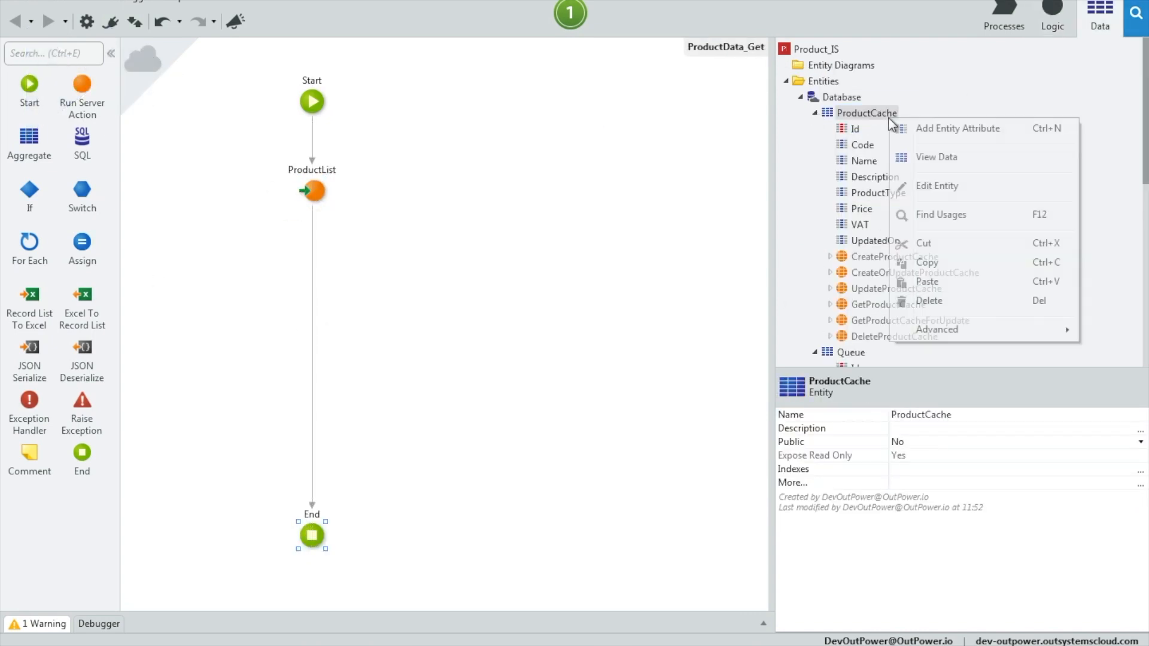
left_click(957, 128)
type("Batc")
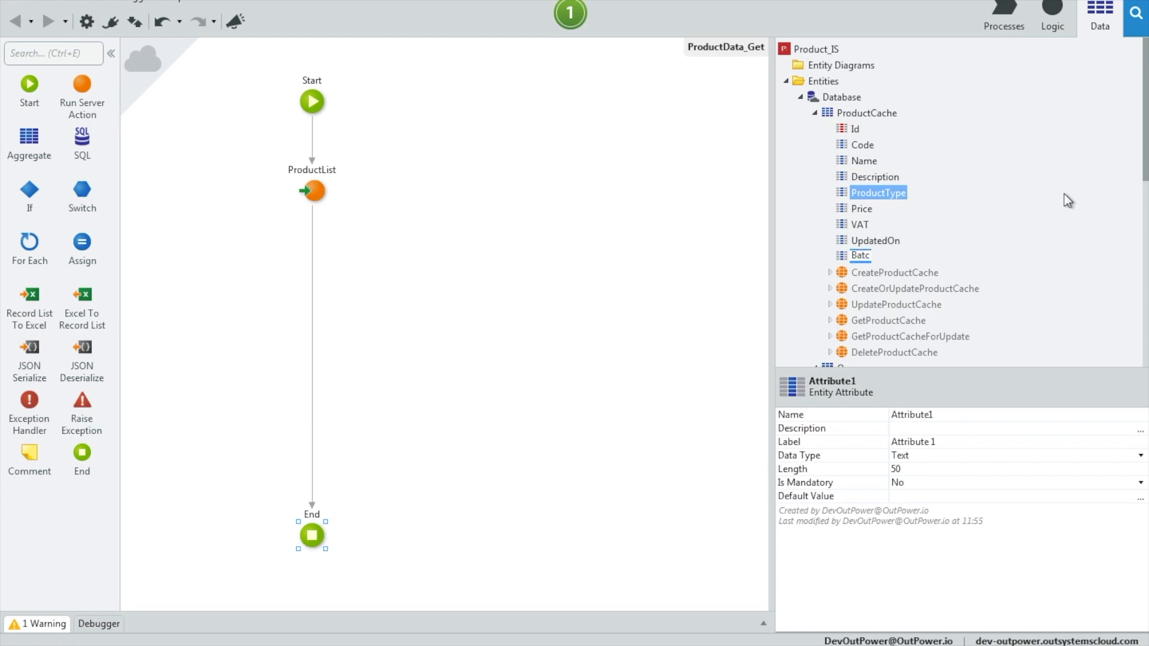
left_click(856, 128)
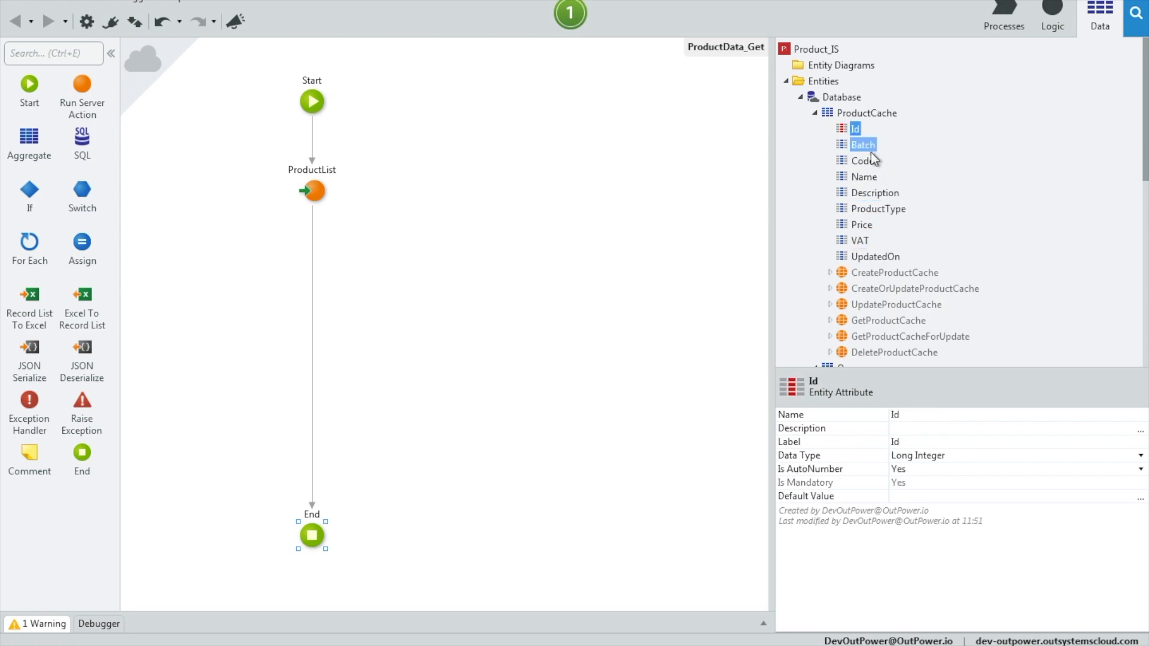
left_click(863, 145)
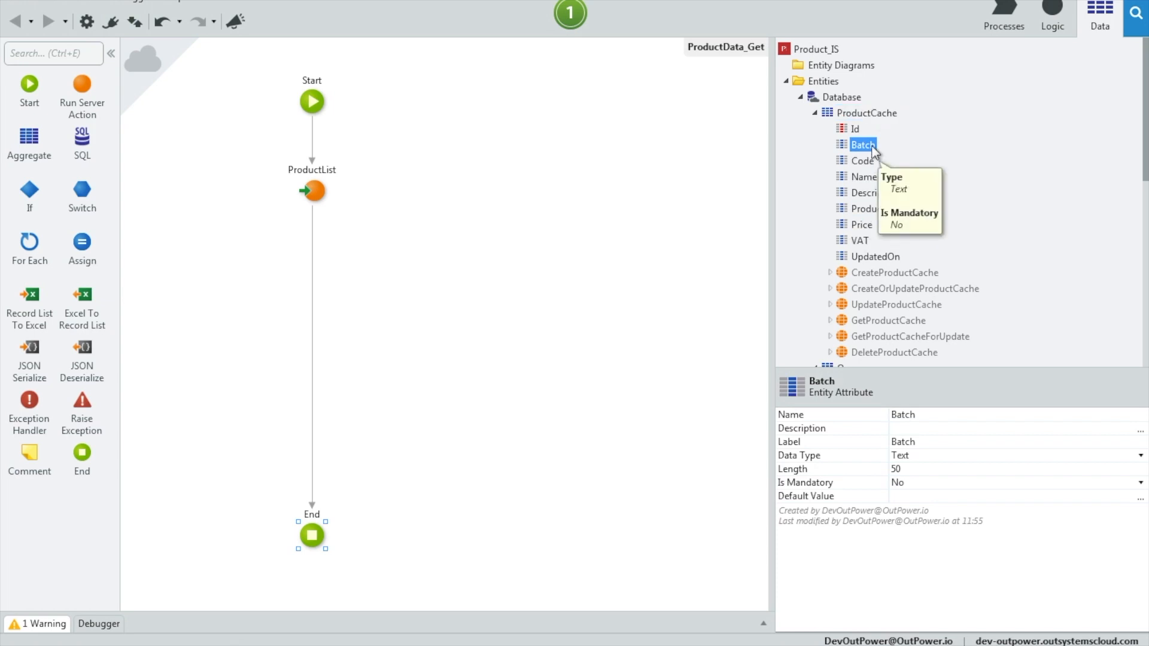
mouse_move(872, 192)
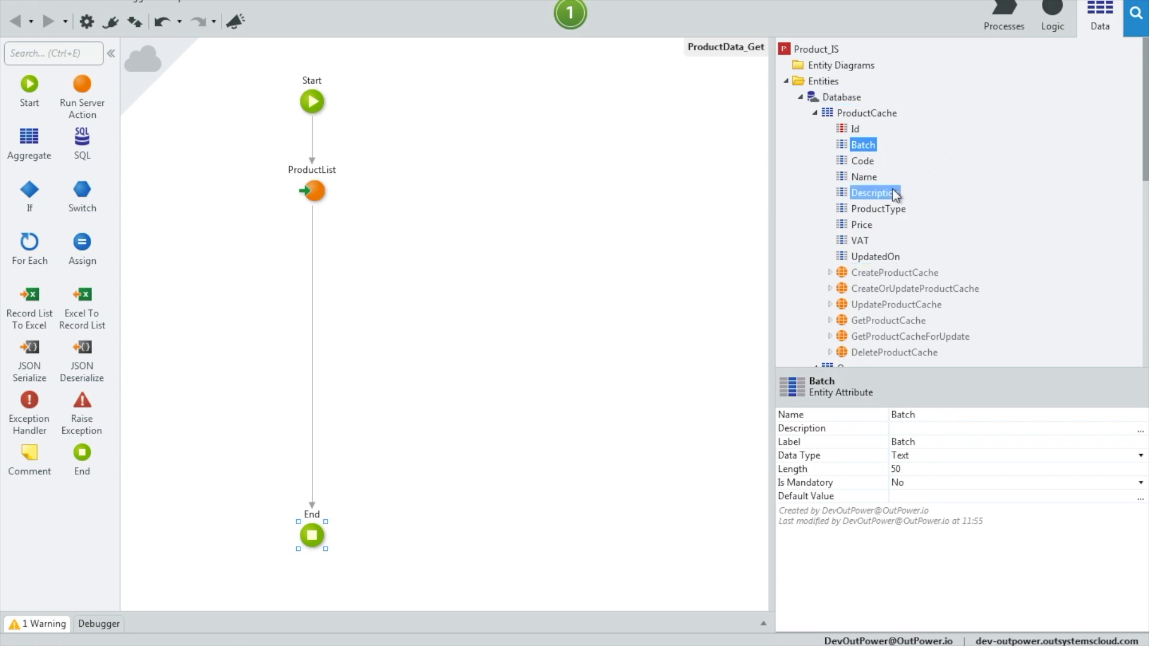
left_click(863, 160)
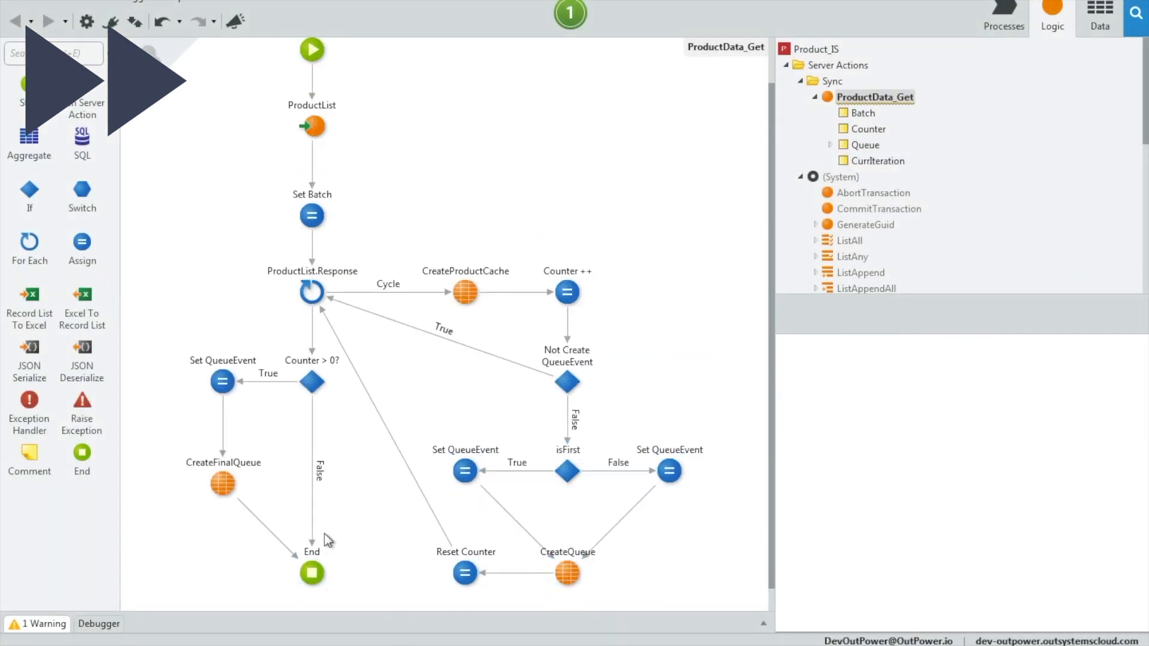
Review ProductCache's attributes, including Batch, ProductType and Price
left_click(1003, 14)
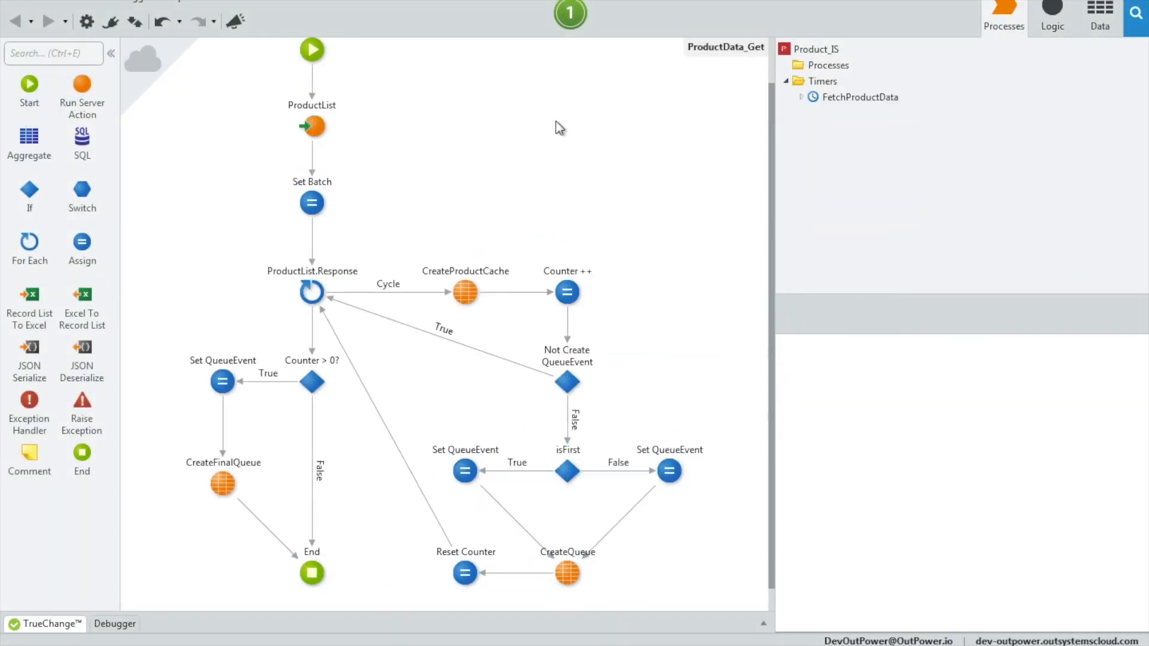
left_click(1099, 13)
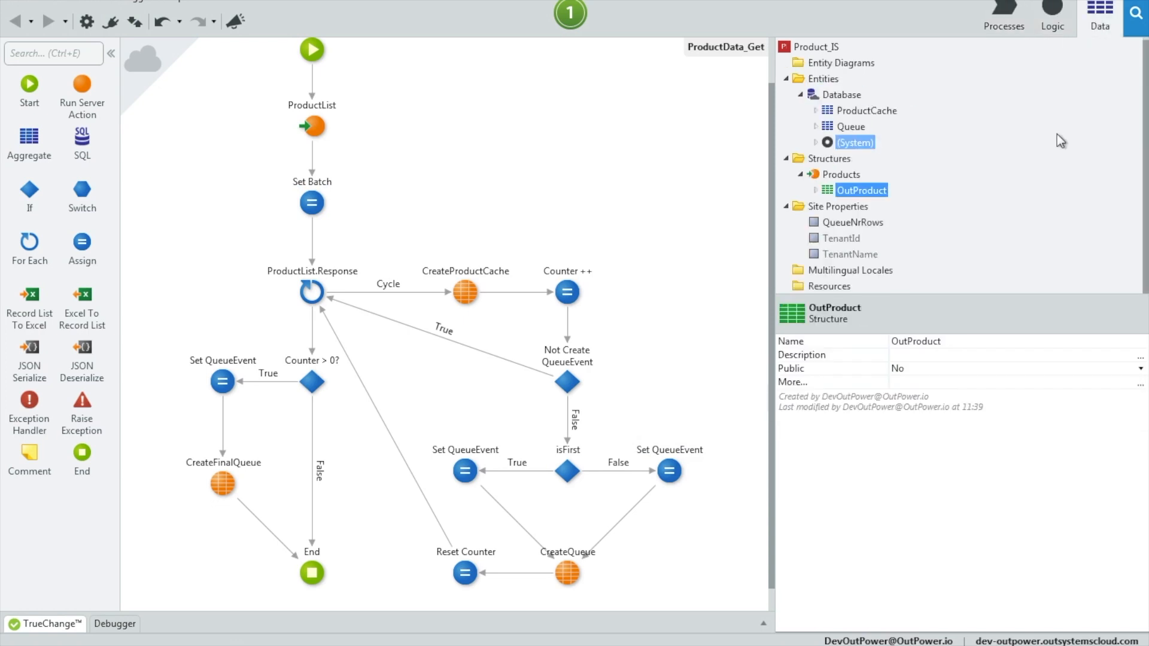
mouse_move(821, 141)
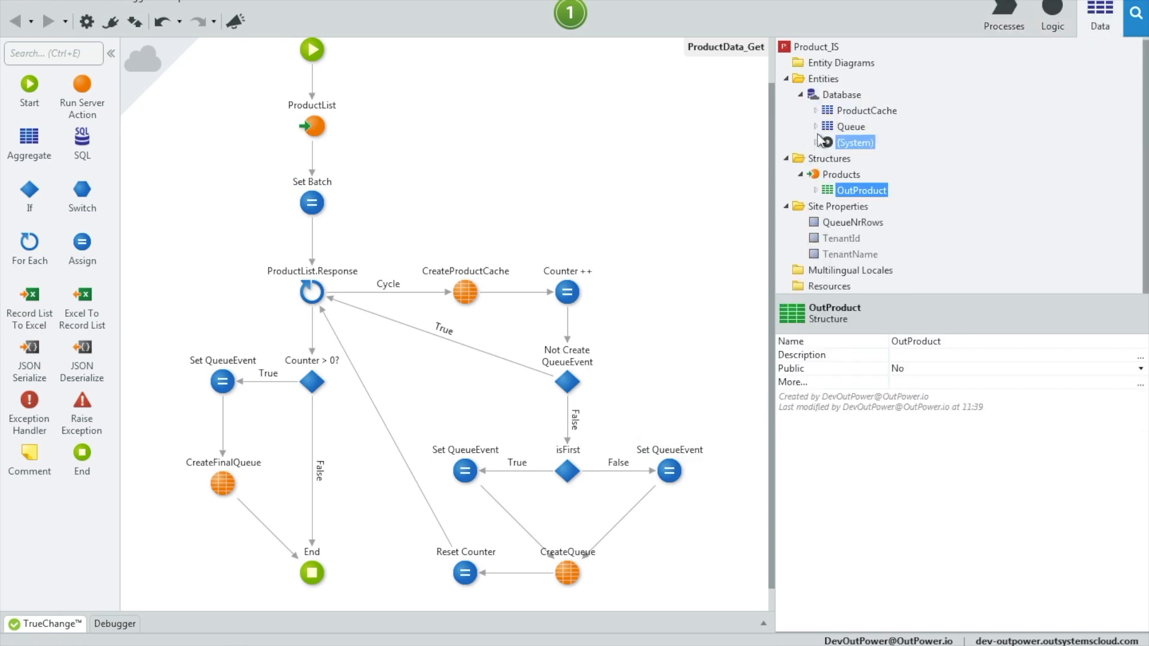
left_click(816, 111)
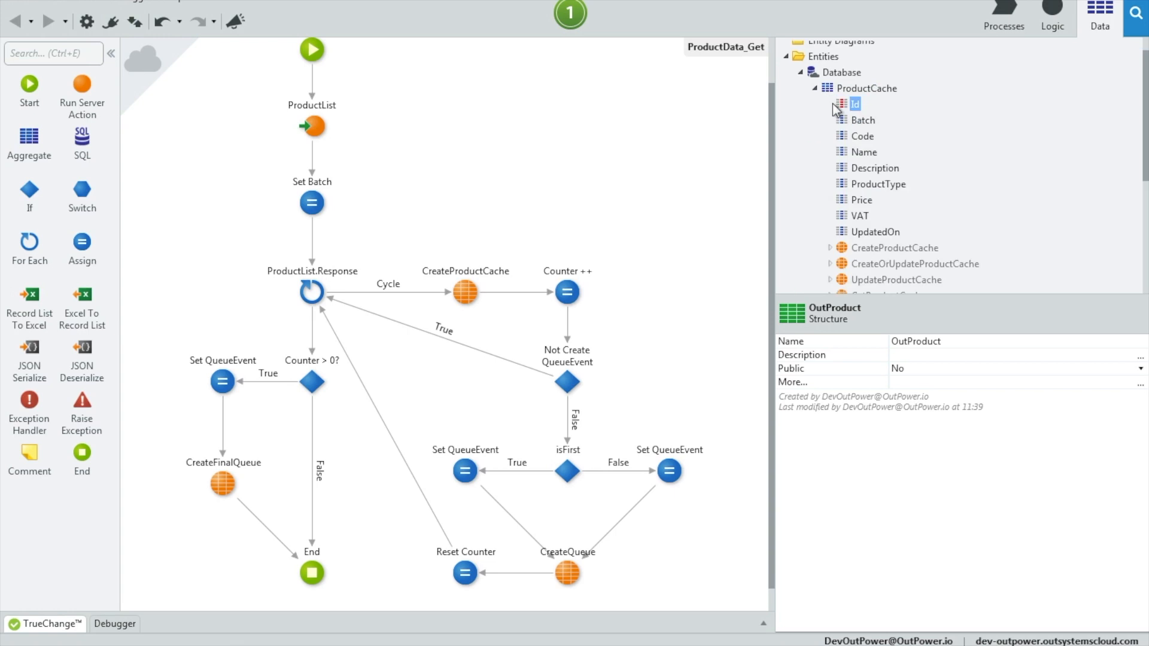
left_click(862, 120)
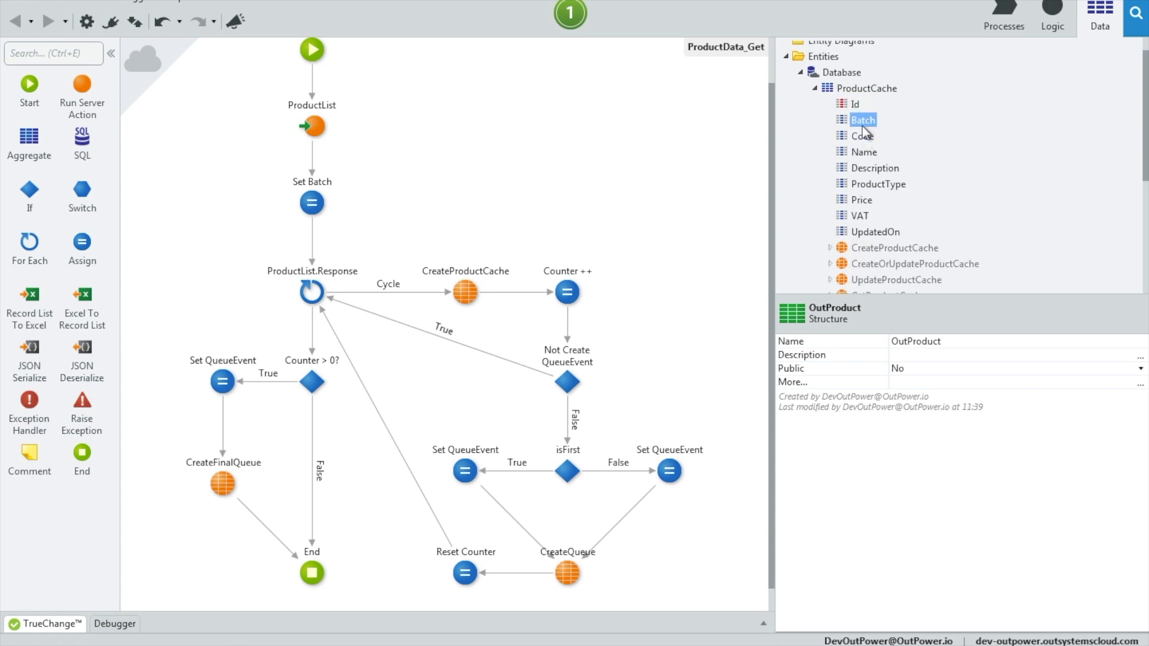
left_click(878, 184)
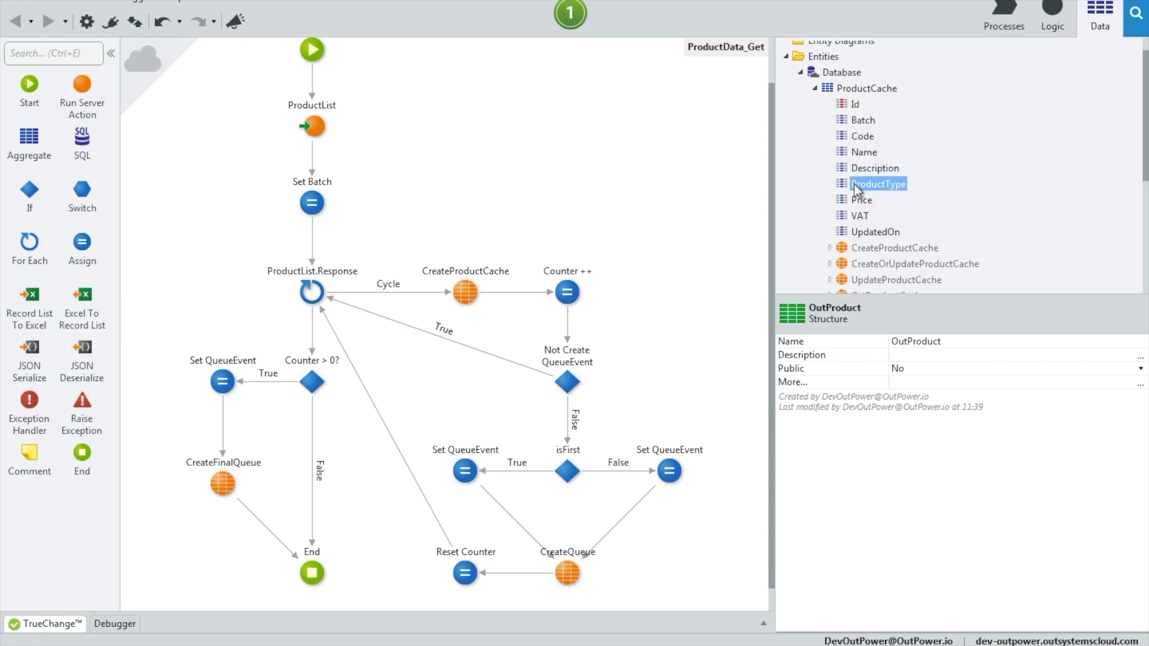
left_click(862, 199)
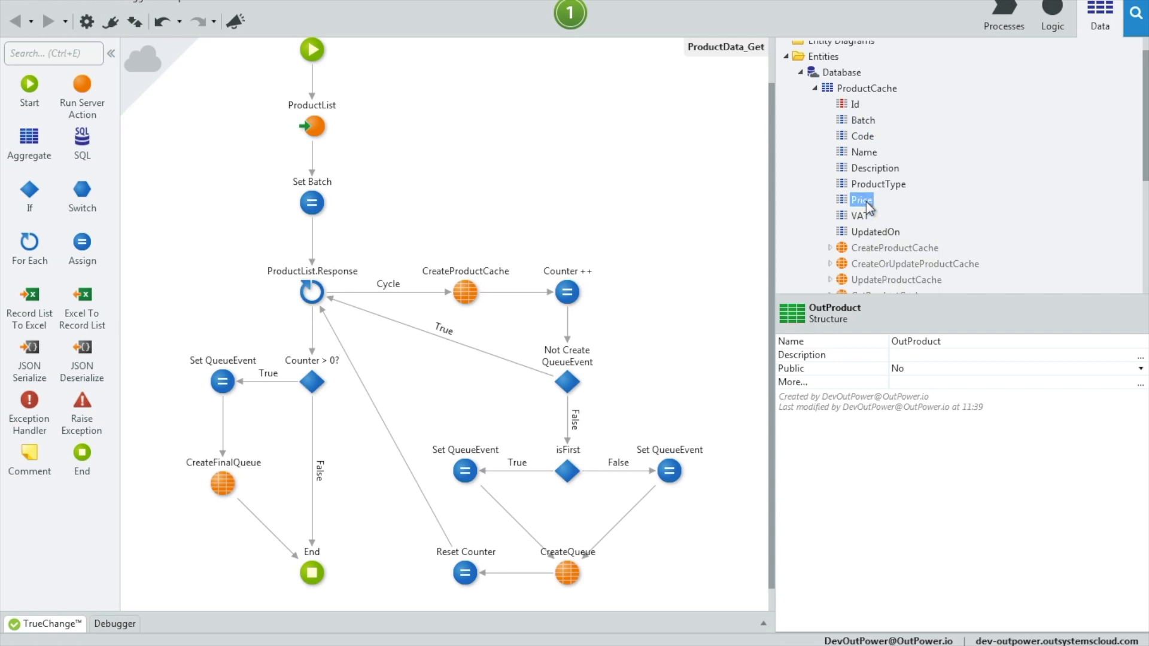
left_click(816, 110)
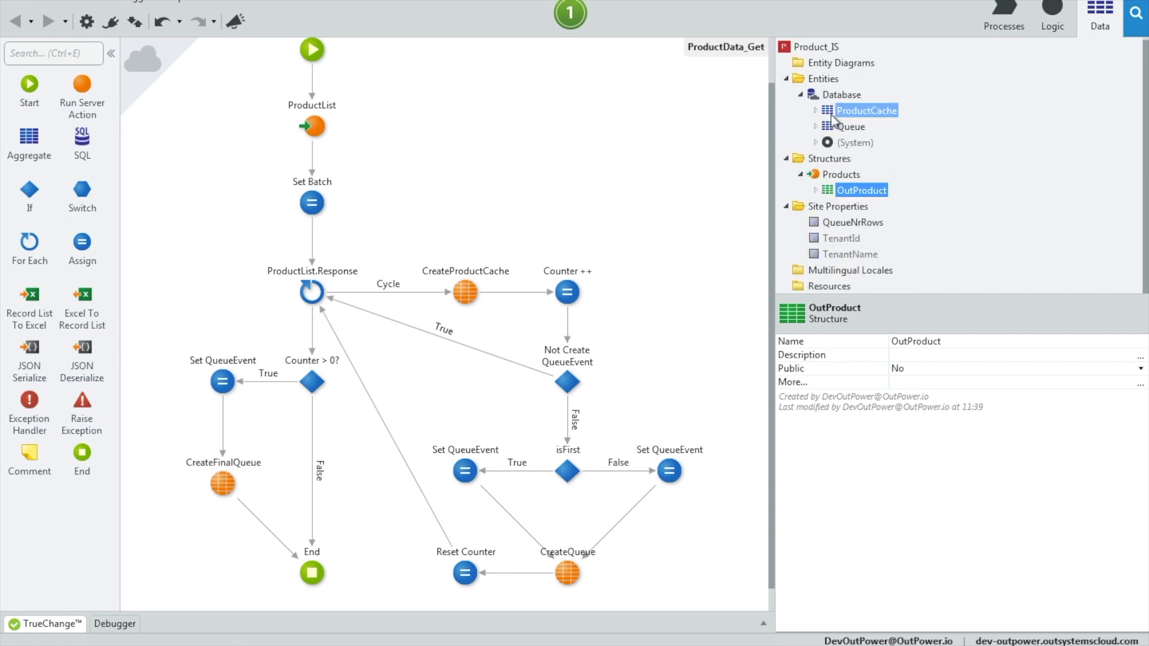
Review Queue's IsProcessed, CreatedOn and UpdatedOn attributes and the QueueNrRows site property (default 10)
left_click(815, 126)
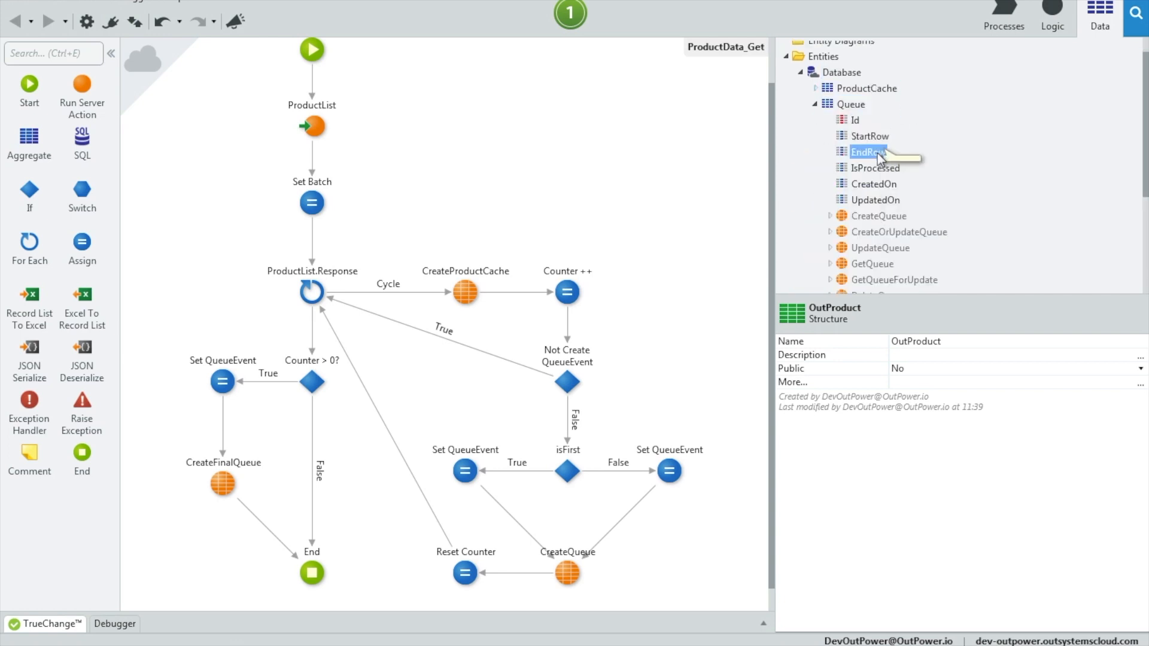
left_click(877, 168)
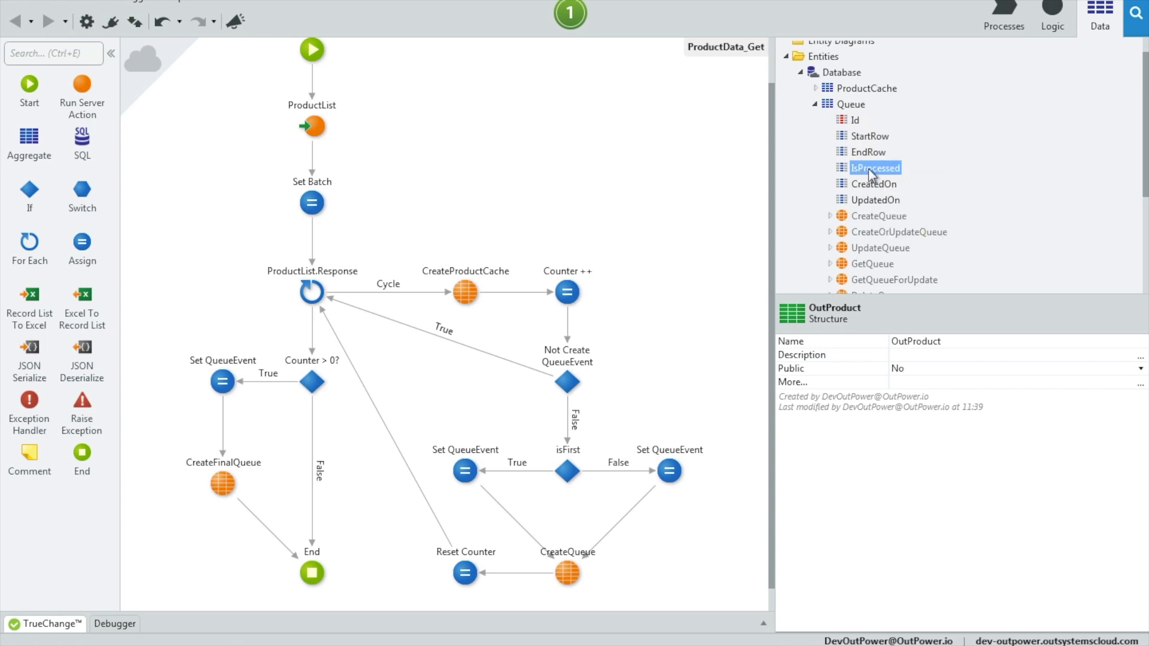
left_click(872, 168)
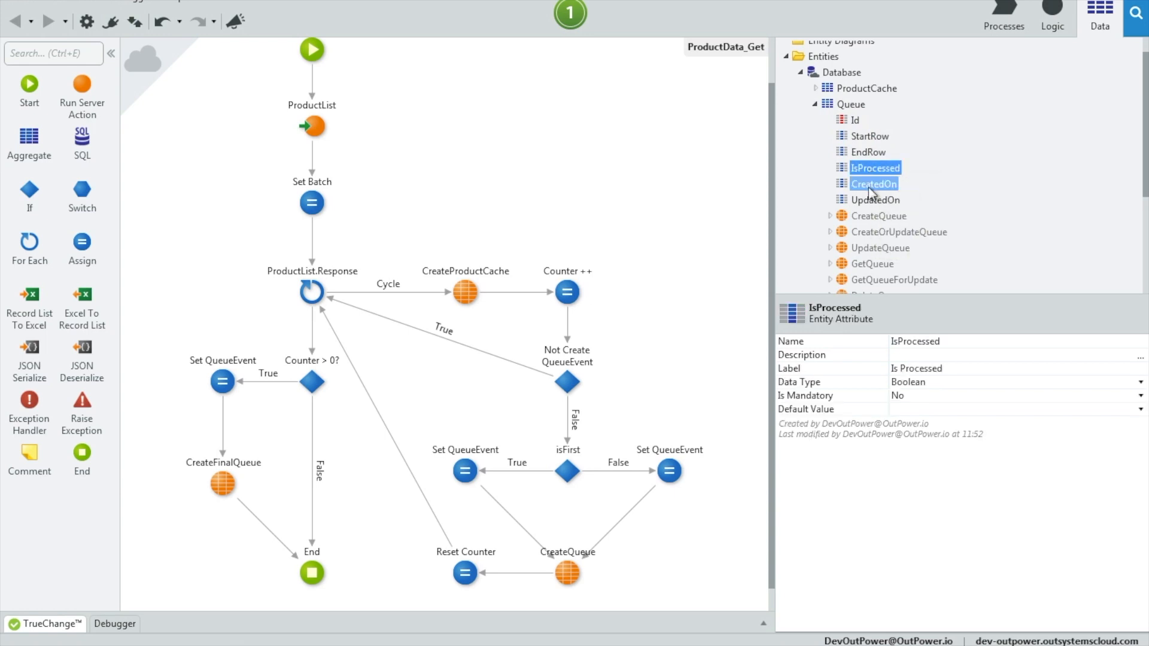
left_click(876, 200)
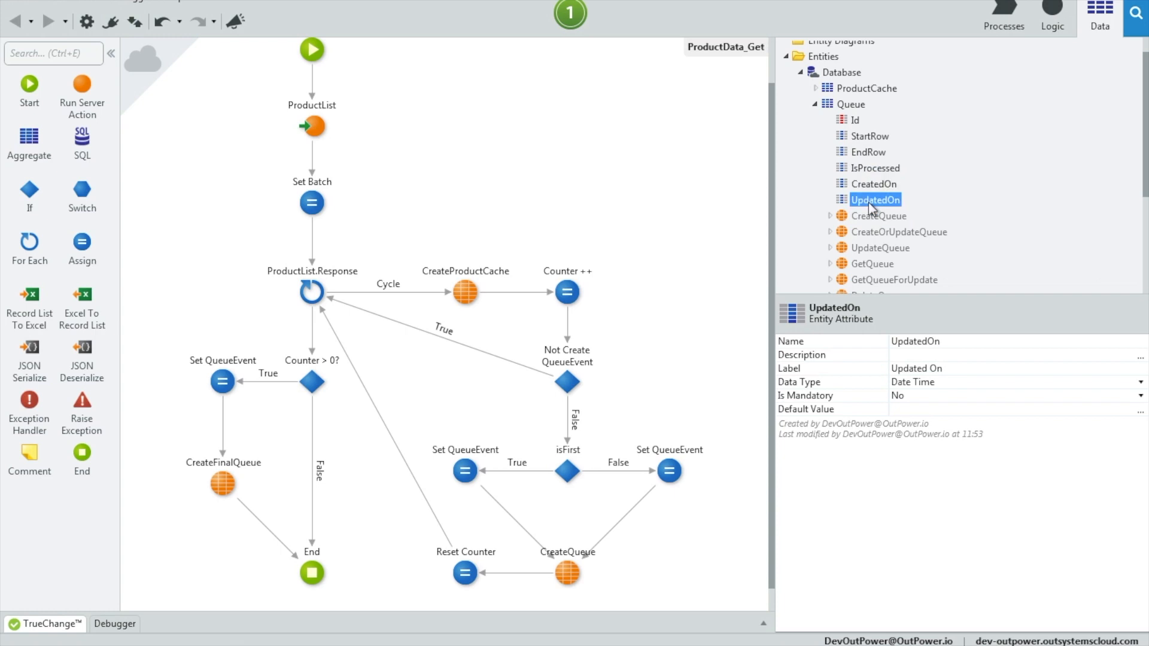
mouse_move(911, 203)
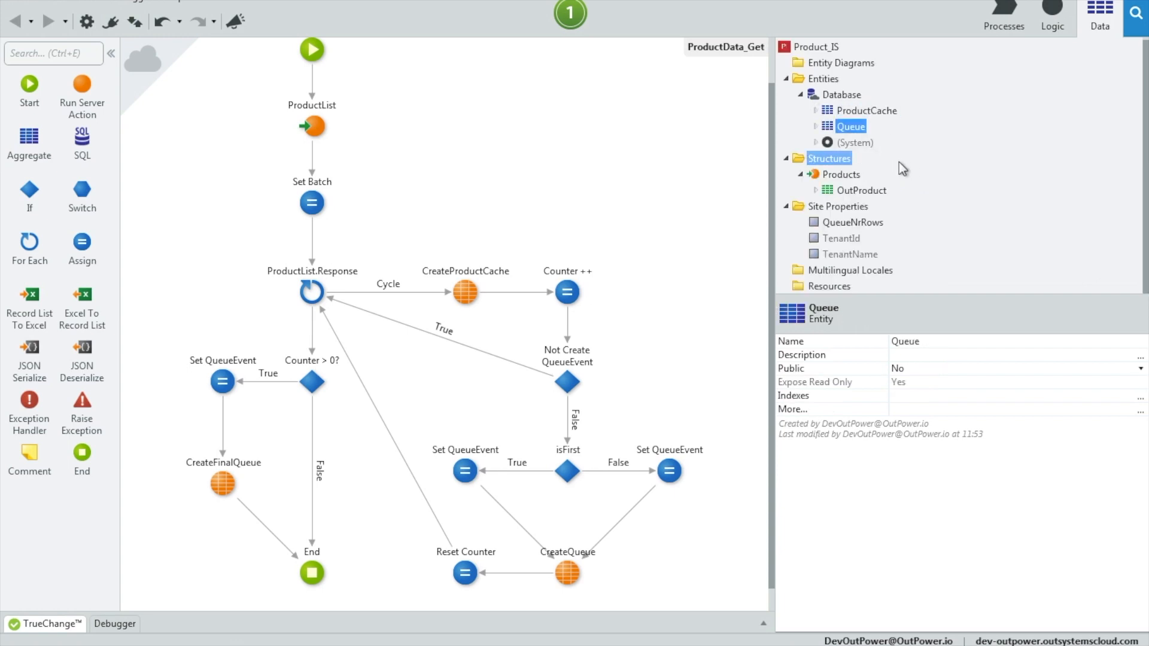
left_click(838, 207)
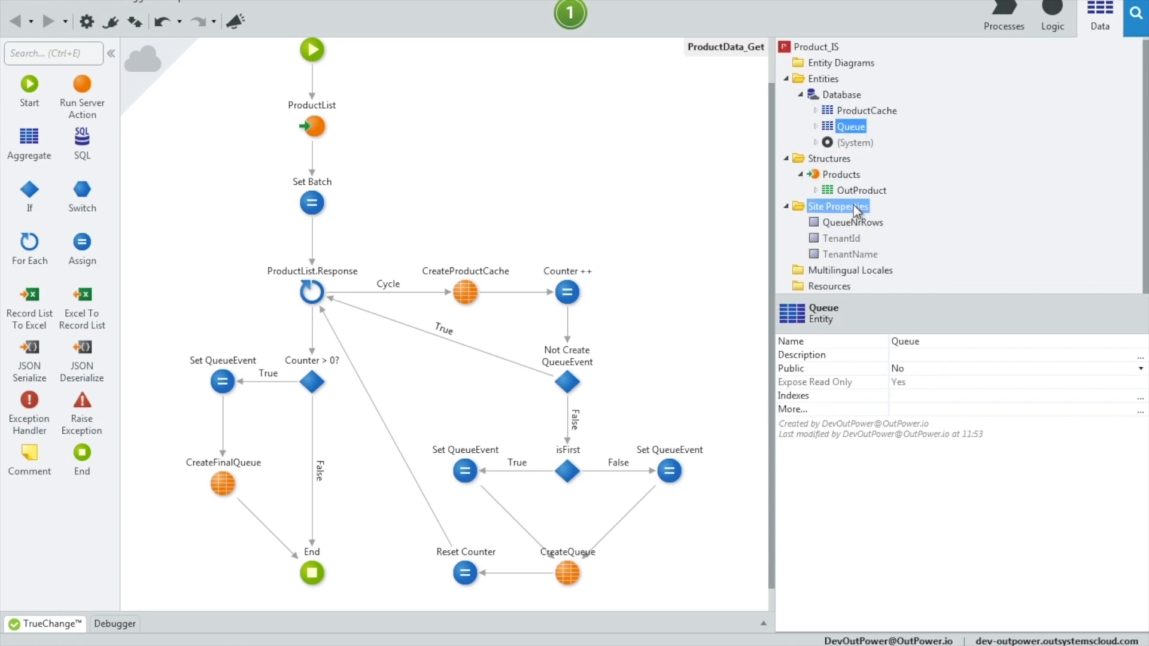
left_click(852, 222)
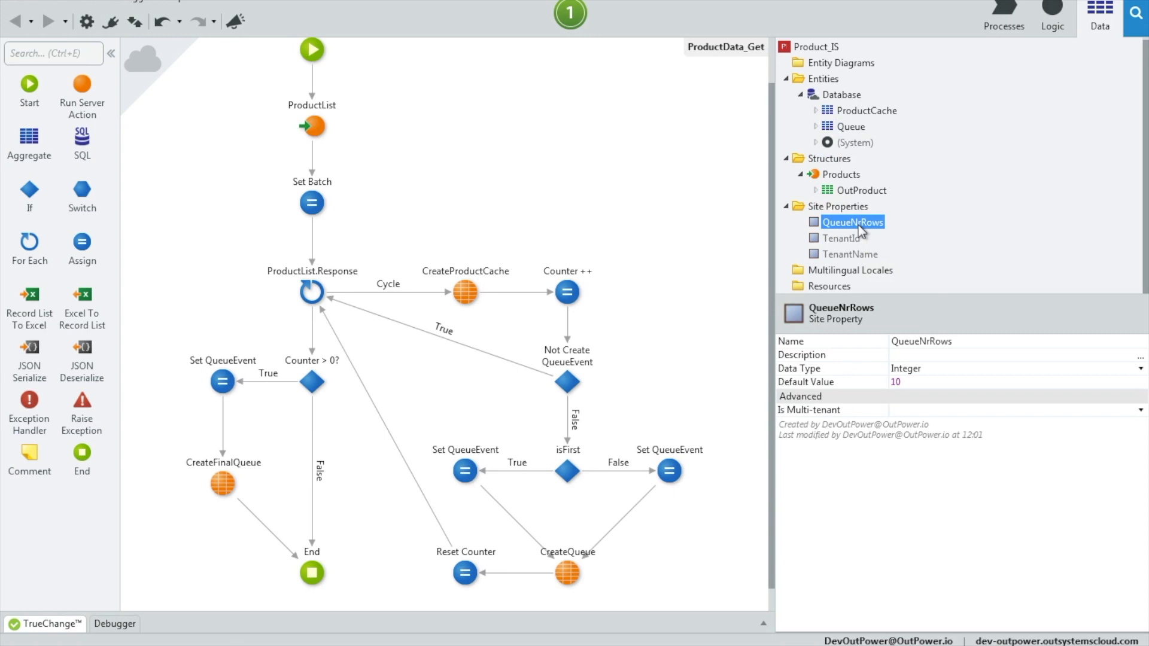
mouse_move(908, 226)
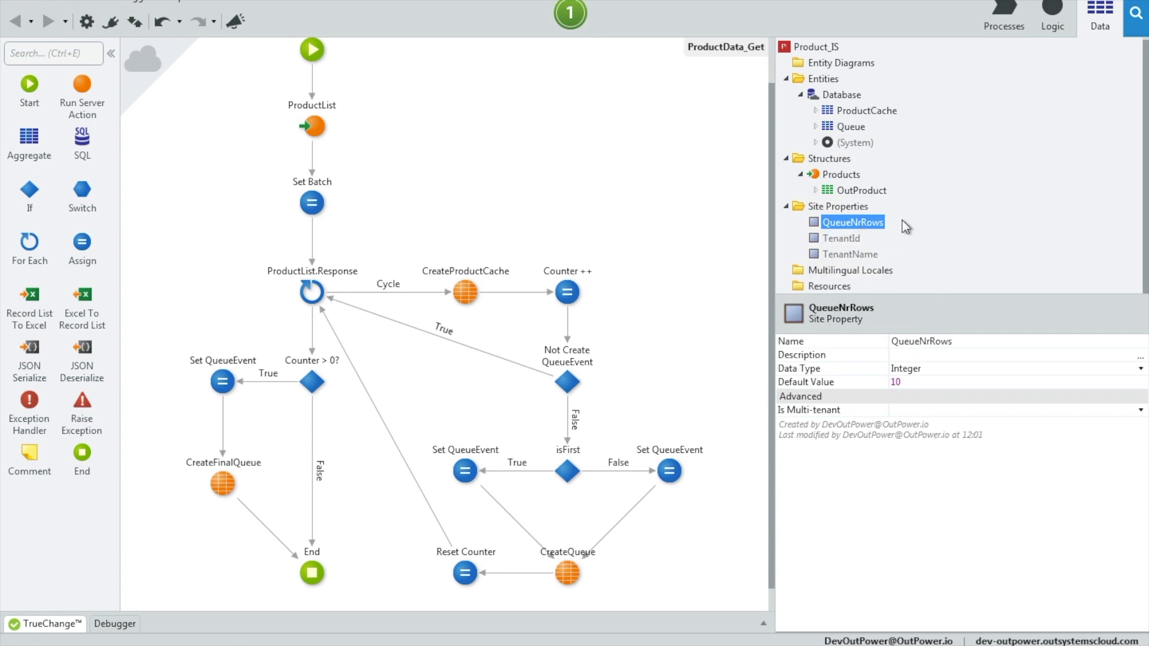
left_click(865, 110)
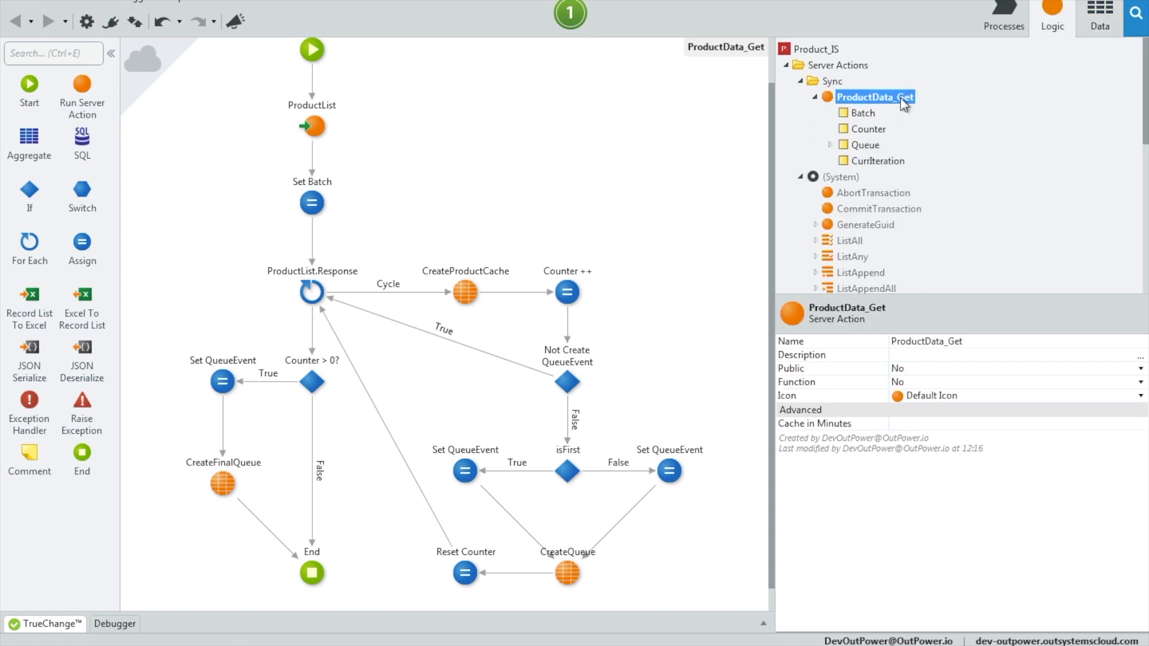
mouse_move(1003, 18)
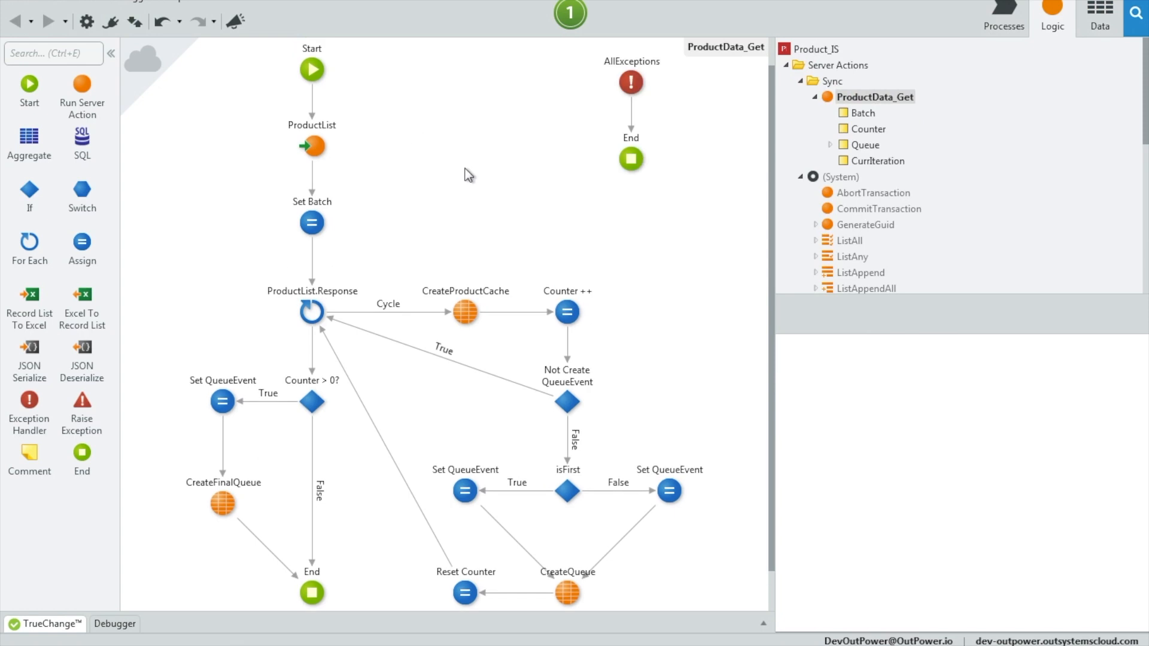
mouse_move(388, 162)
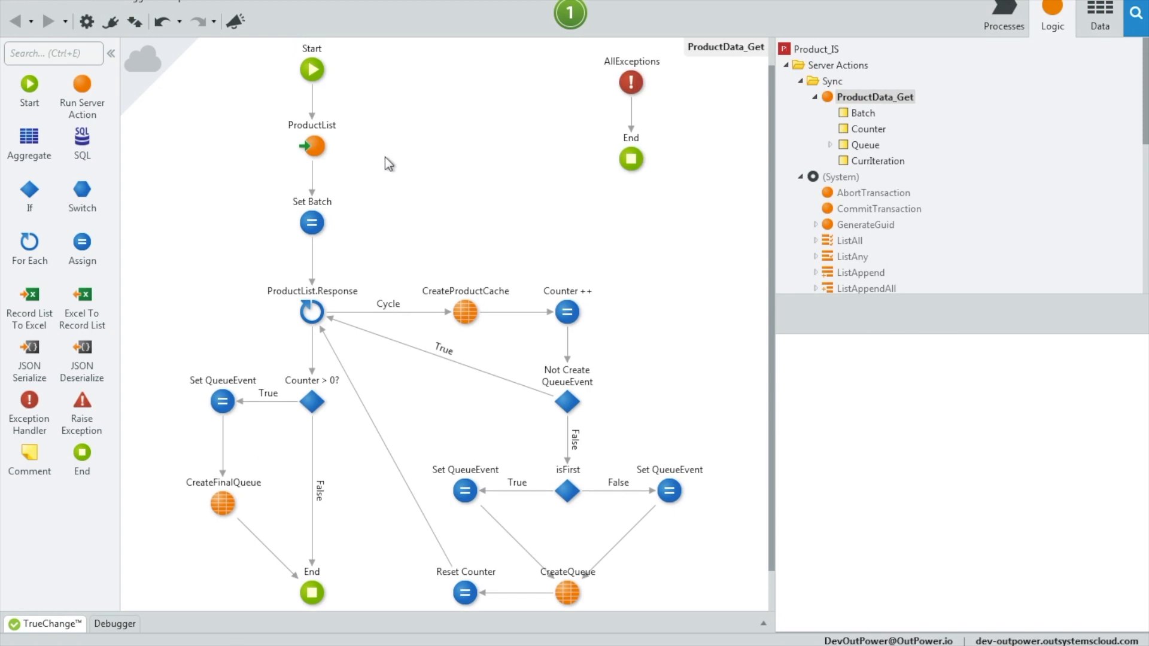
left_click(311, 146)
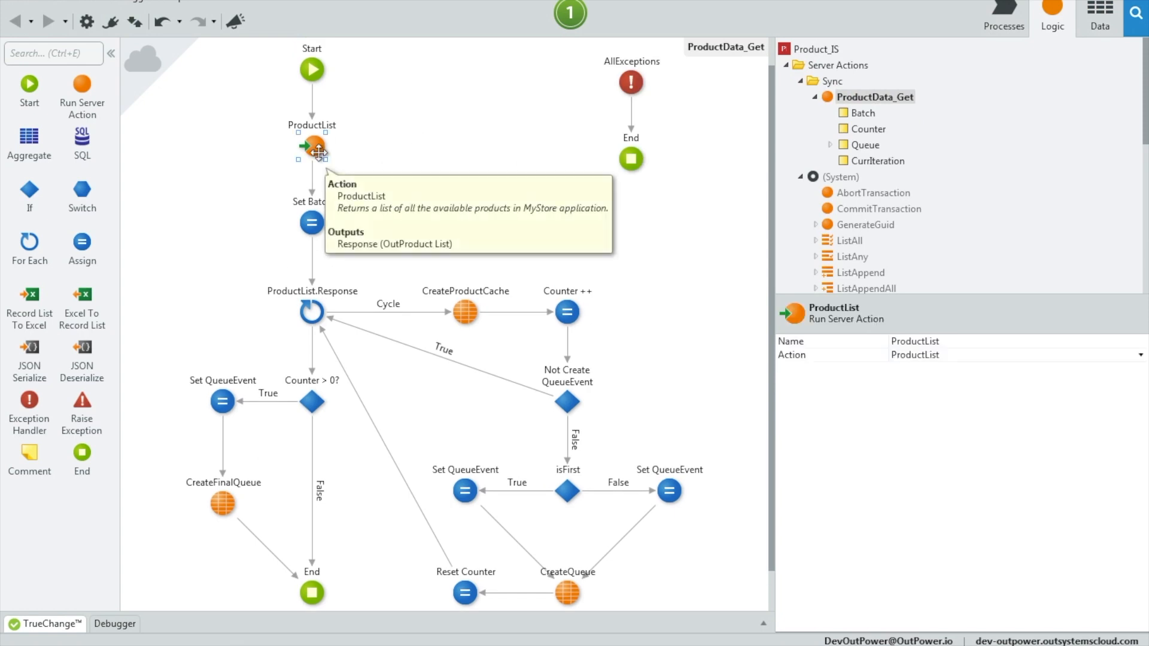
mouse_move(316, 181)
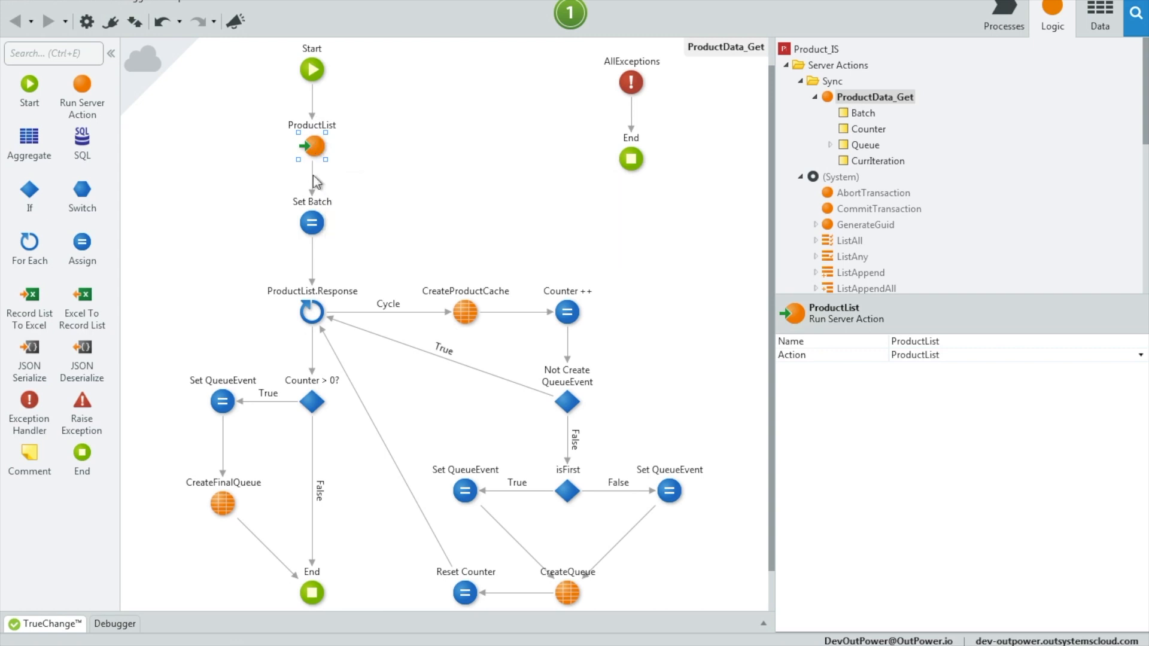
mouse_move(313, 146)
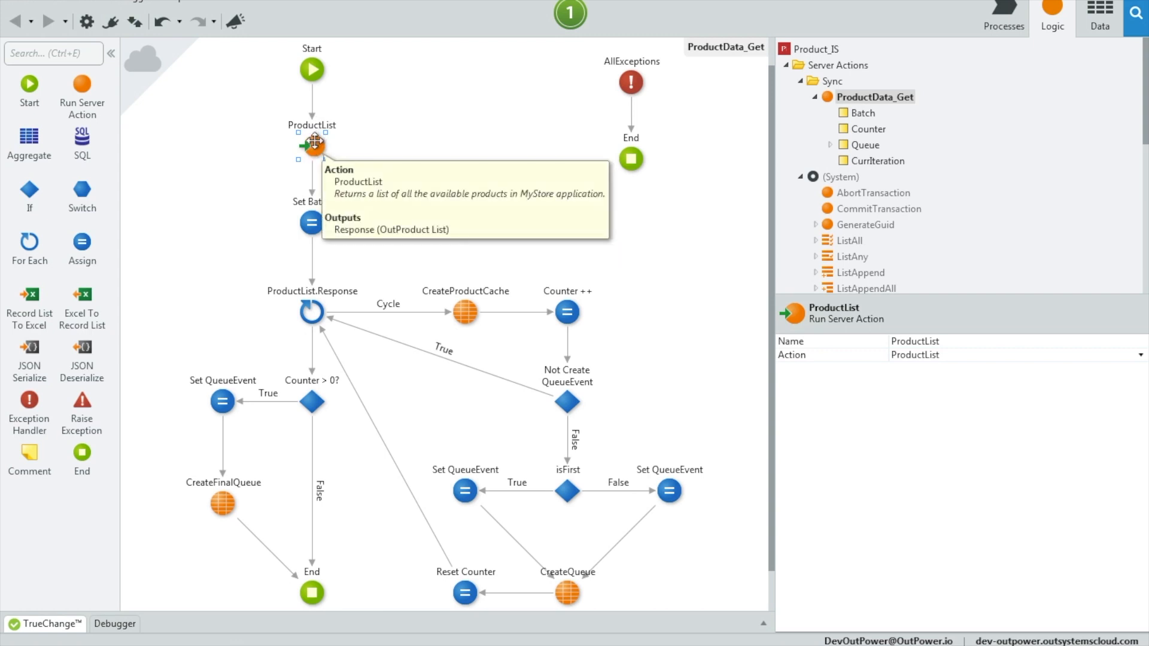
mouse_move(368, 161)
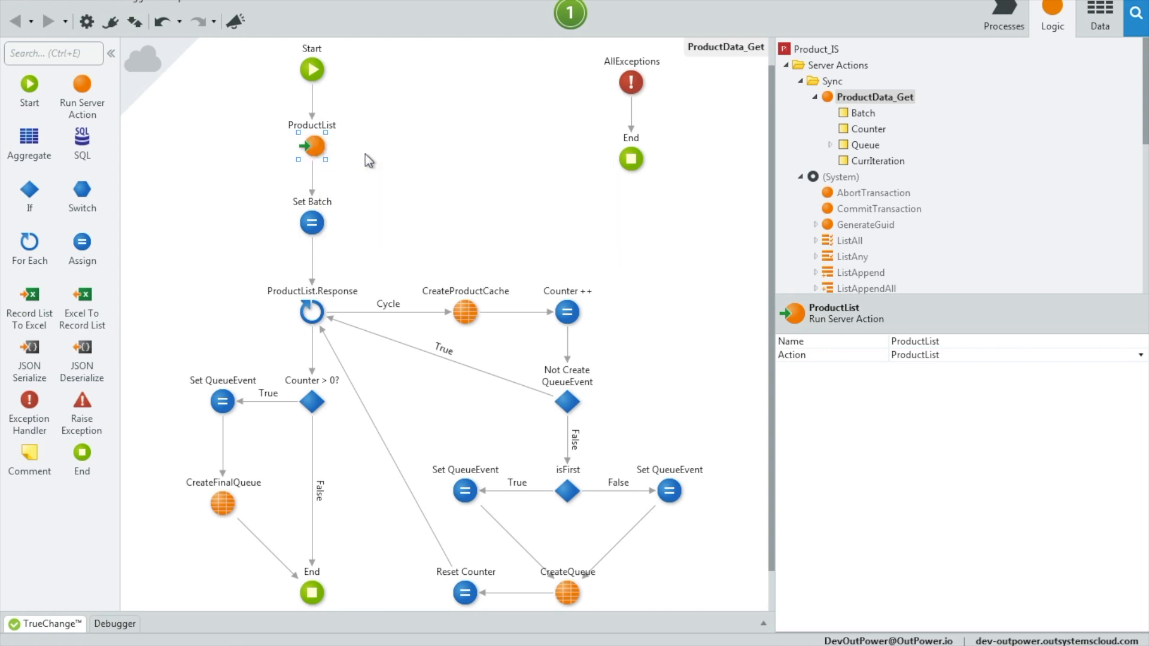
mouse_move(359, 176)
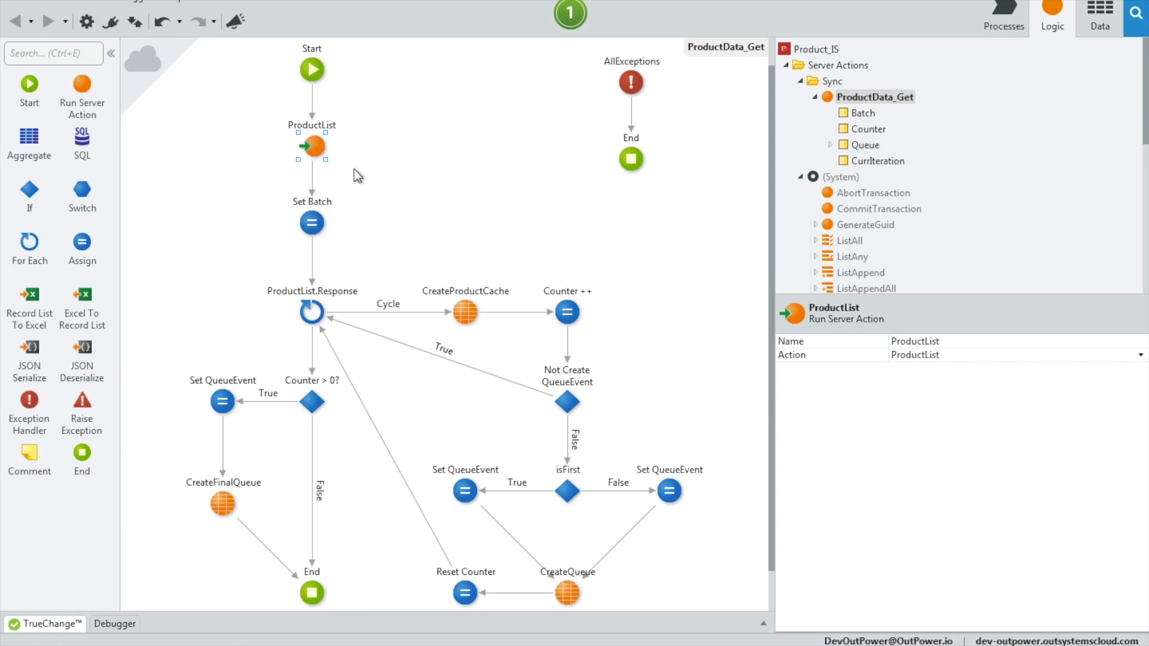
left_click(874, 228)
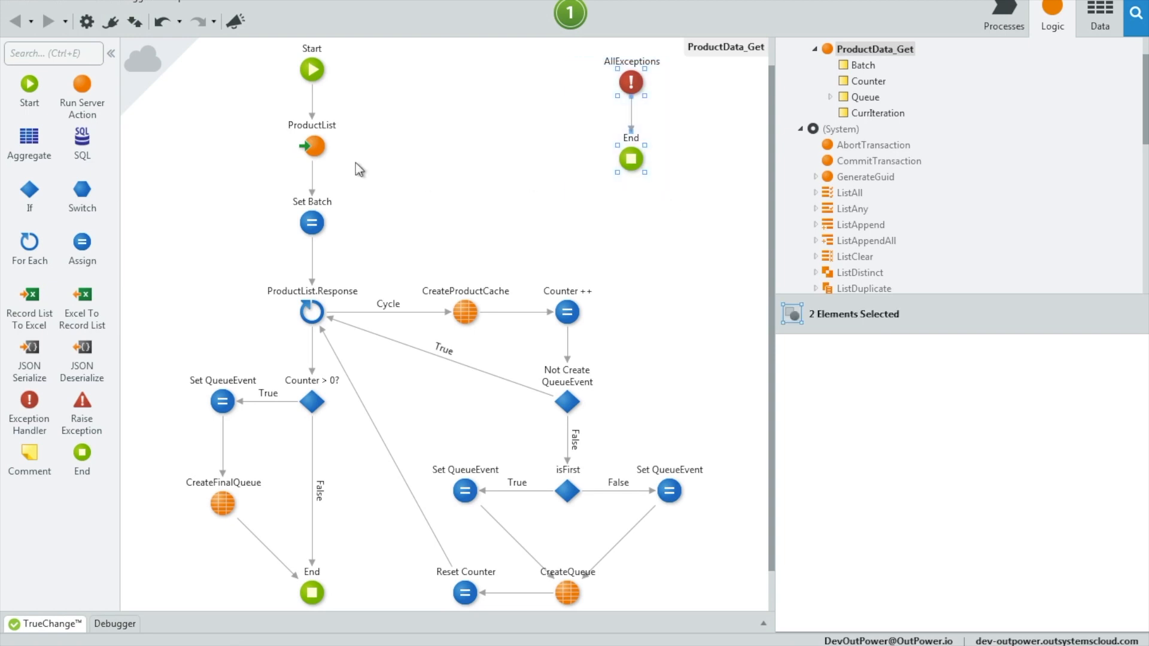
left_click(311, 147)
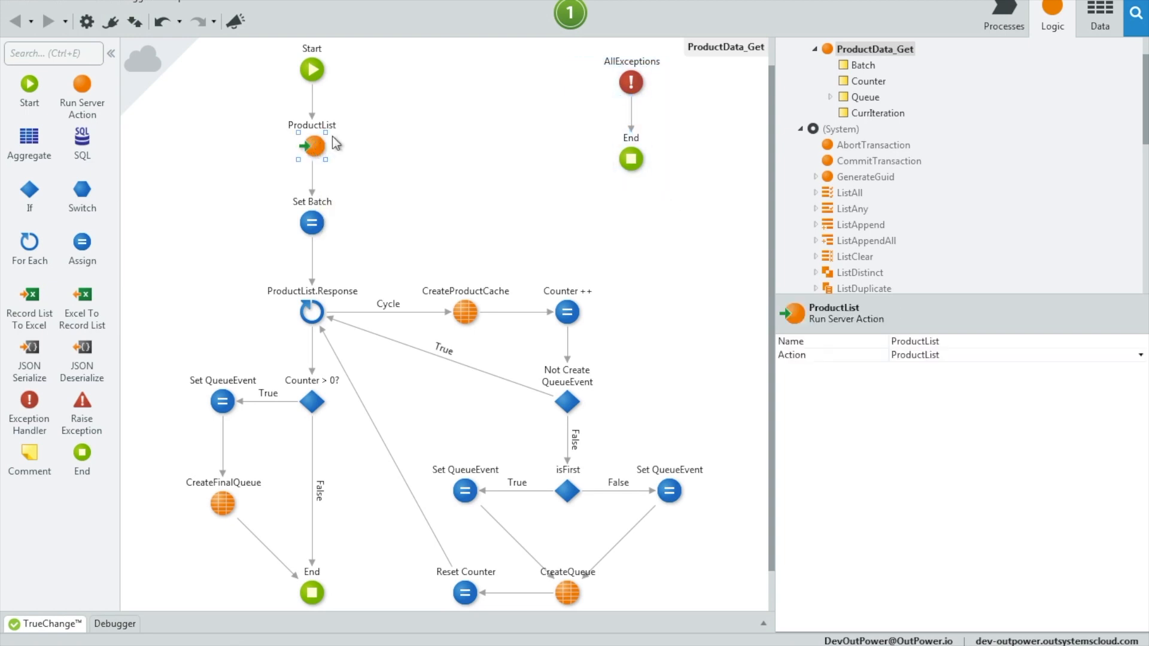
mouse_move(675, 108)
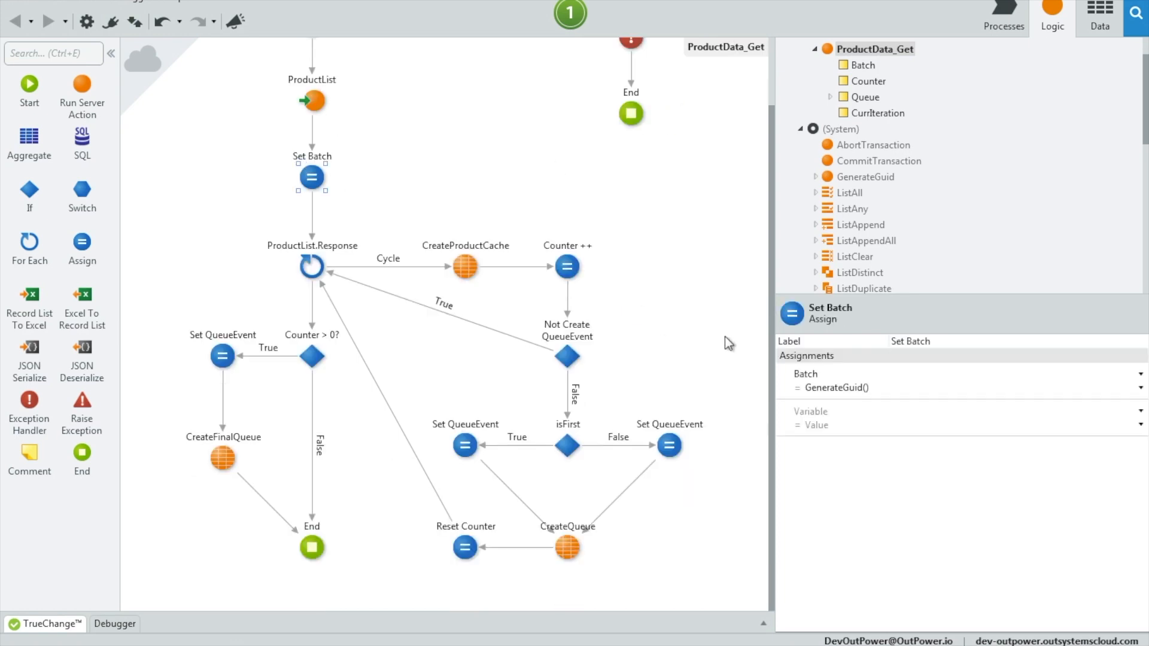
left_click(843, 388)
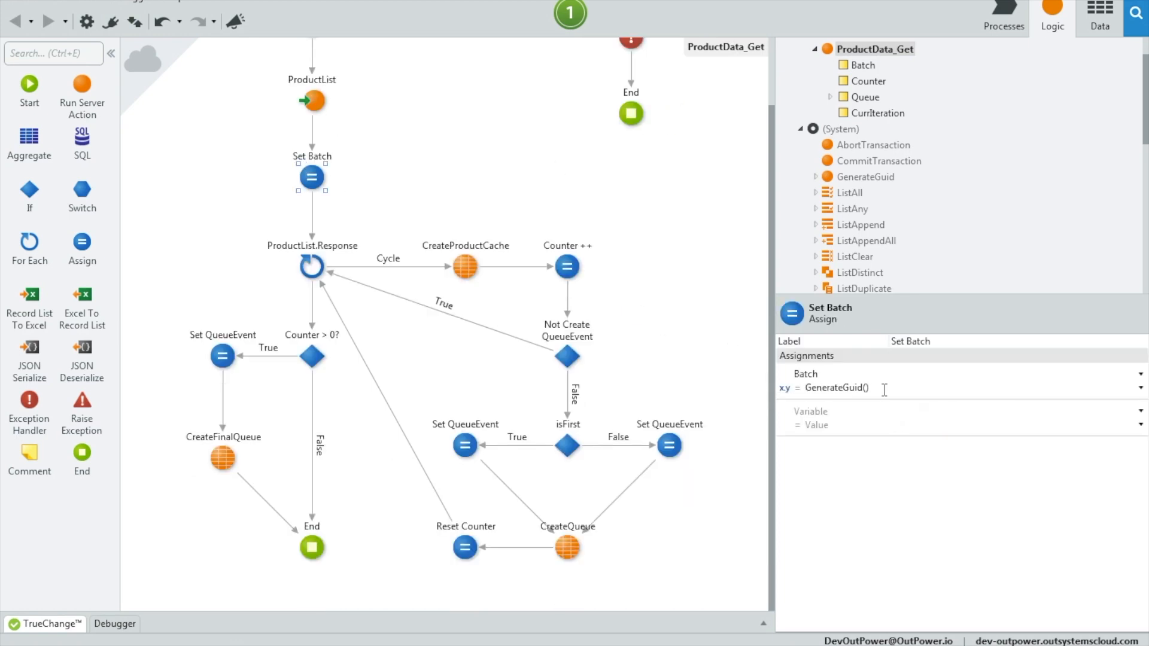
left_click(312, 266)
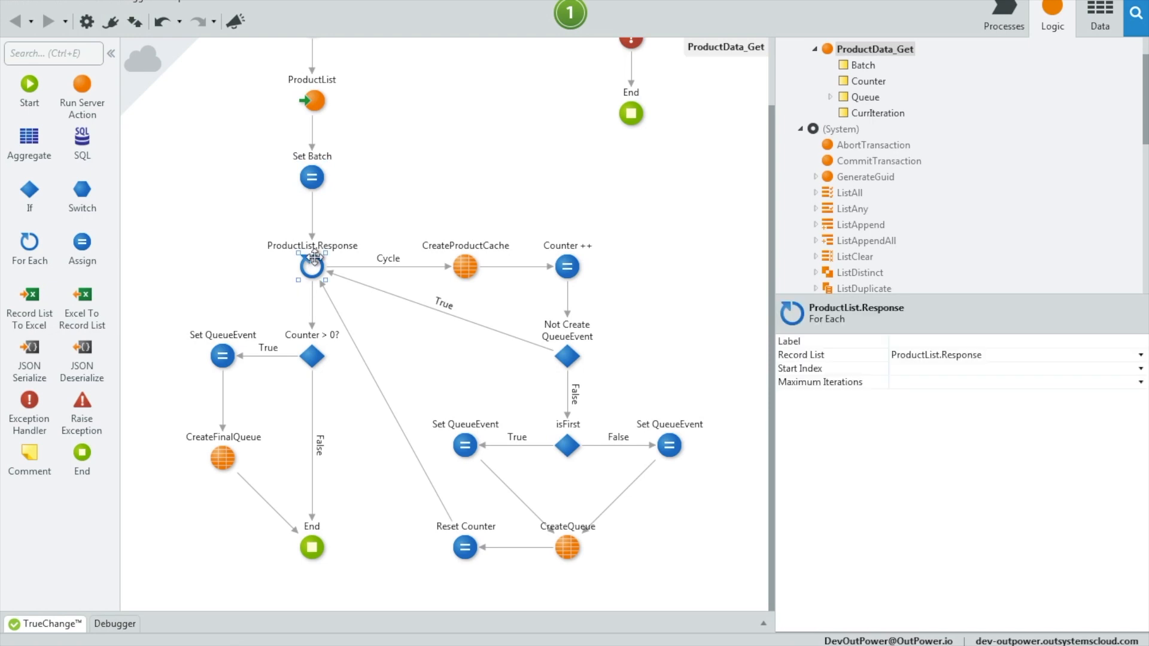
mouse_move(311, 101)
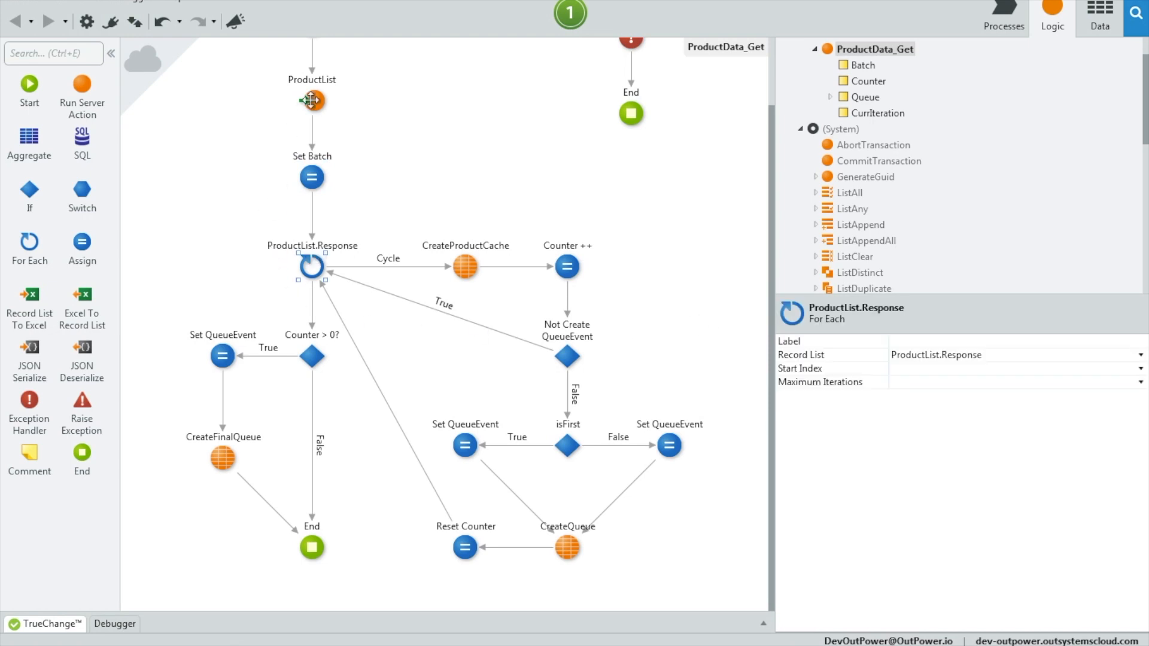
left_click(464, 266)
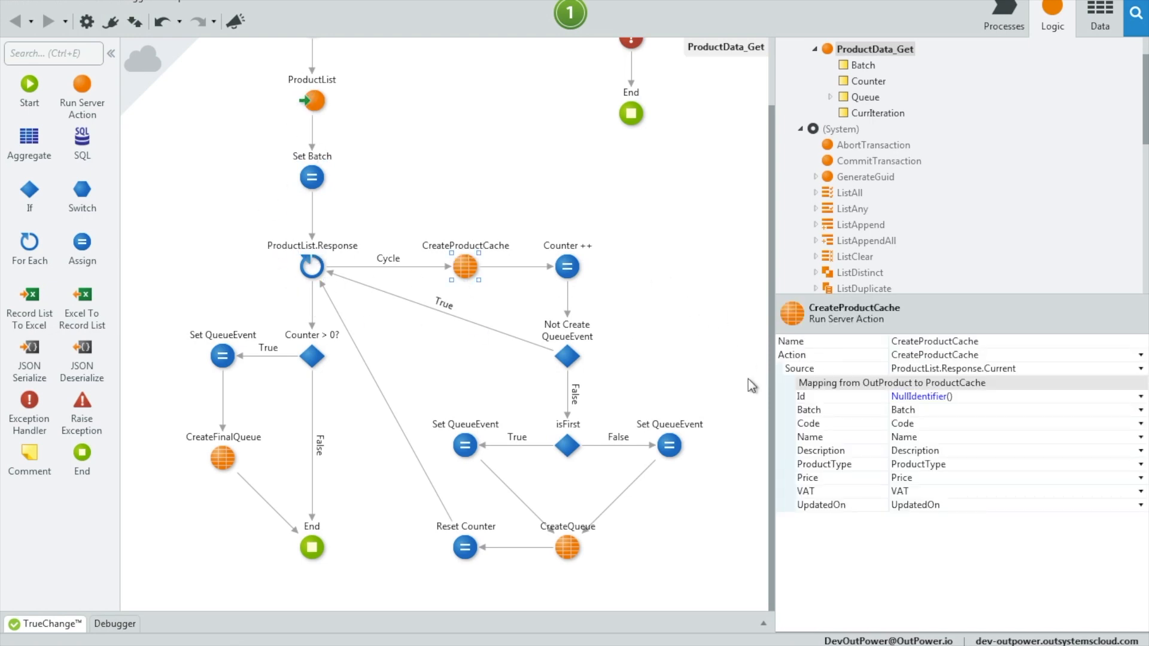
mouse_move(931, 409)
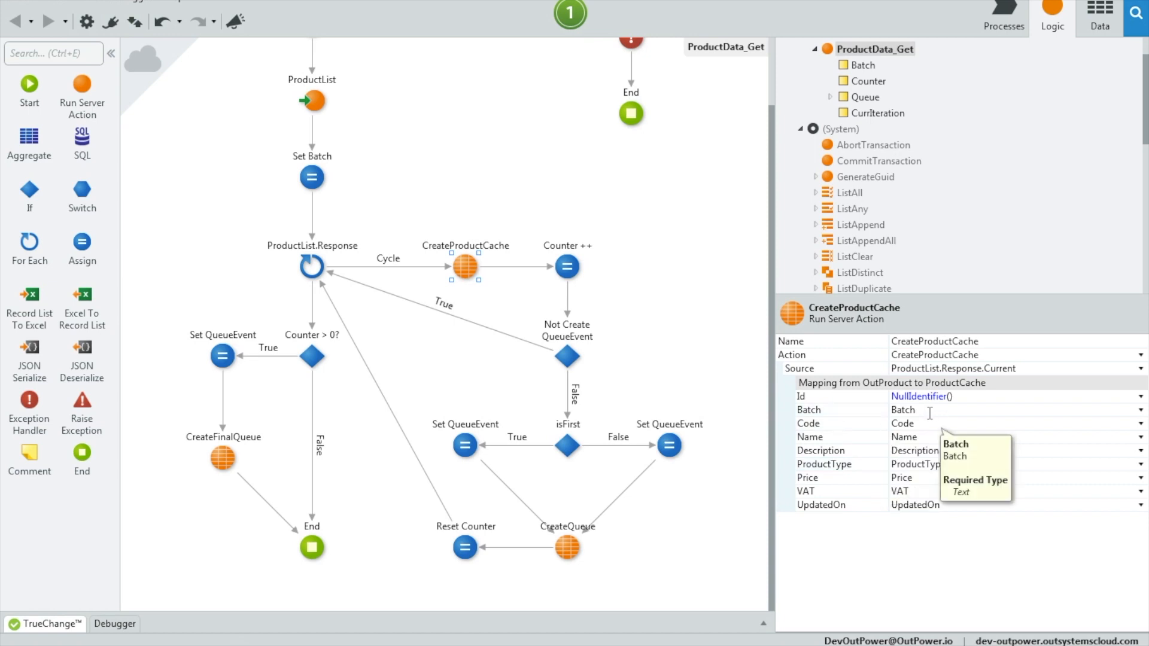
left_click(567, 266)
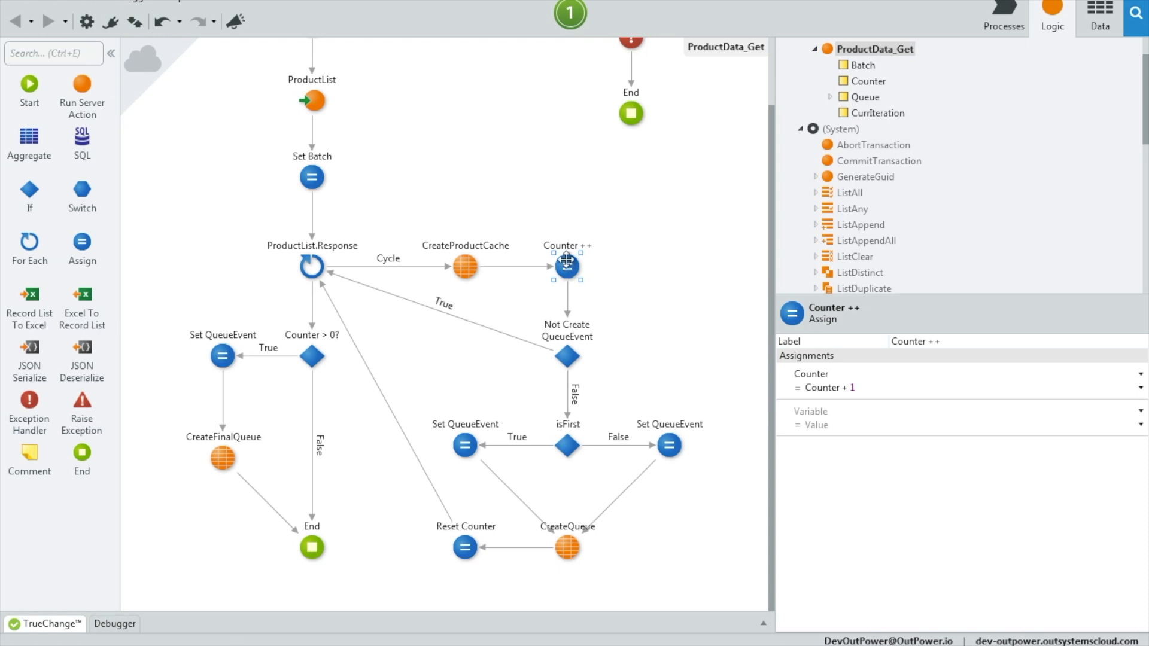
left_click(566, 358)
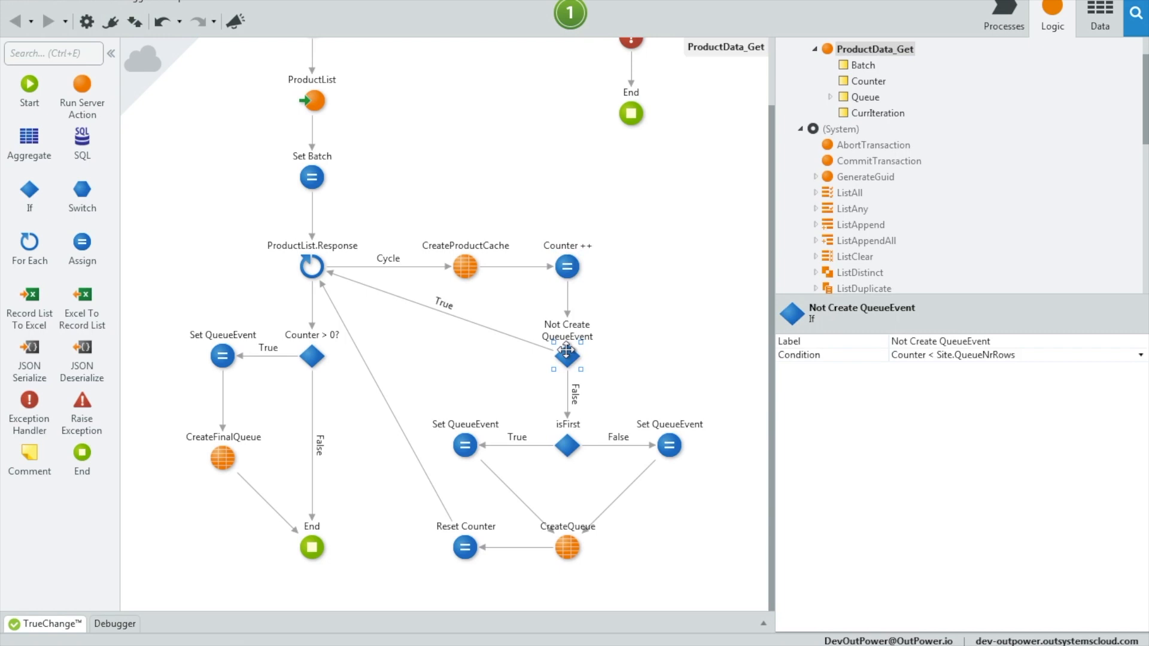
left_click(567, 445)
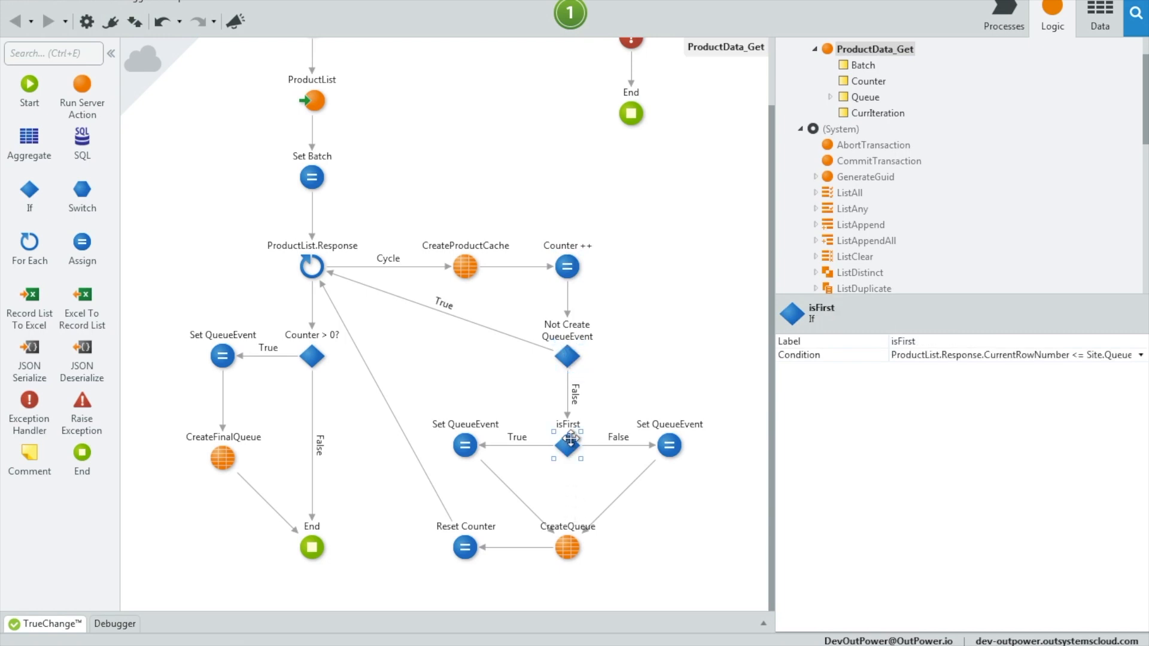
left_click(464, 445)
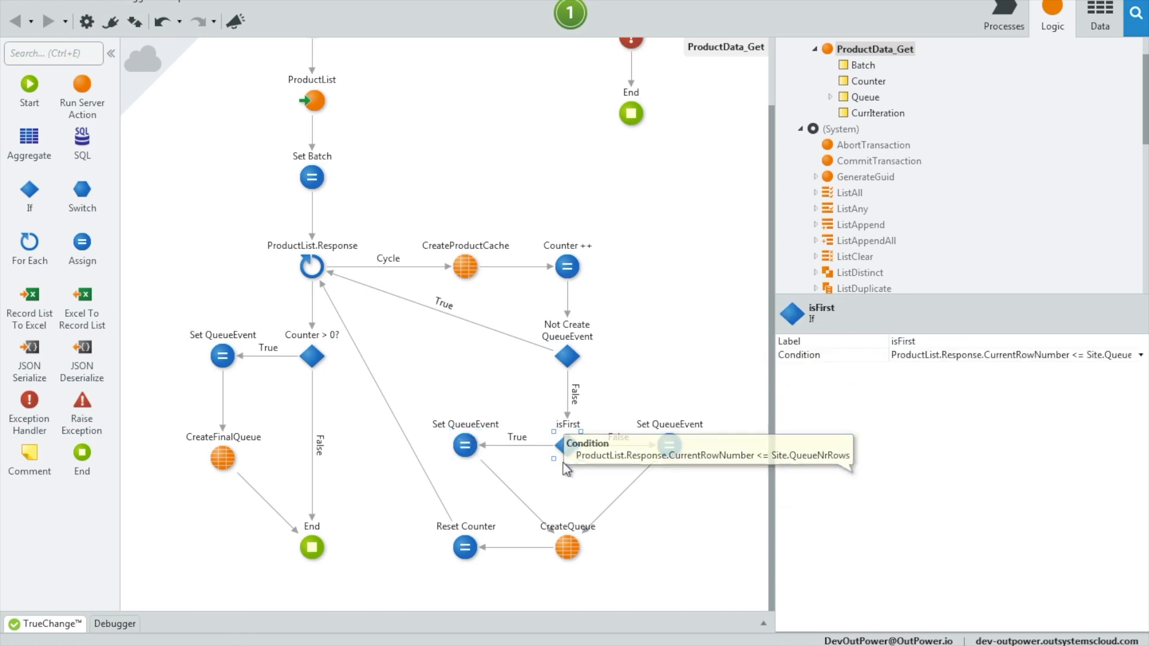
left_click(668, 445)
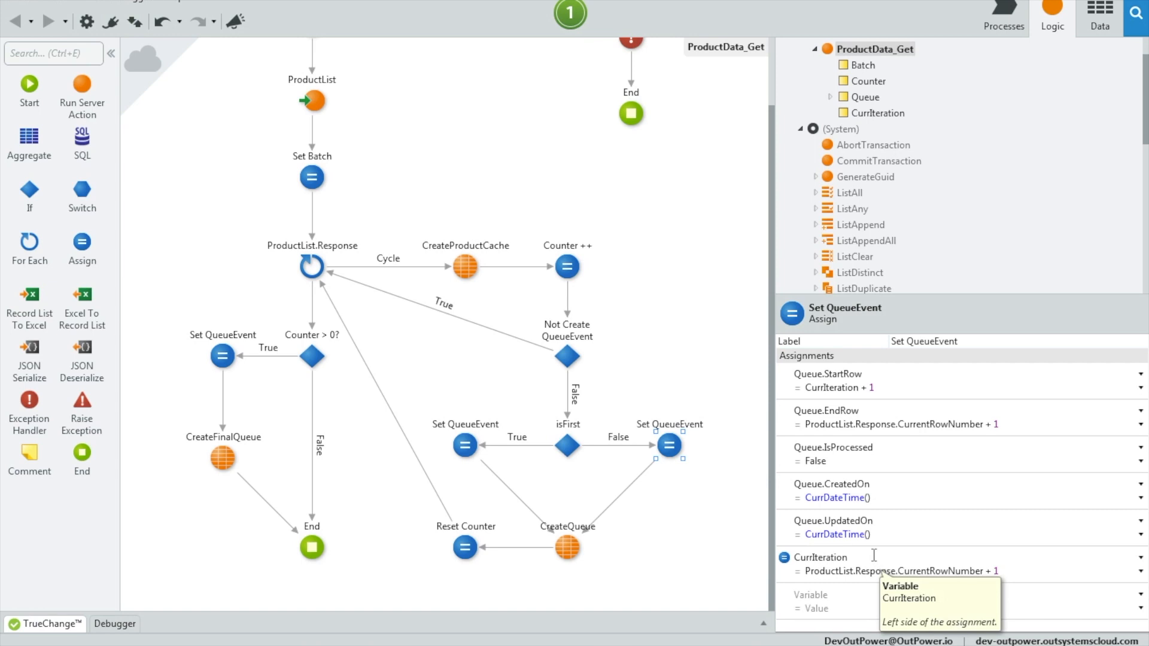
mouse_move(215, 301)
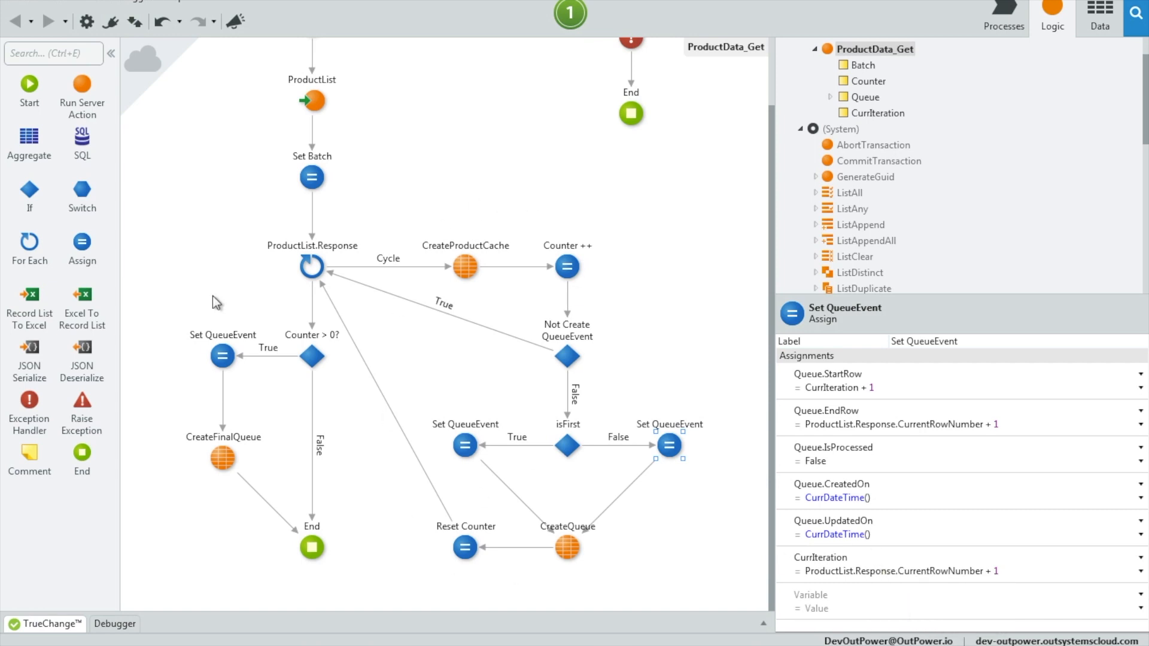
mouse_move(938, 386)
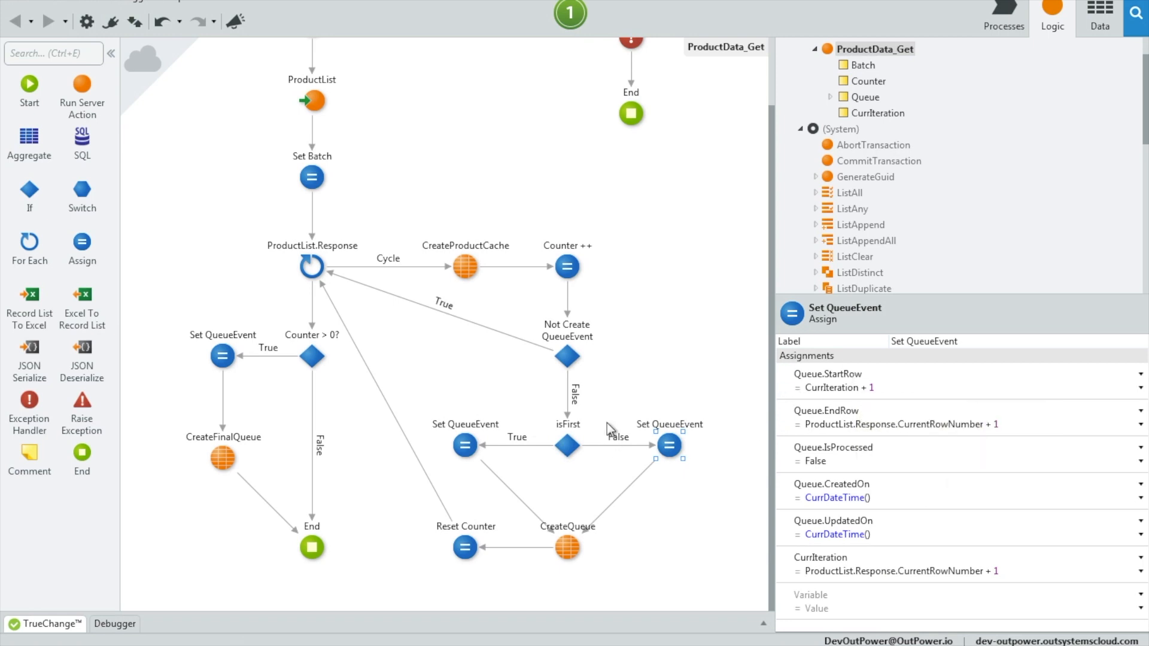
left_click(565, 548)
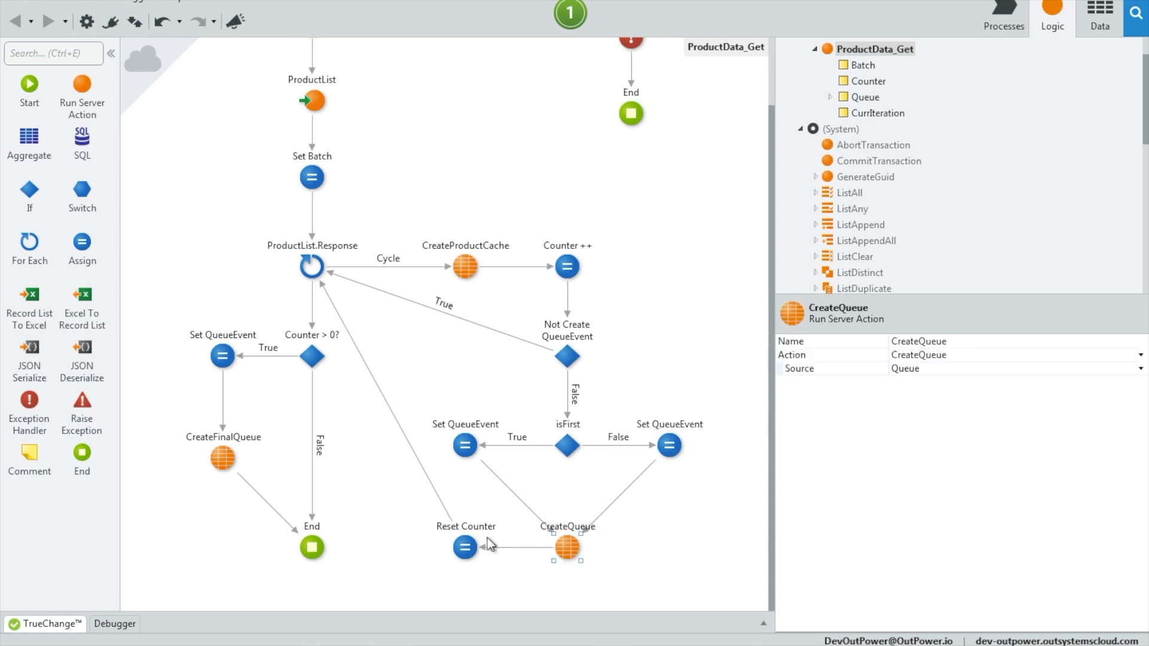
left_click(464, 548)
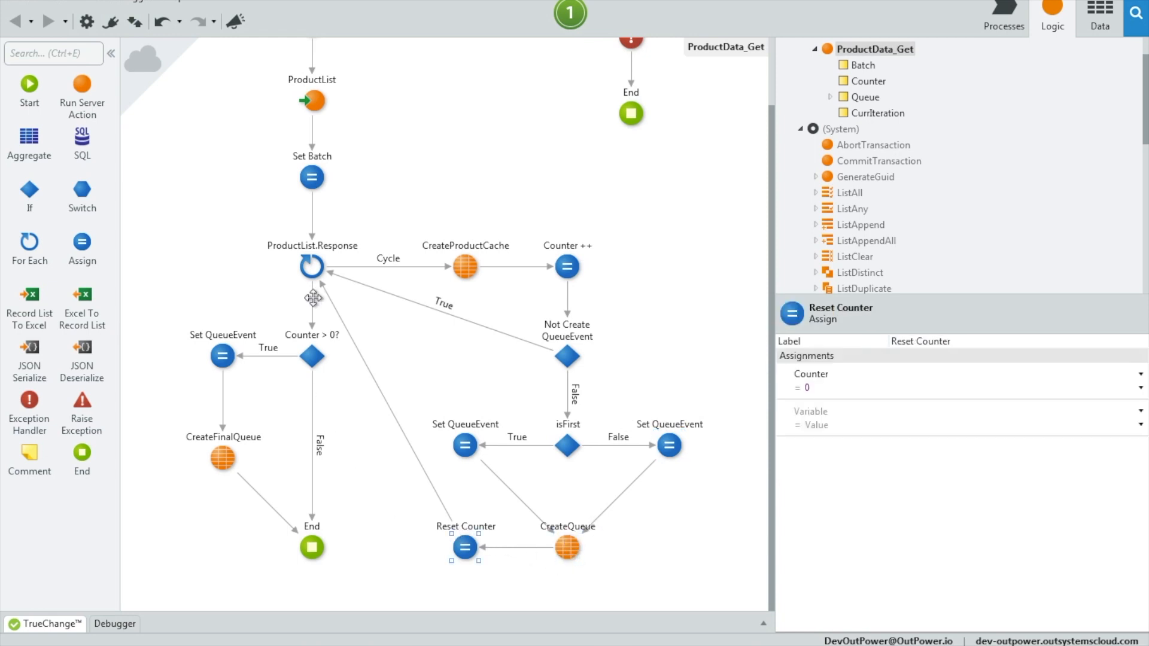
left_click(311, 266)
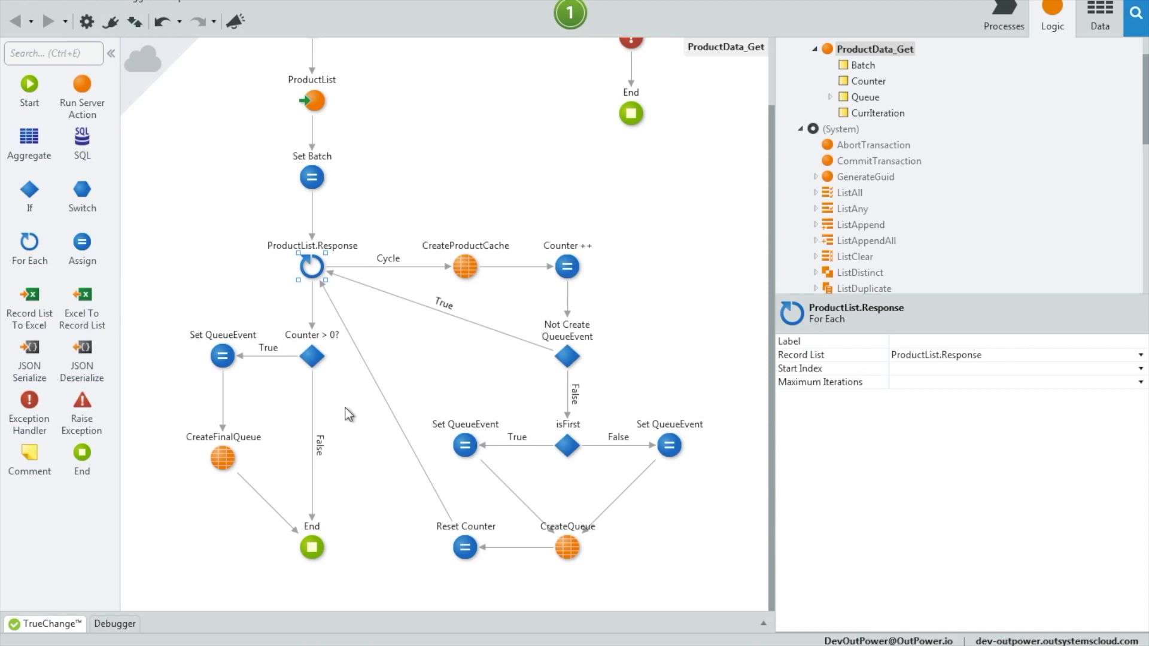
mouse_move(315, 335)
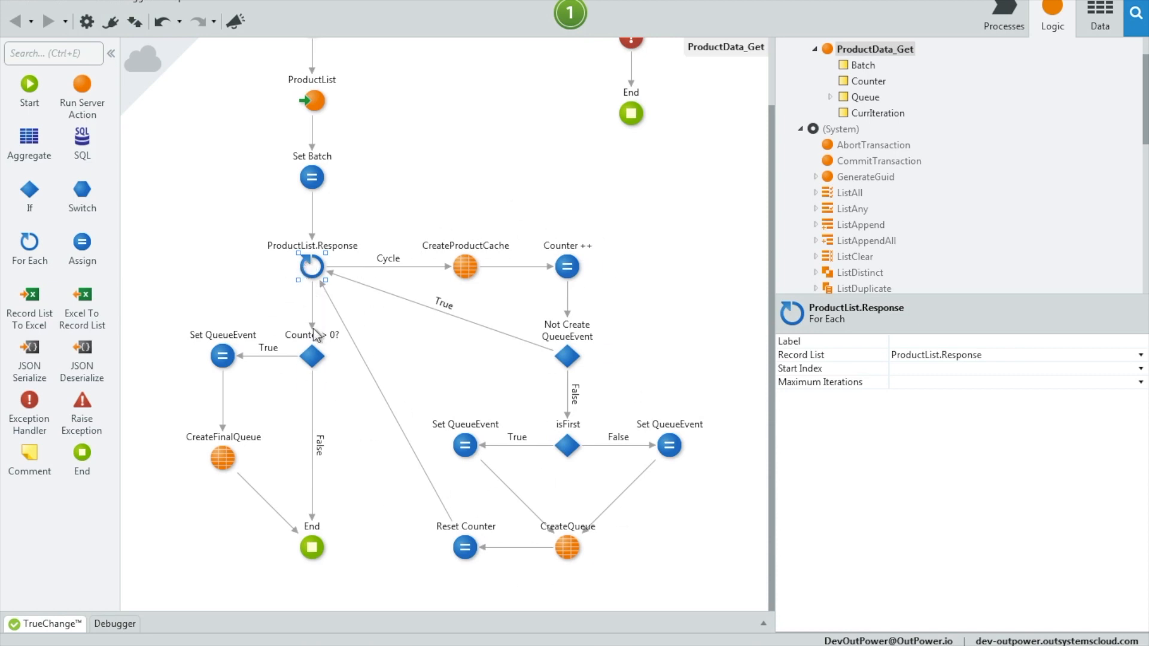
left_click(311, 357)
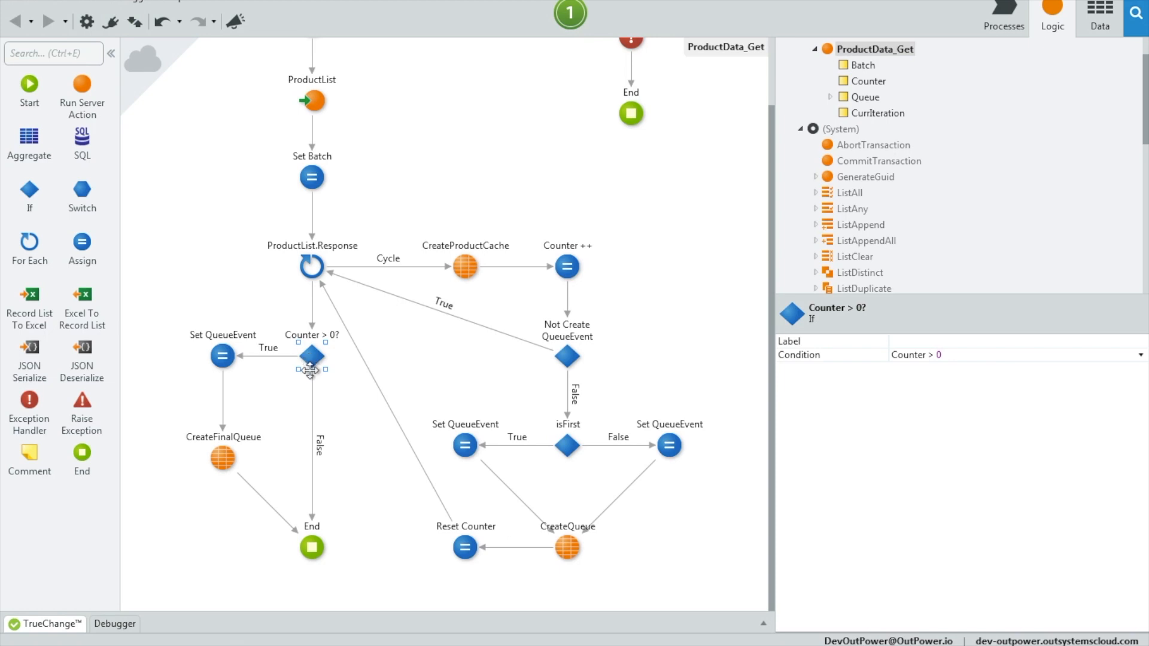
left_click(222, 355)
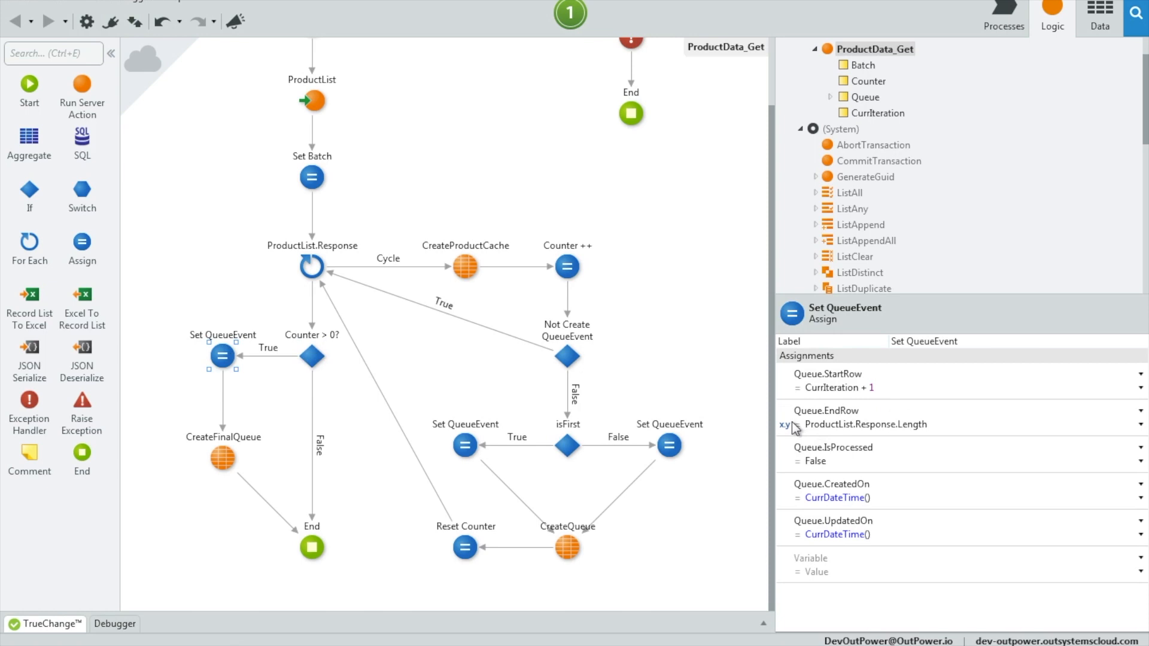
mouse_move(924, 421)
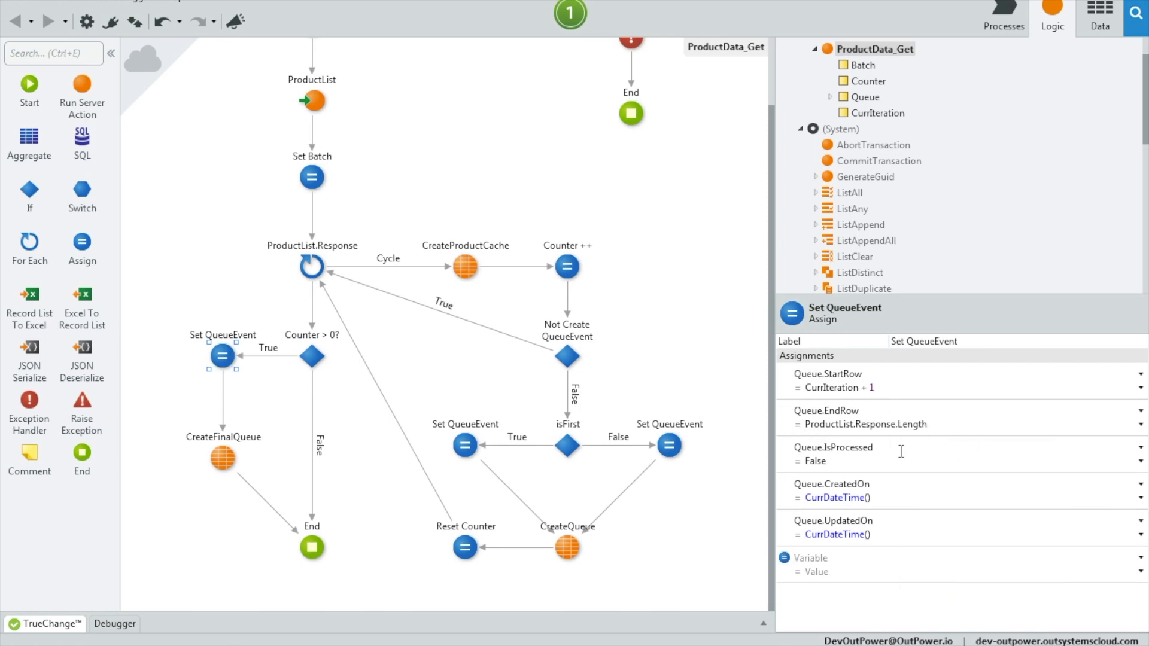
mouse_move(220, 458)
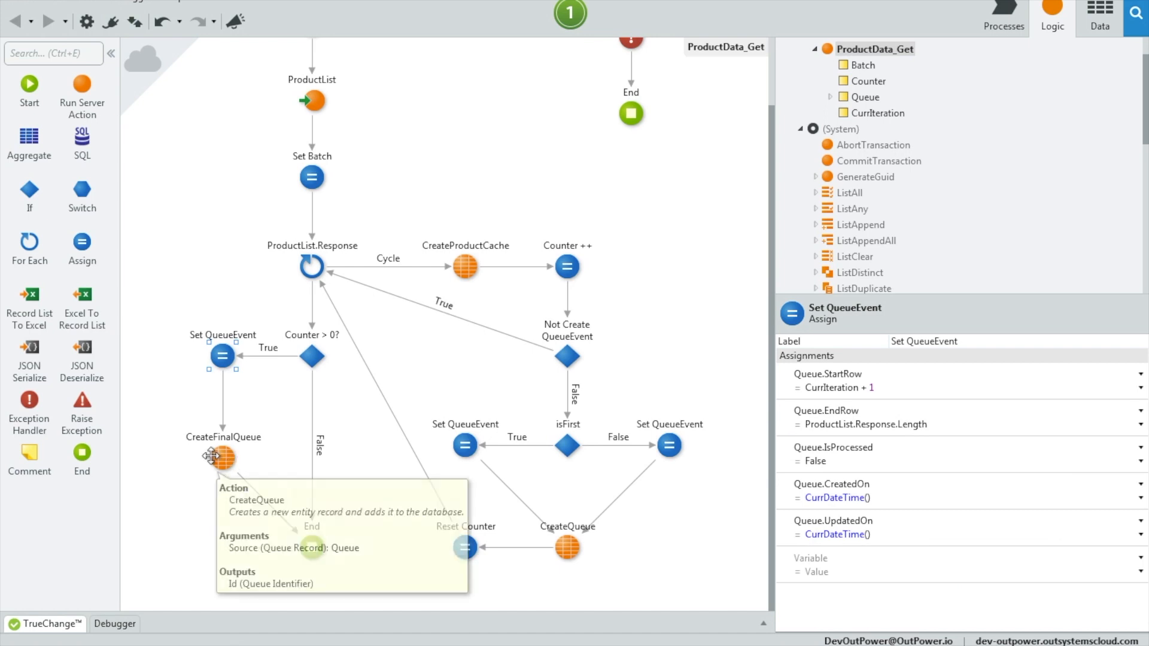
left_click(312, 548)
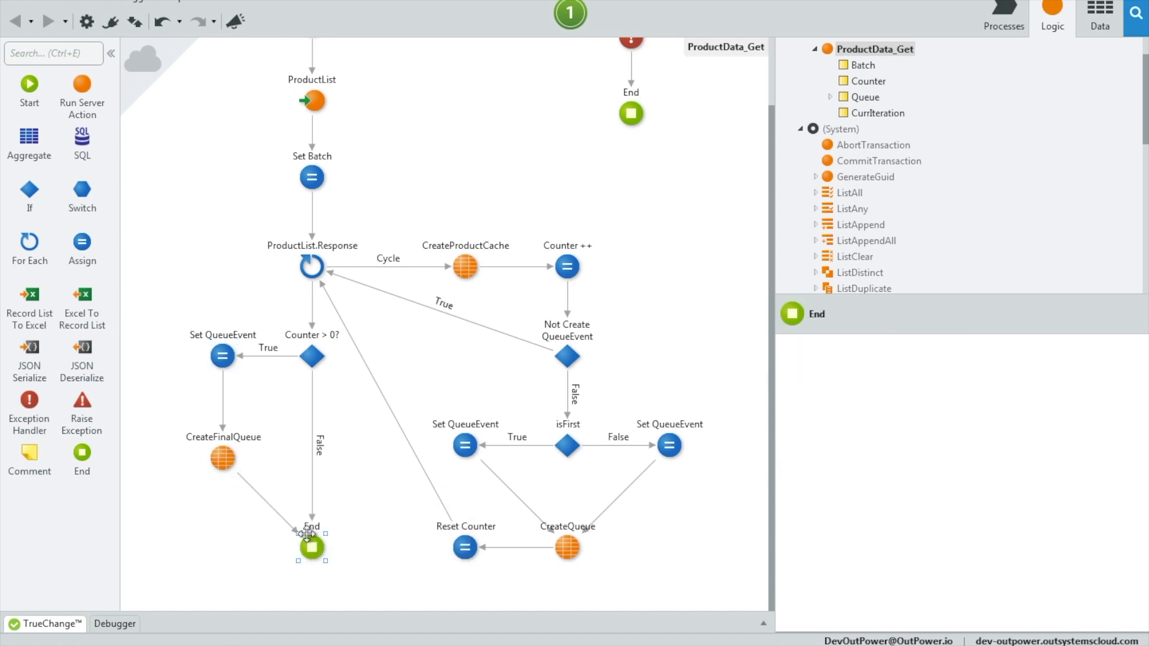
mouse_move(285, 101)
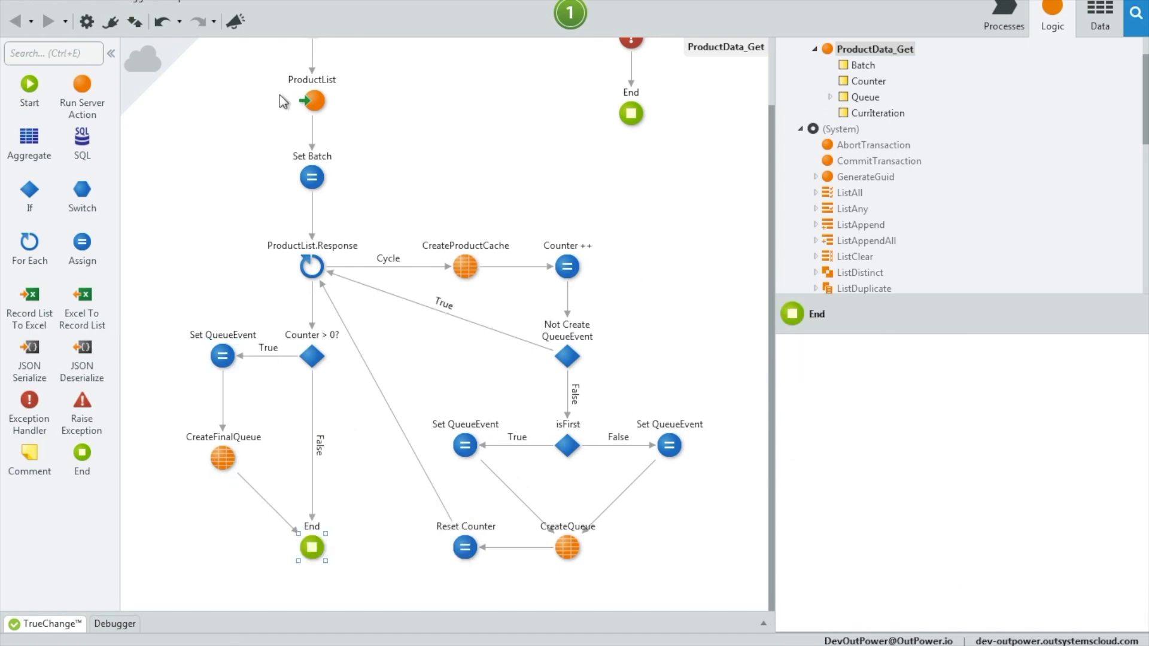
left_click(312, 101)
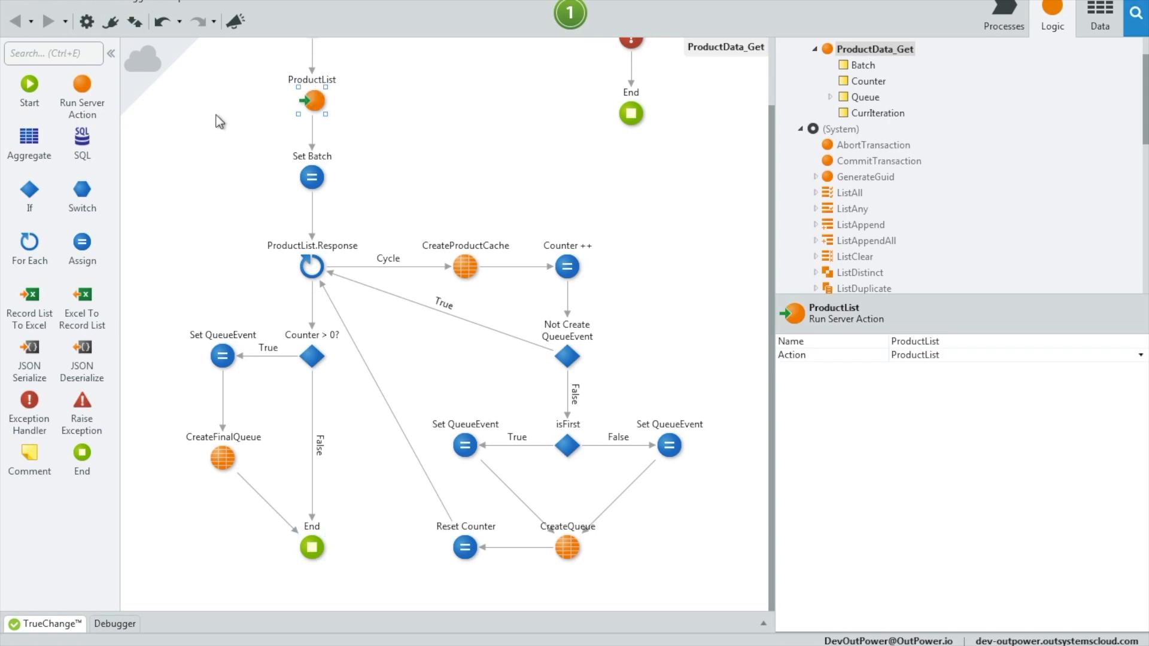
mouse_move(369, 76)
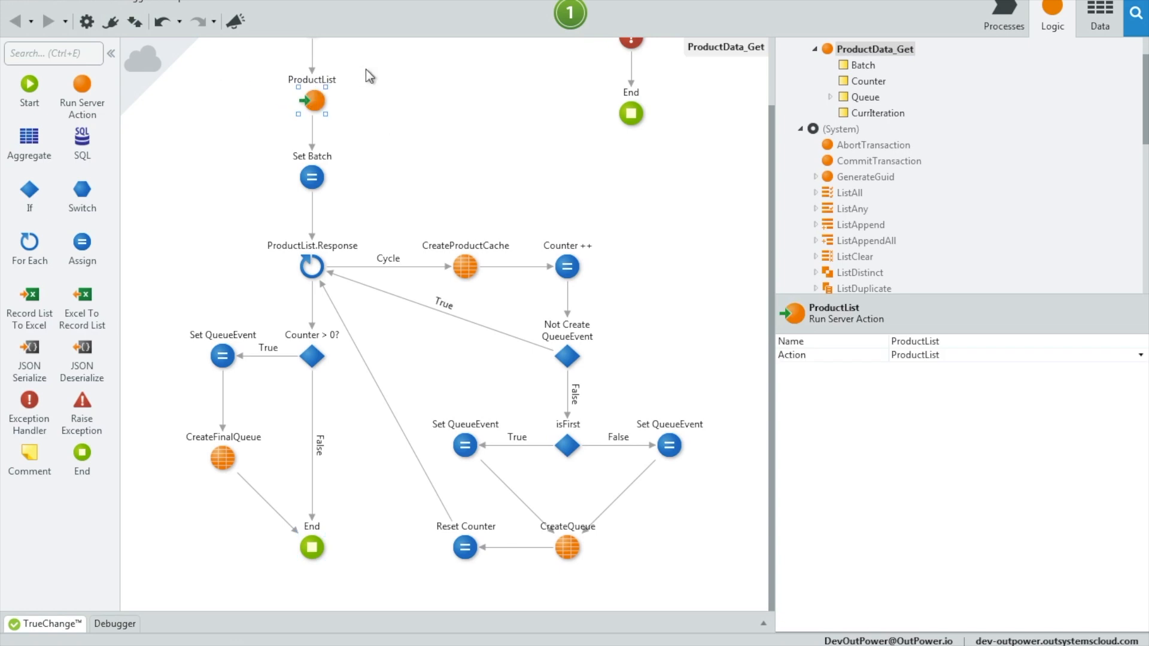
mouse_move(288, 73)
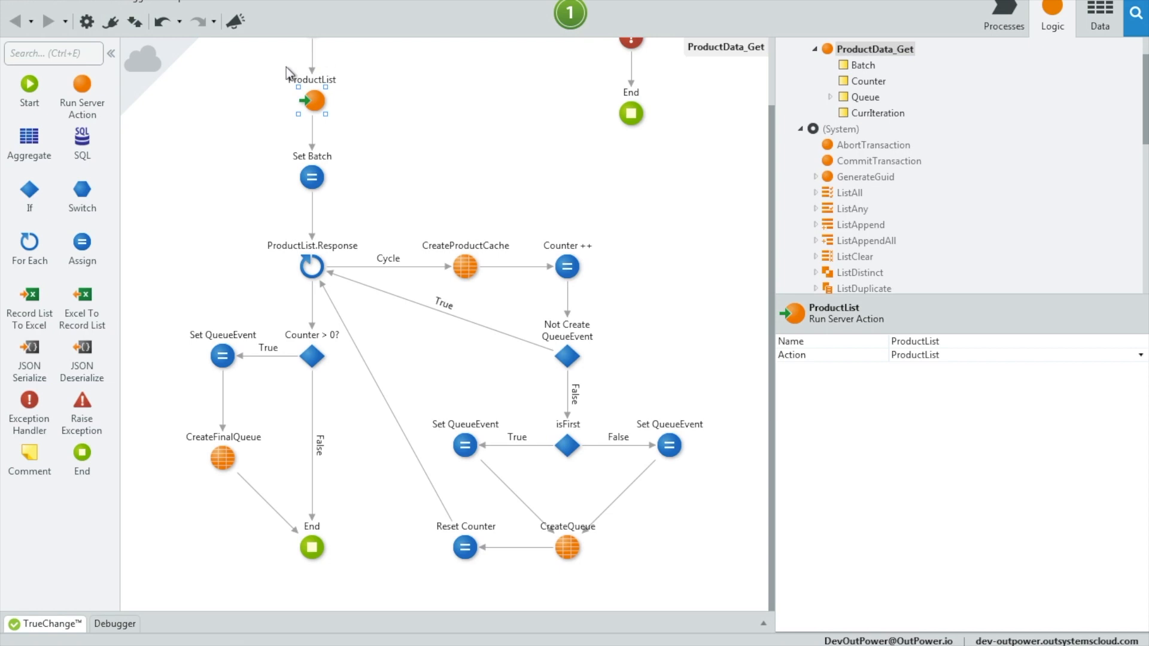
mouse_move(417, 147)
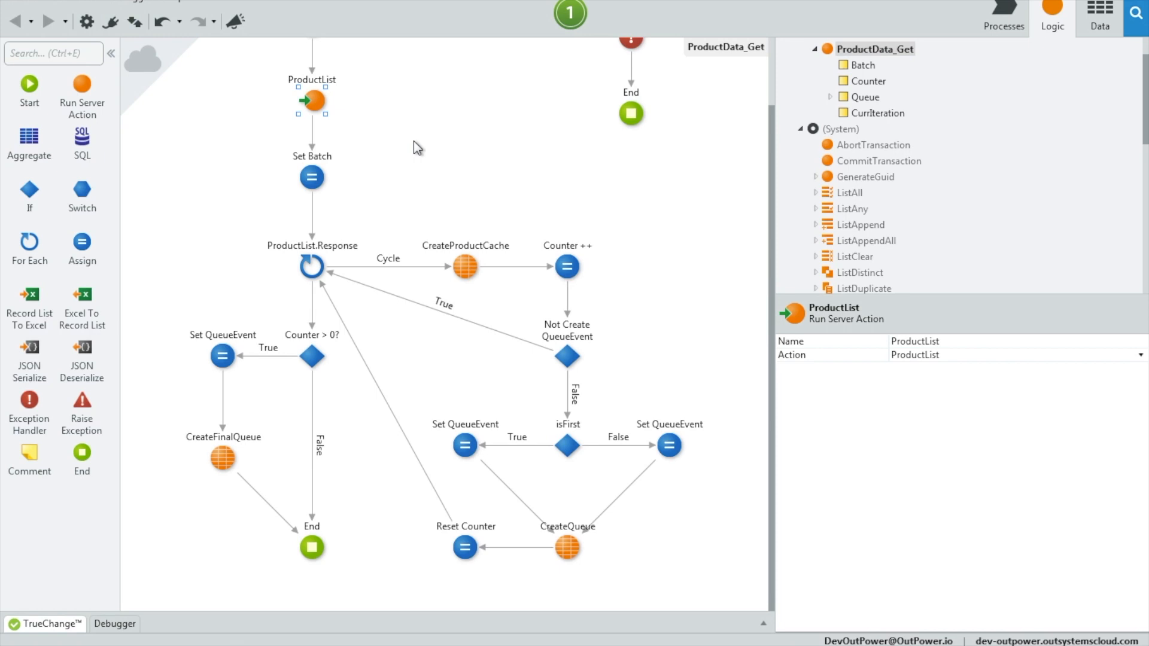
mouse_move(564, 194)
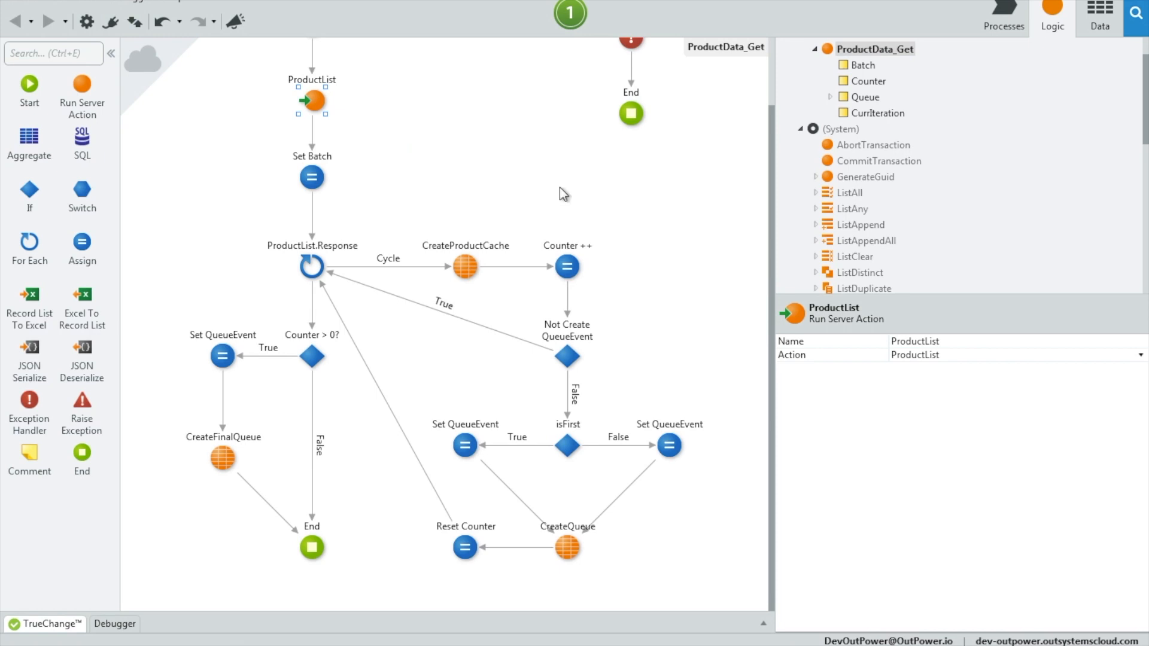
mouse_move(576, 181)
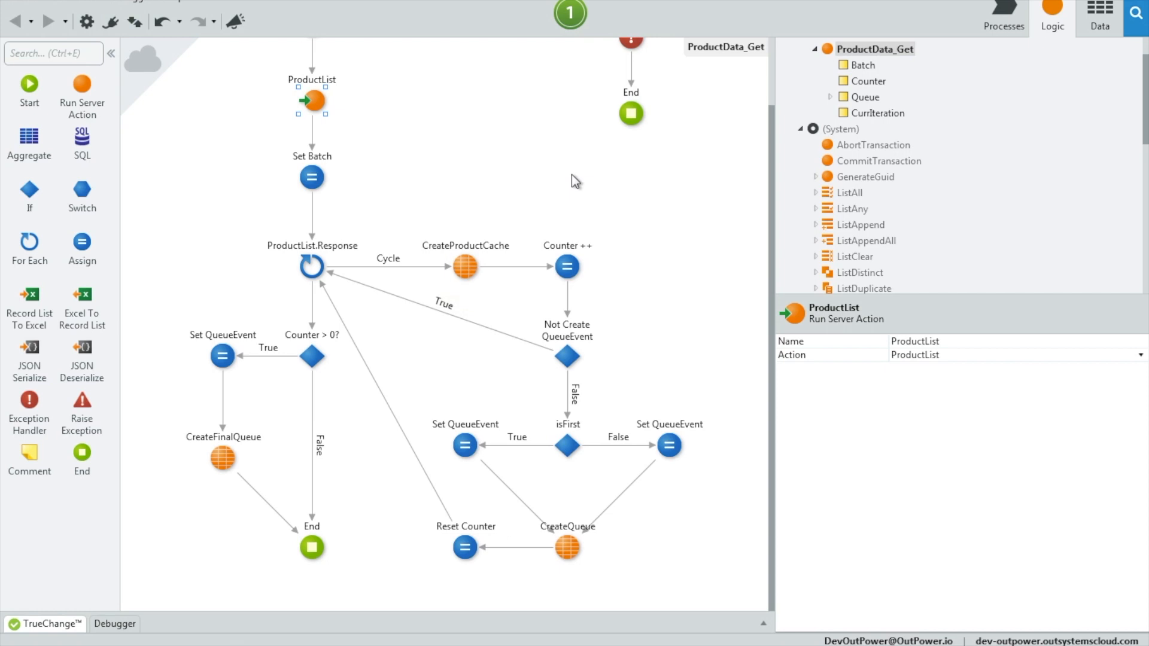
scroll("down", 3)
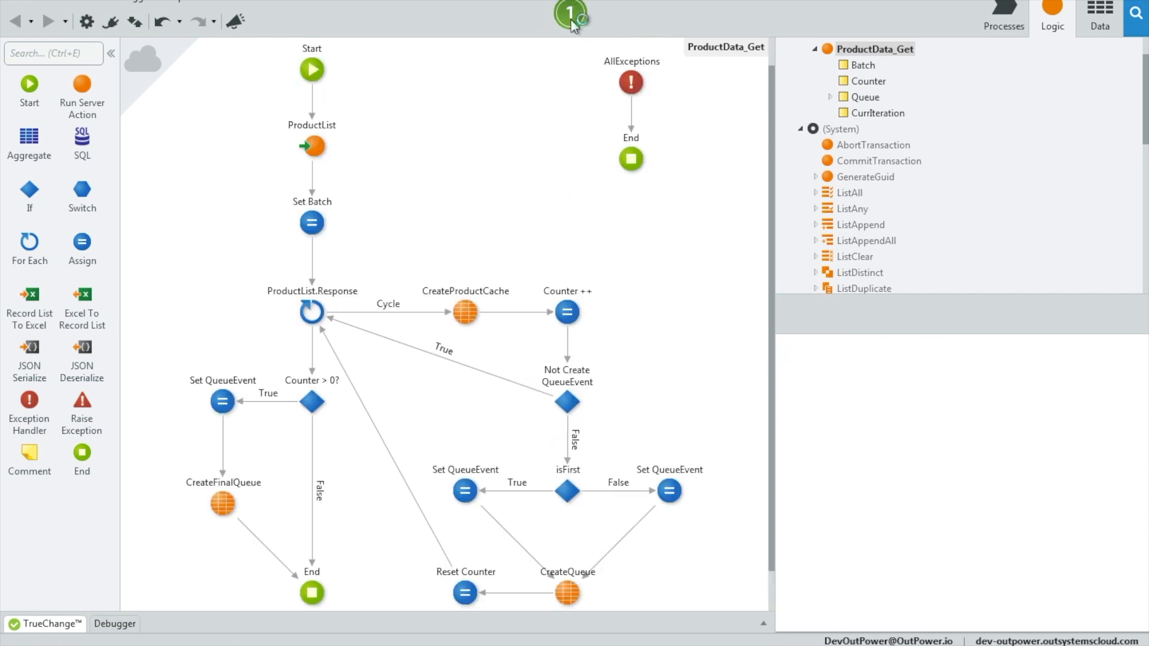
Publish Product_IS and add a new Product_CS service module to the application
left_click(570, 14)
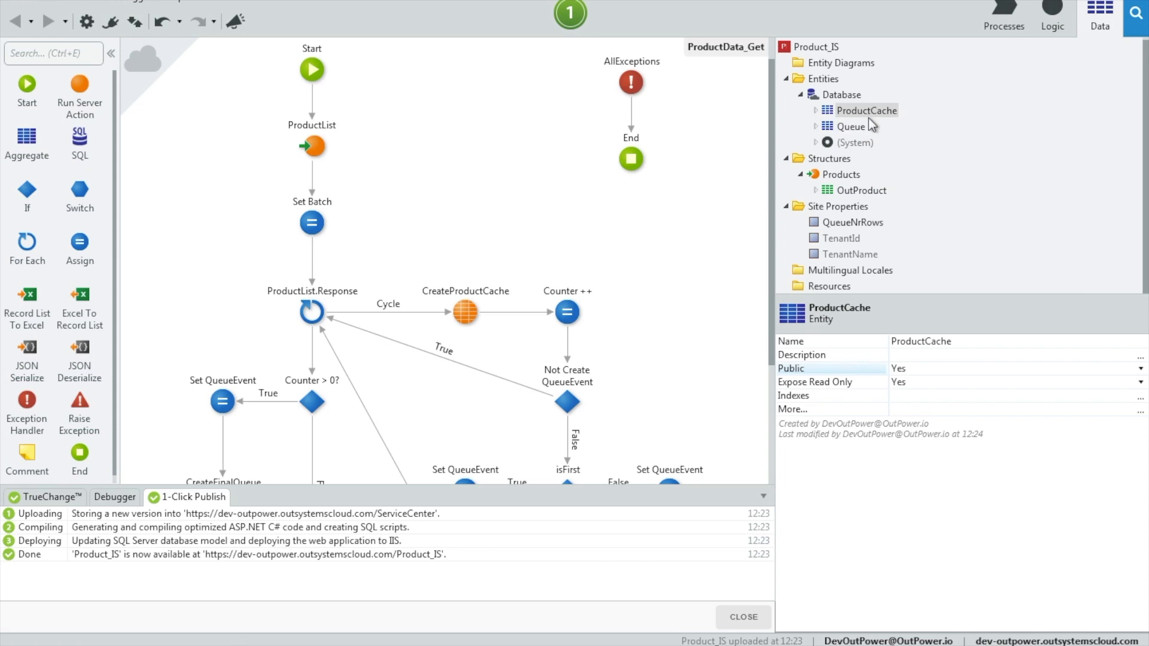
left_click(852, 126)
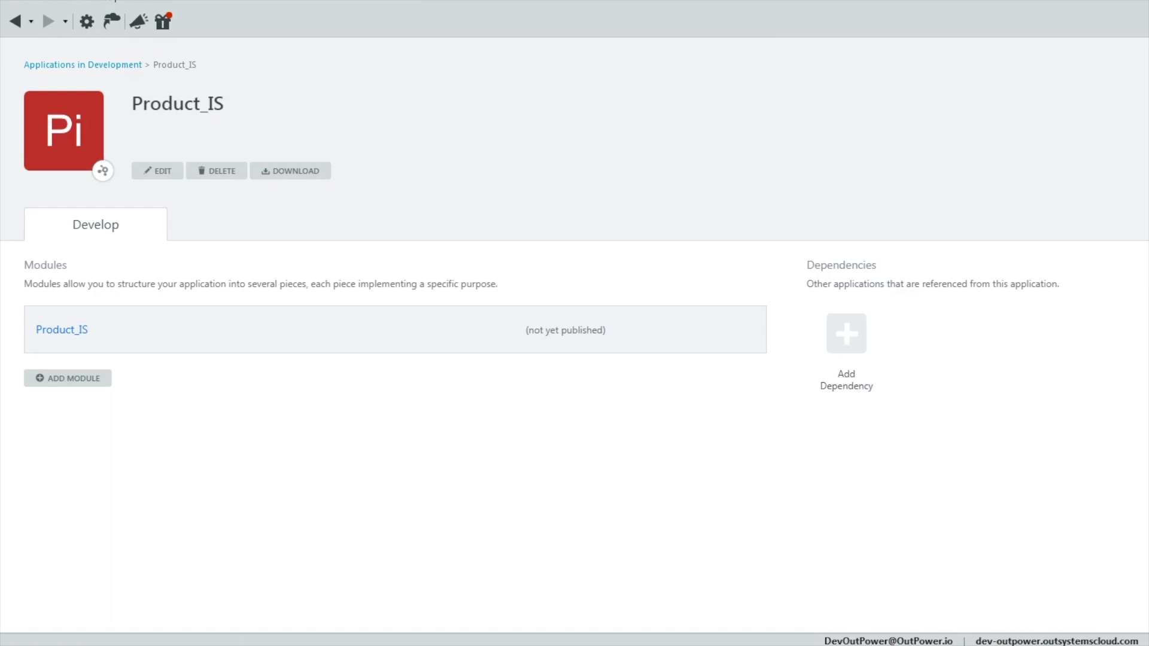
left_click(66, 378)
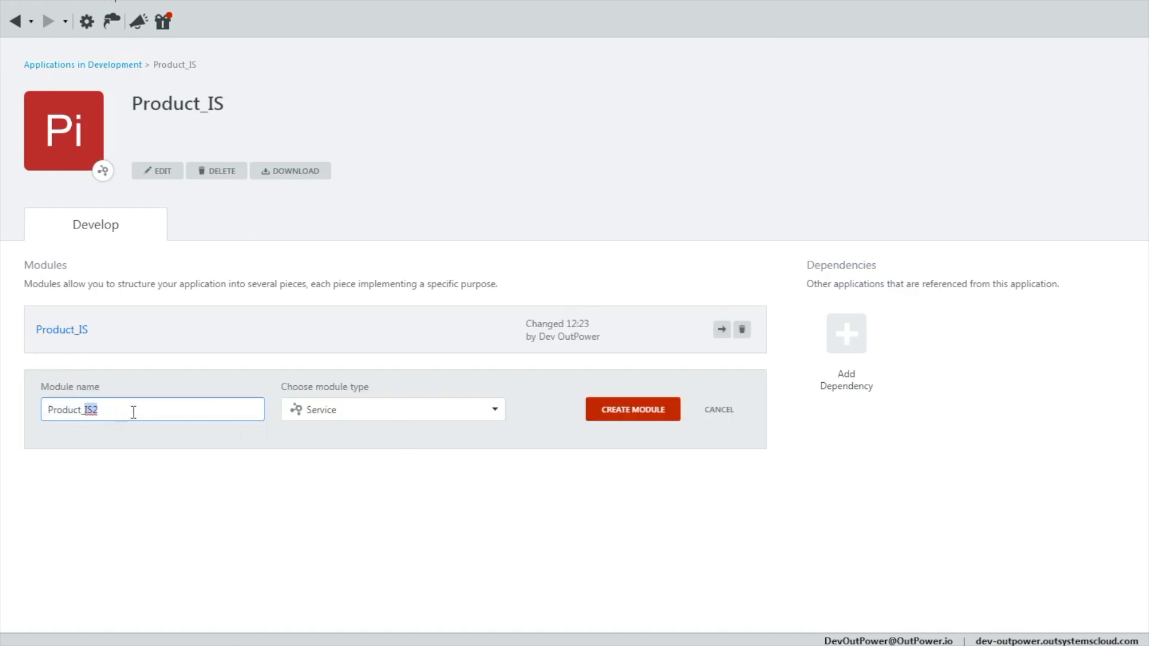
type("Product_CS")
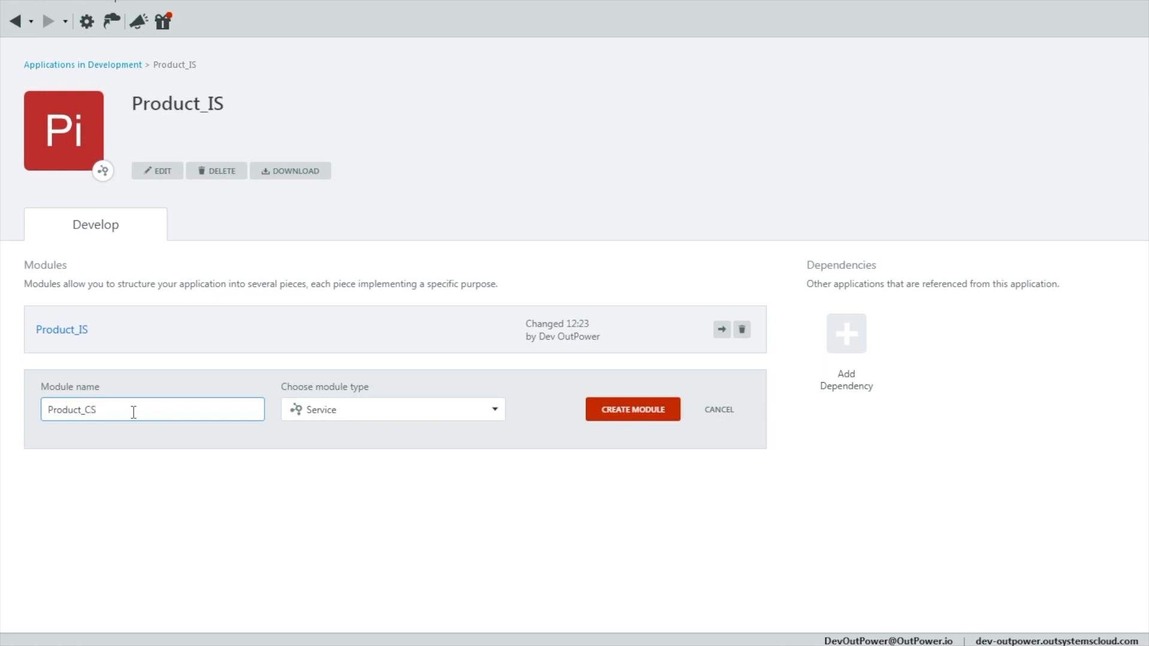
left_click(632, 409)
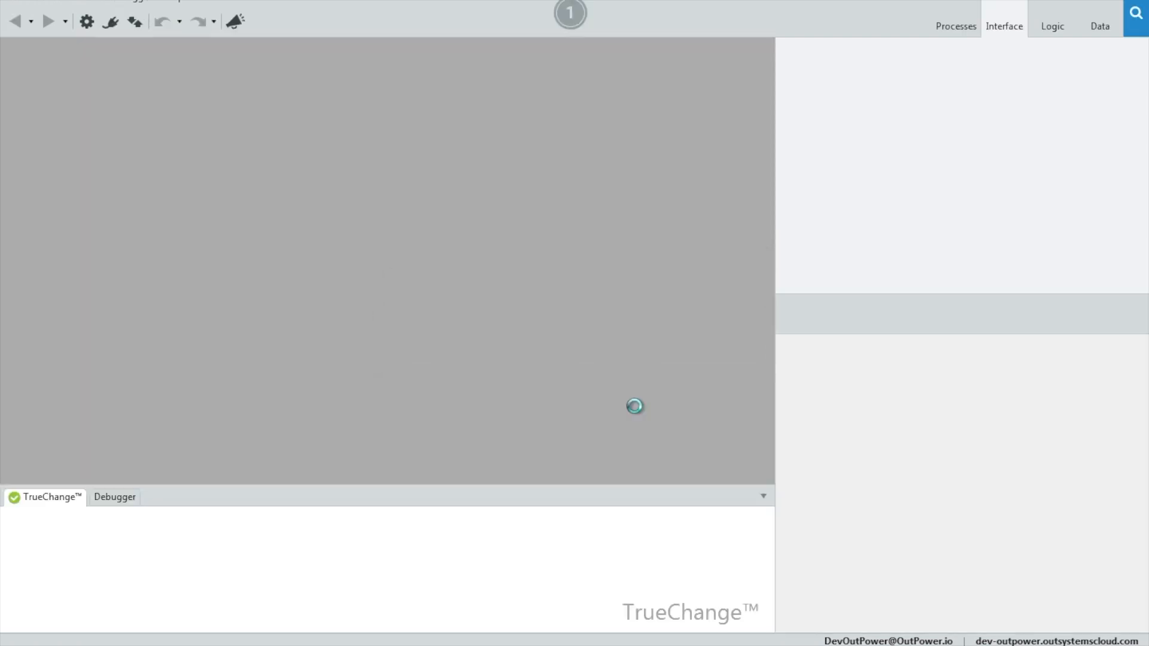
left_click(956, 25)
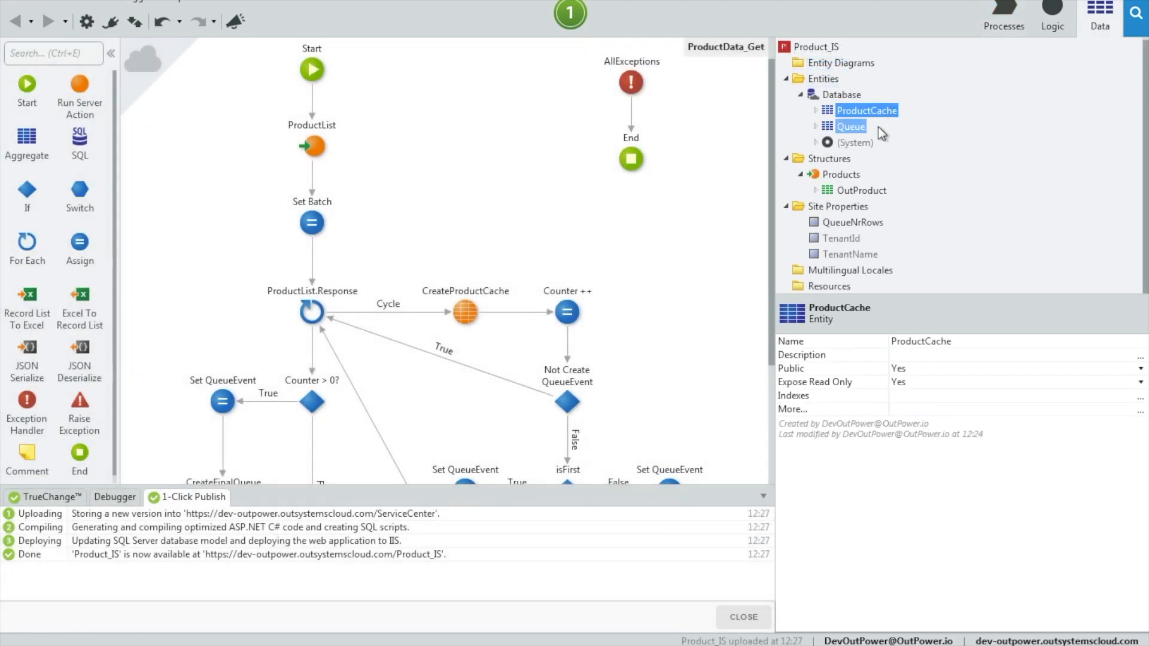
Turn on Expose Process Events for the Queue entity and republish Product_IS
left_click(855, 143)
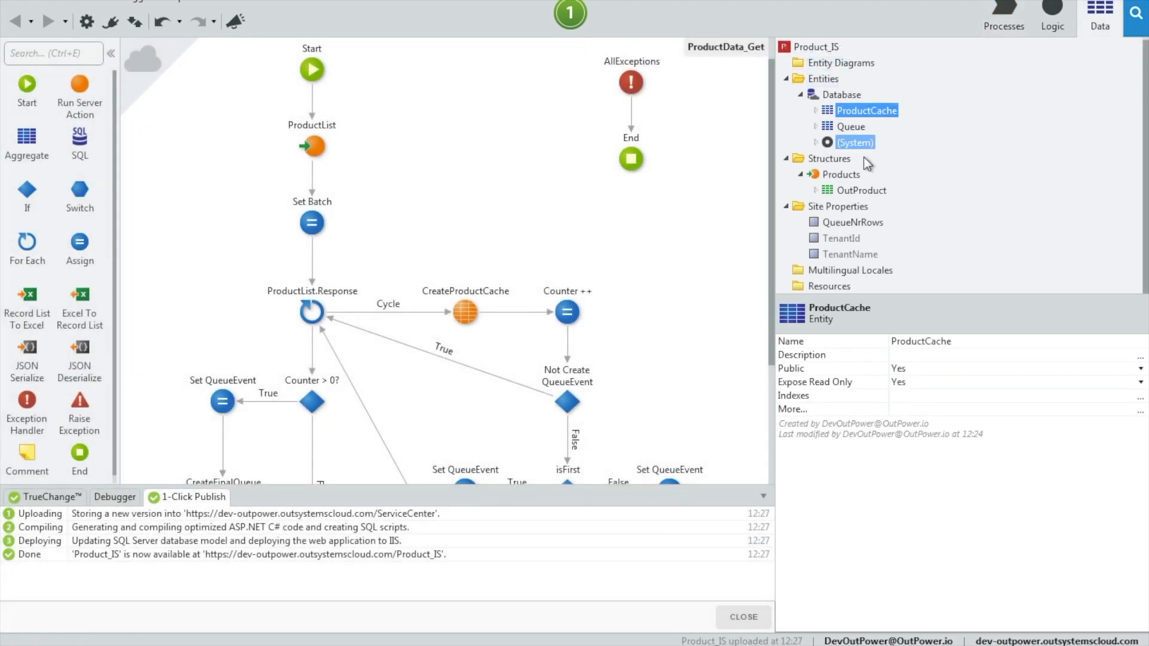
double_click(851, 126)
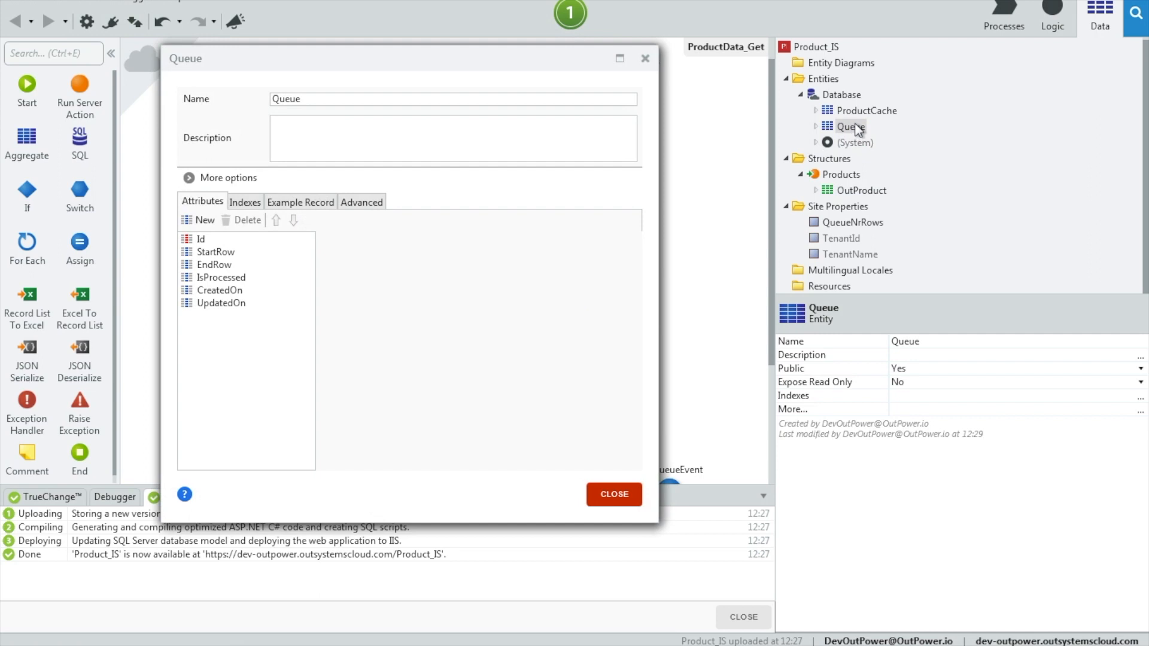
left_click(361, 201)
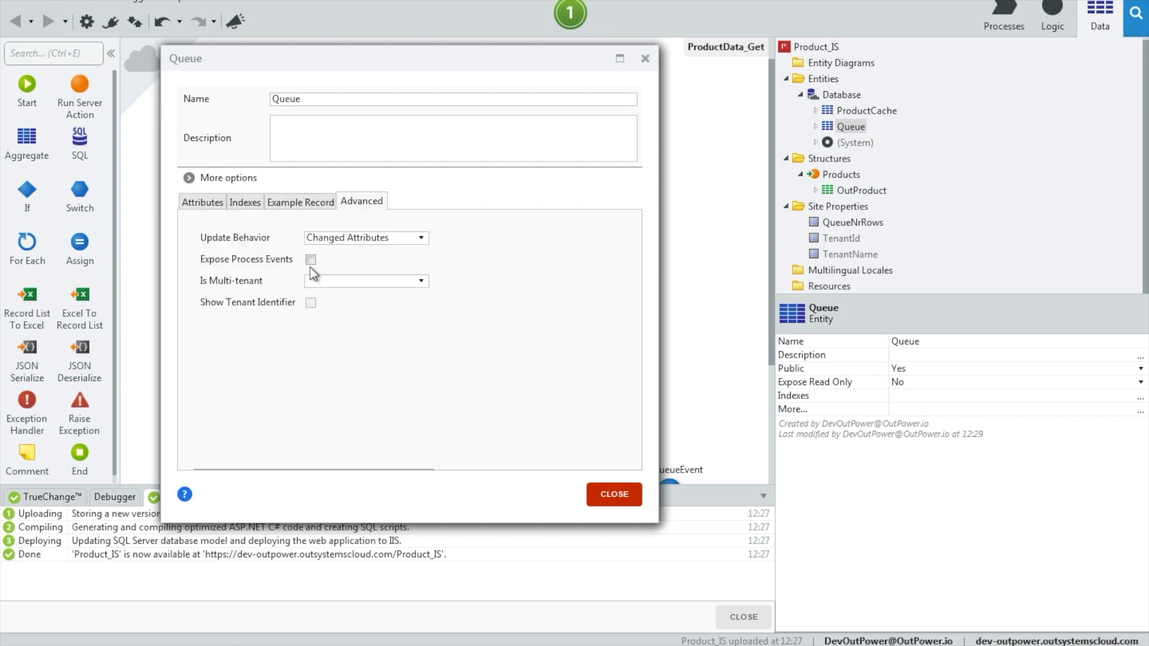
left_click(614, 494)
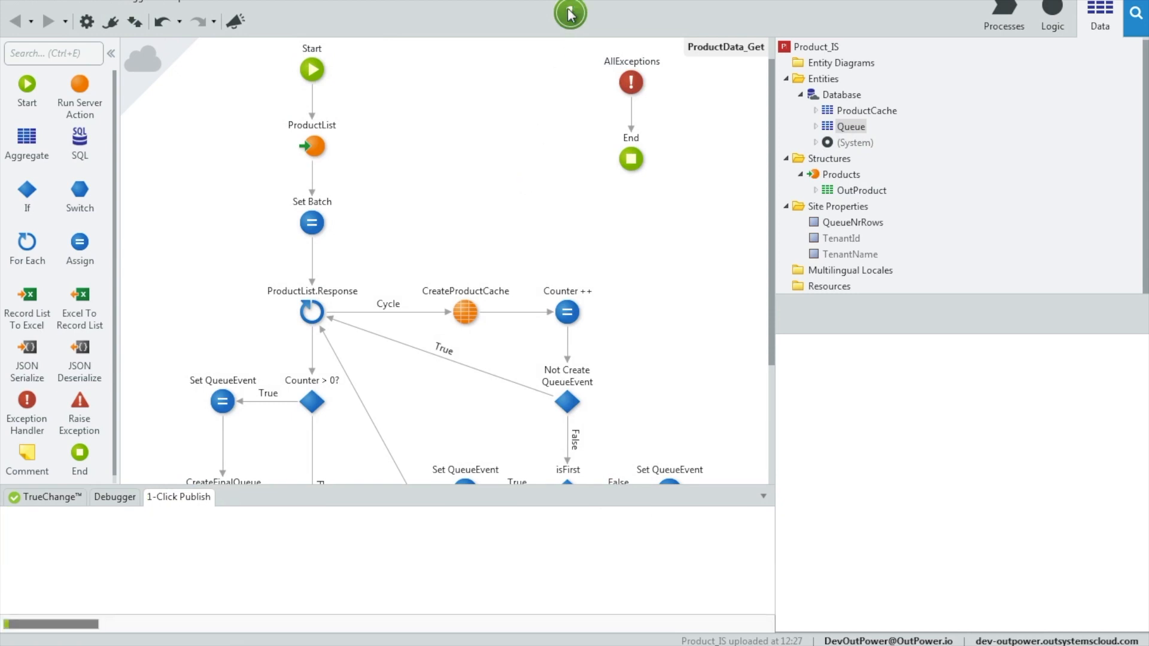
left_click(569, 14)
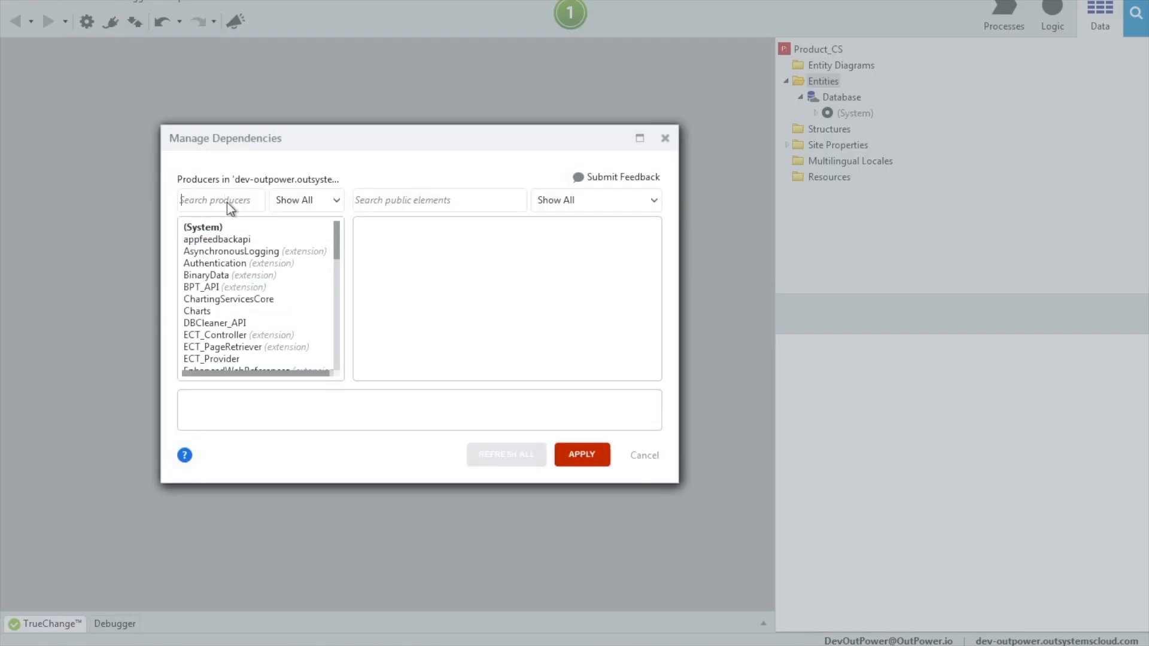
Add Product_IS's ProductCache and Queue entities as Product_CS dependencies
type("pro")
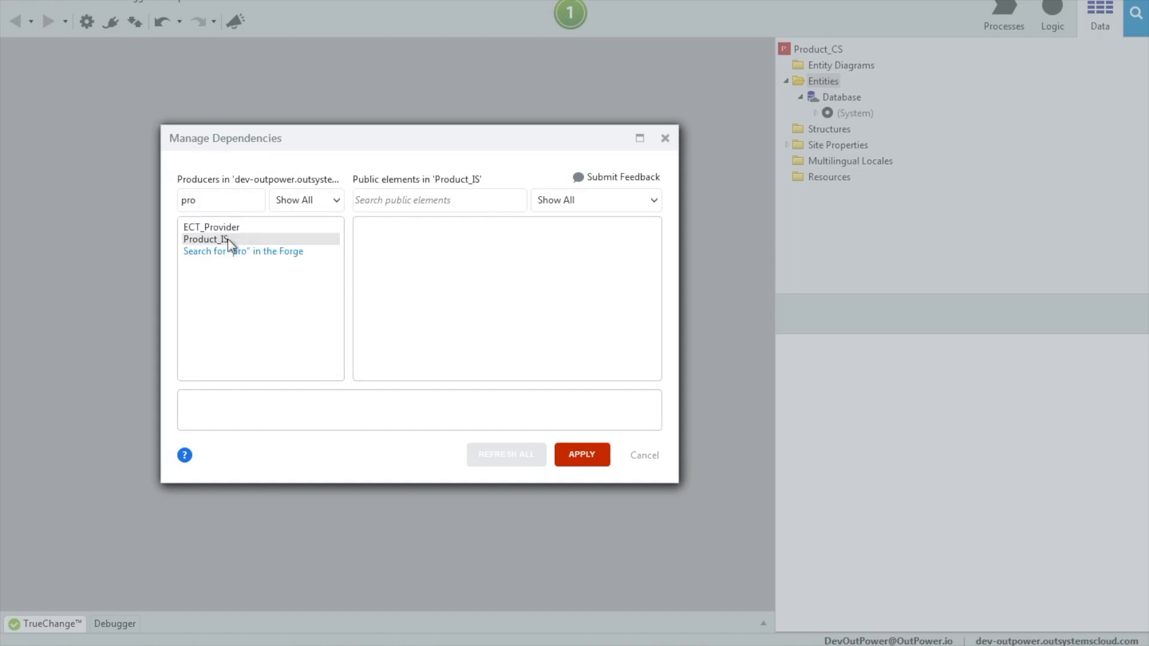
left_click(206, 239)
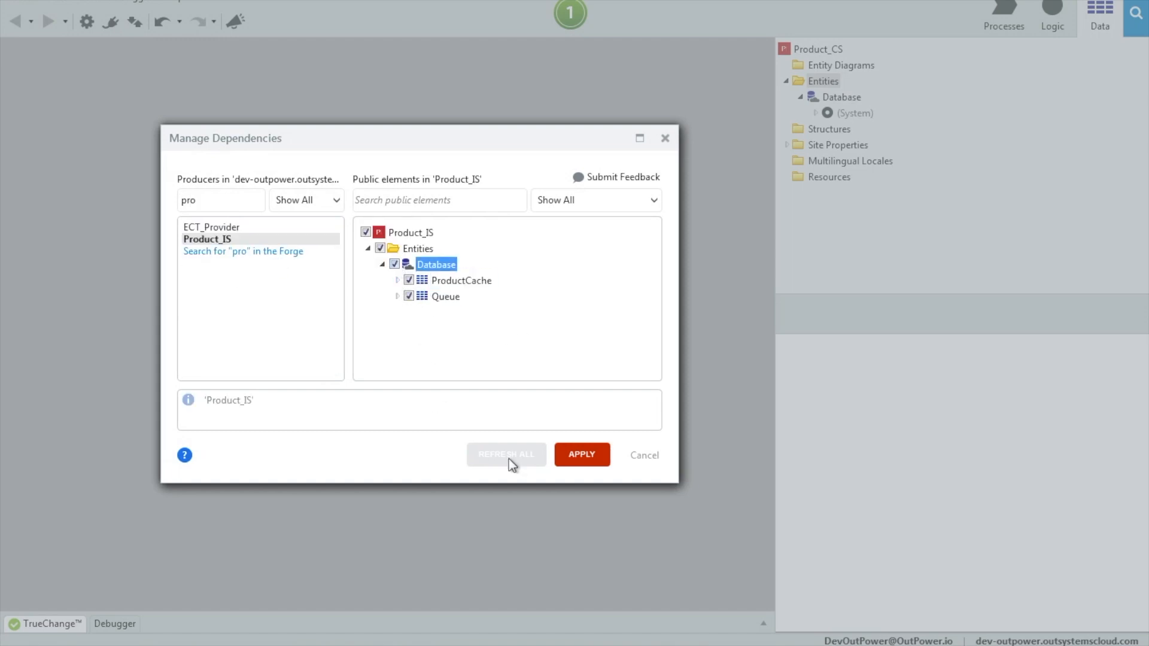
left_click(582, 455)
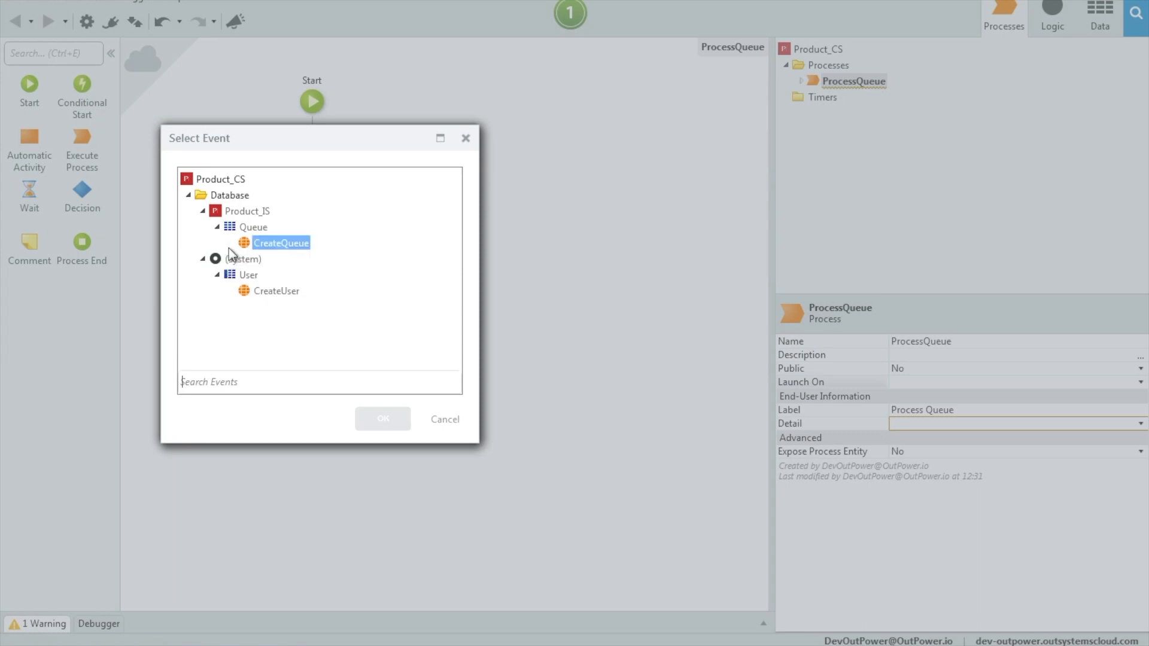
Launch ProcessQueue on CreateQueue and add an activity aggregate on Queue filtered by QueueId
left_click(382, 419)
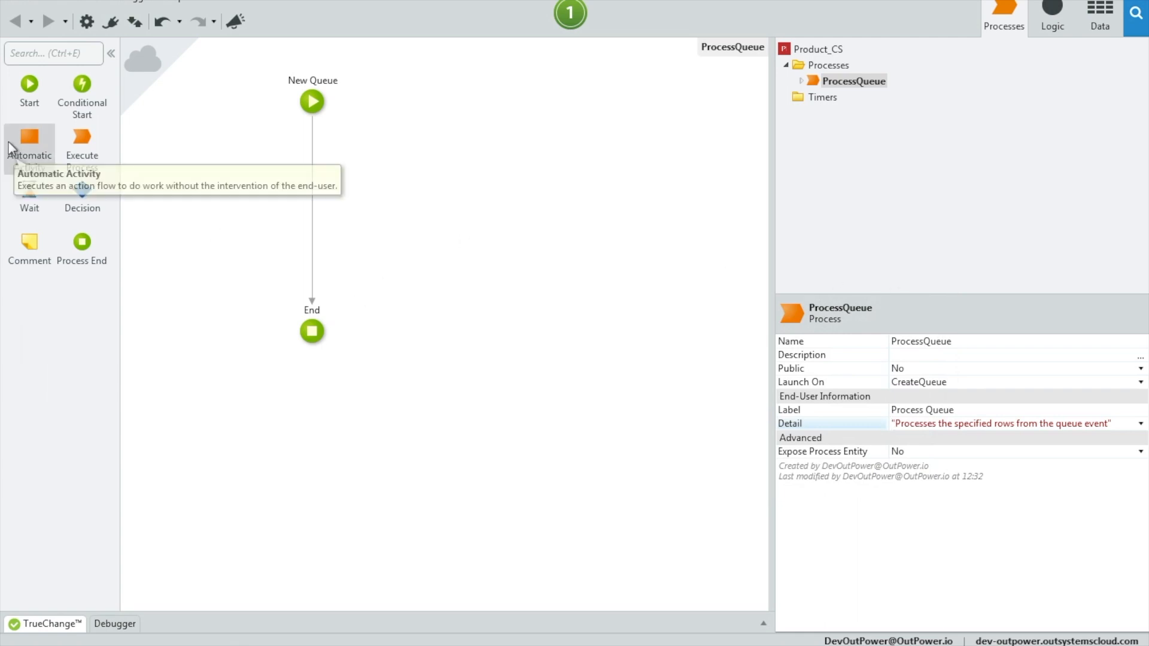
left_click_drag(30, 139, 311, 190)
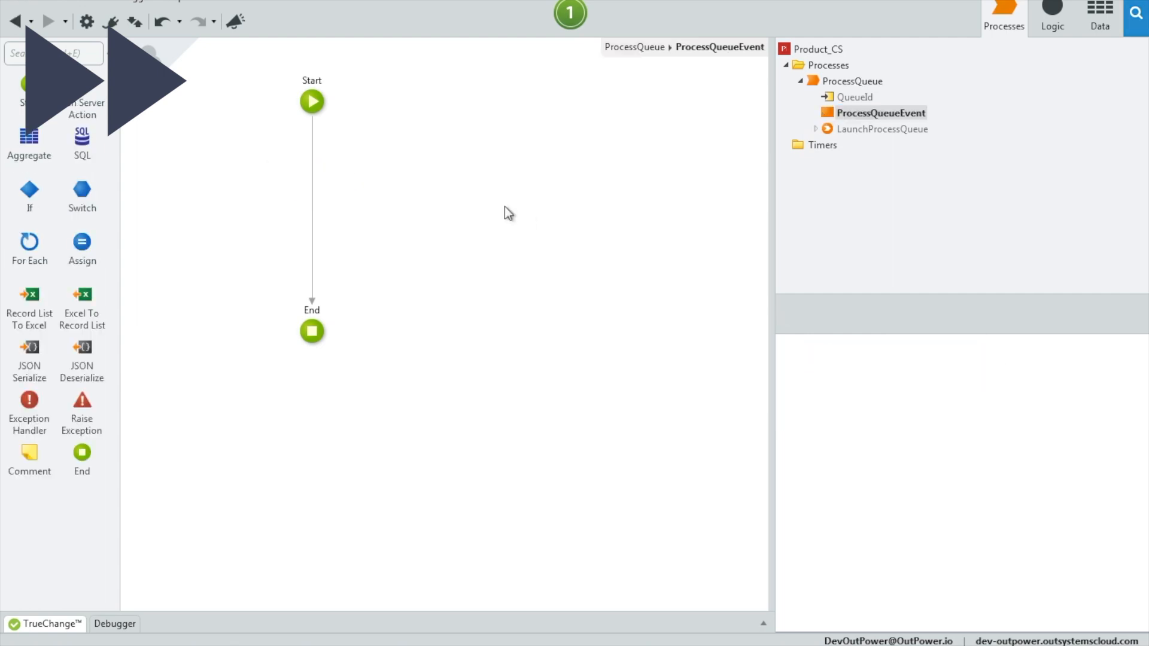
left_click_drag(29, 135, 311, 190)
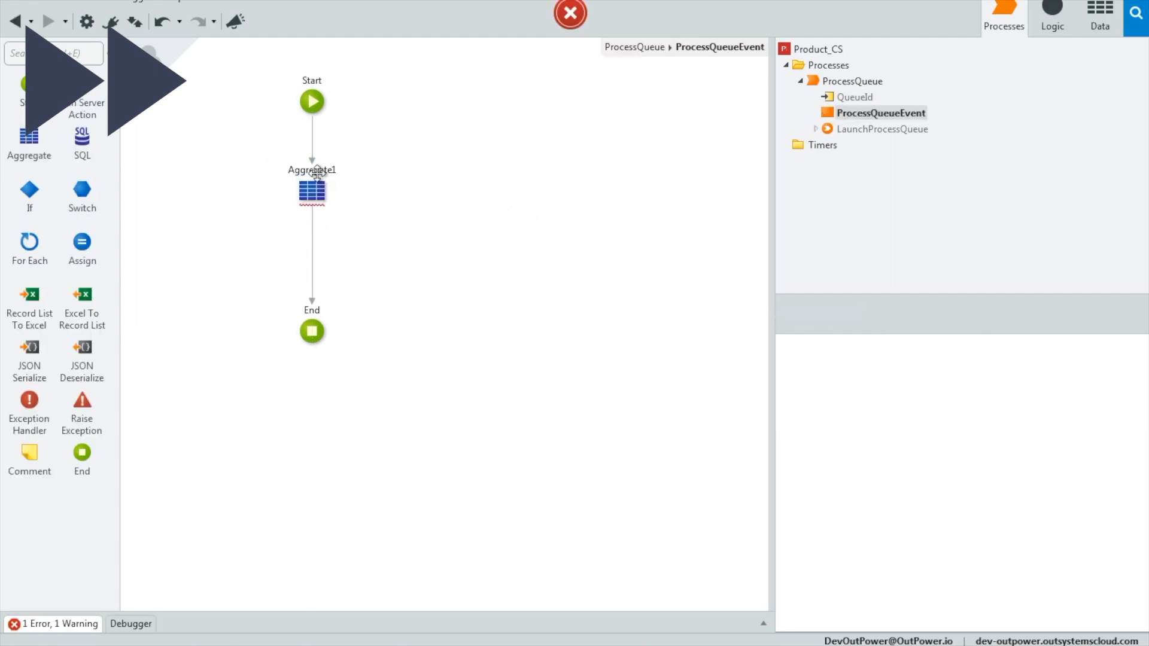
double_click(311, 190)
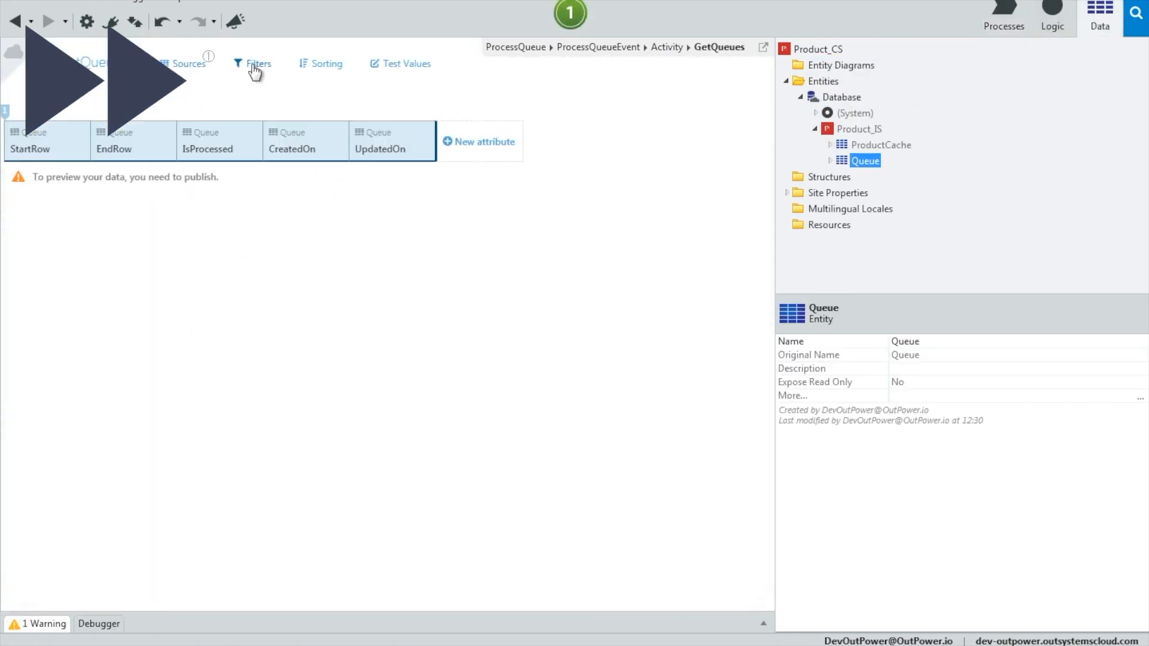
left_click(252, 64)
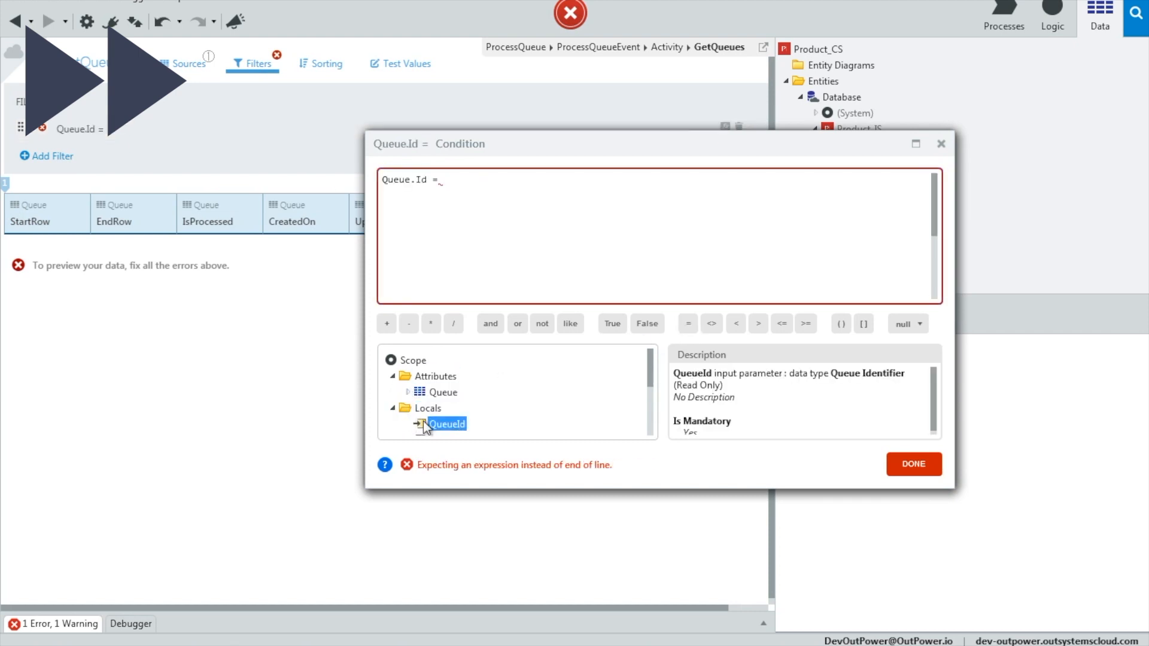
left_click(914, 464)
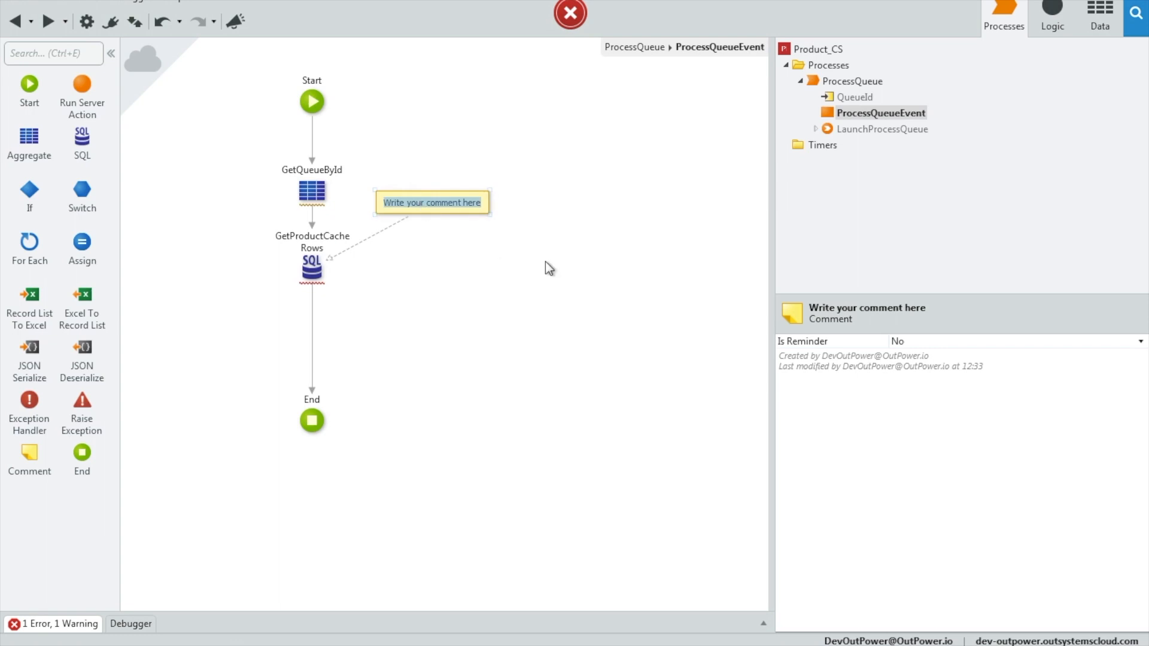
mouse_move(570, 276)
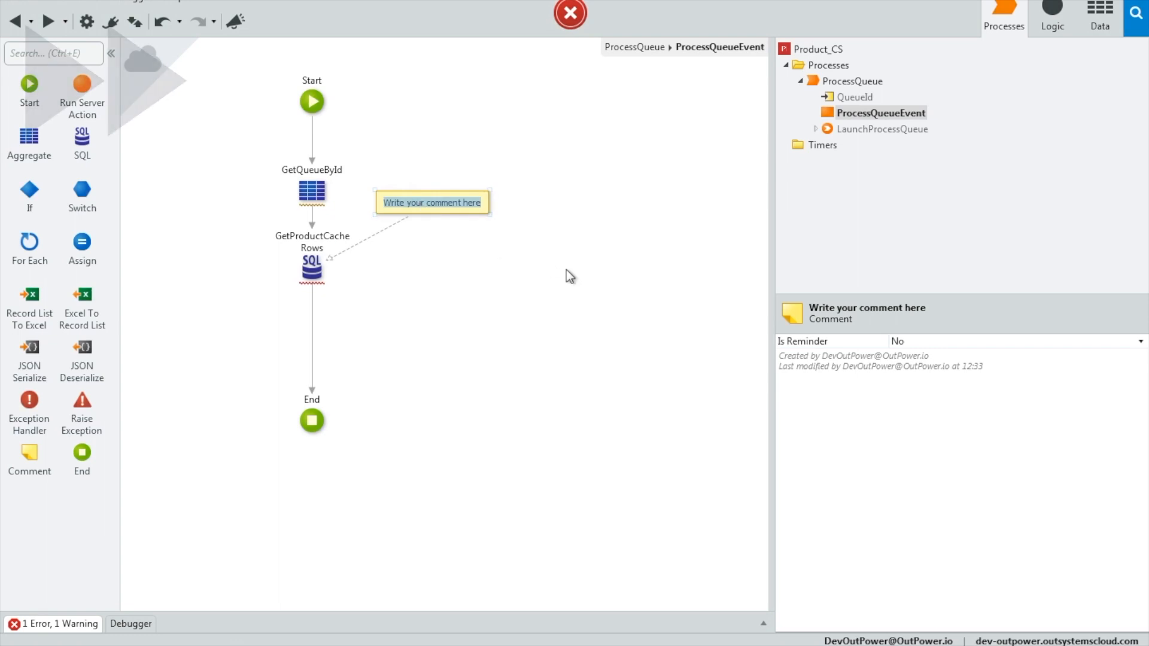
Finish the 'returns product cache rows from x to y' comment and select GetProductCacheRows
left_click(311, 266)
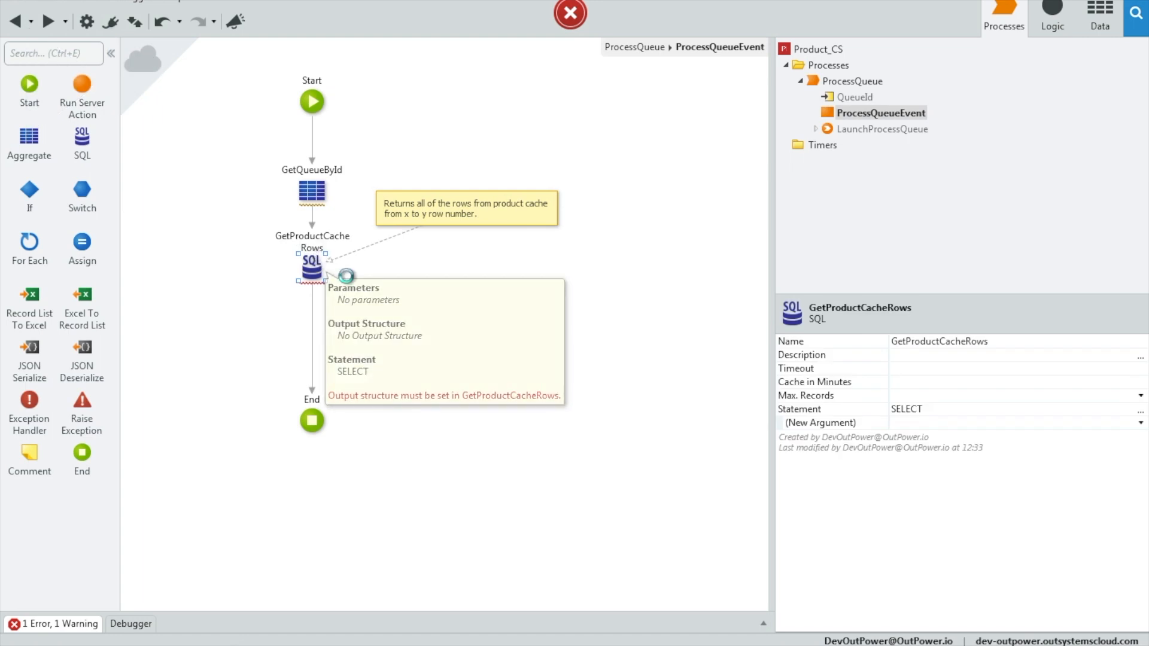
Create the CTEProduct structure as GetProductCacheRows' output
double_click(311, 270)
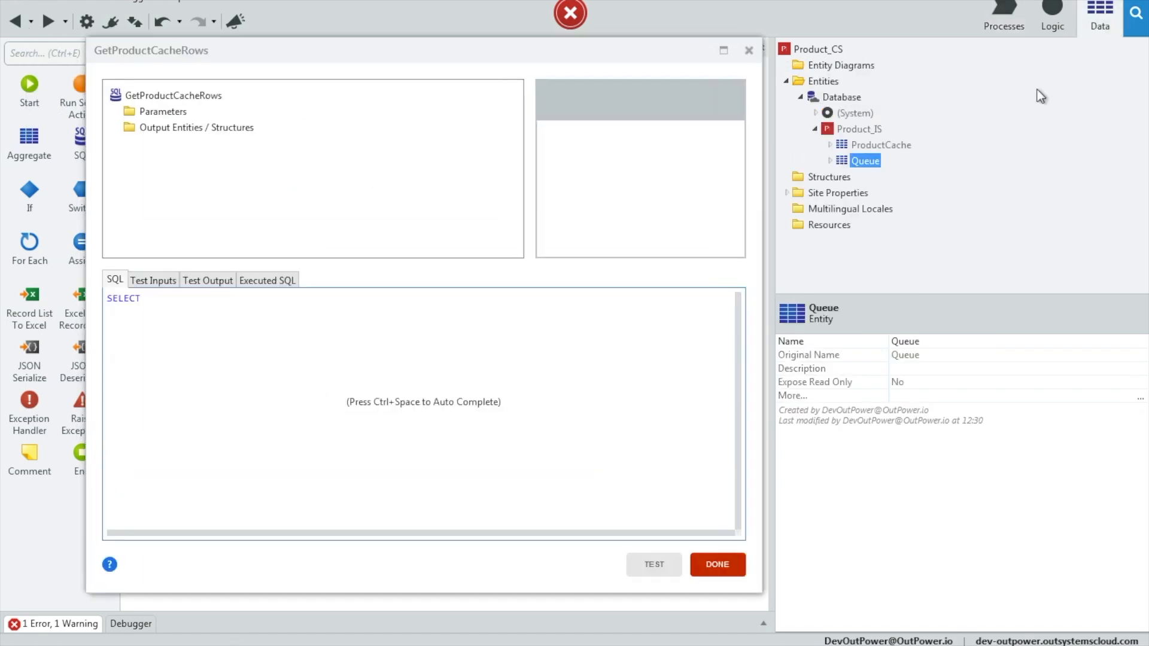
right_click(829, 176)
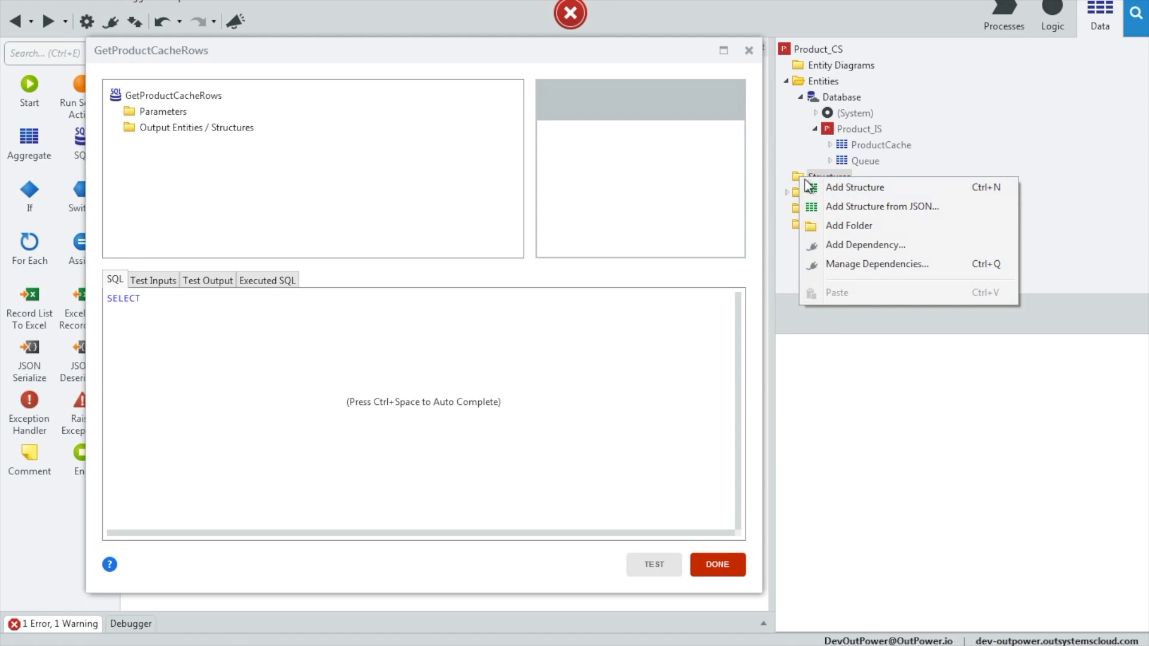
left_click(855, 187)
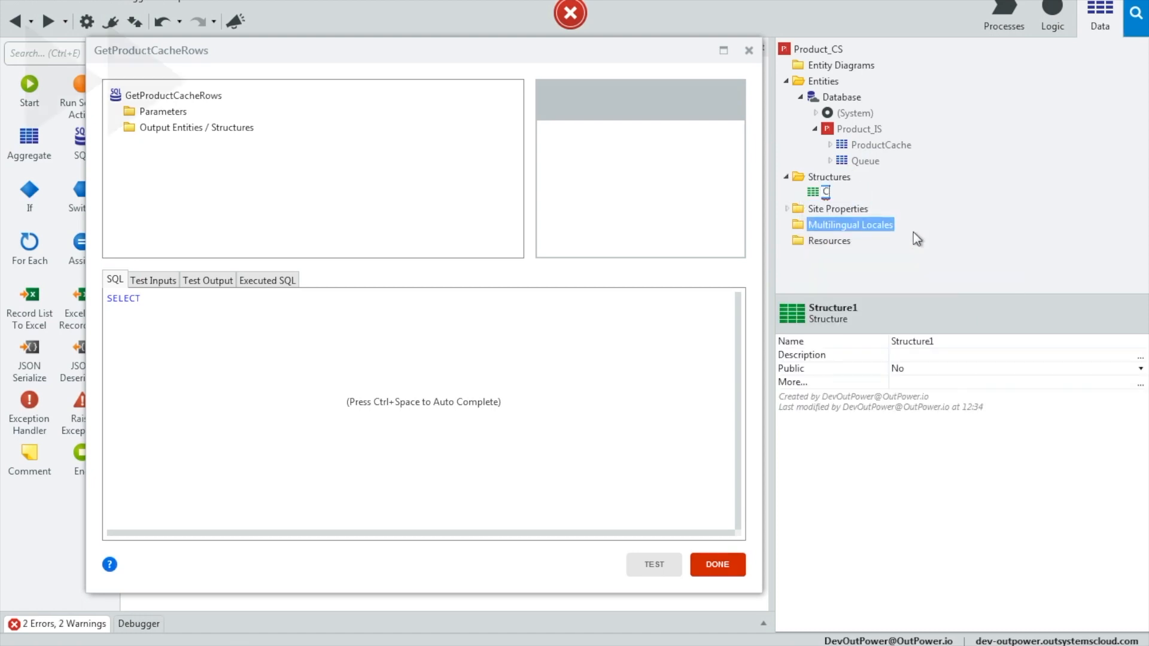
left_click(827, 192)
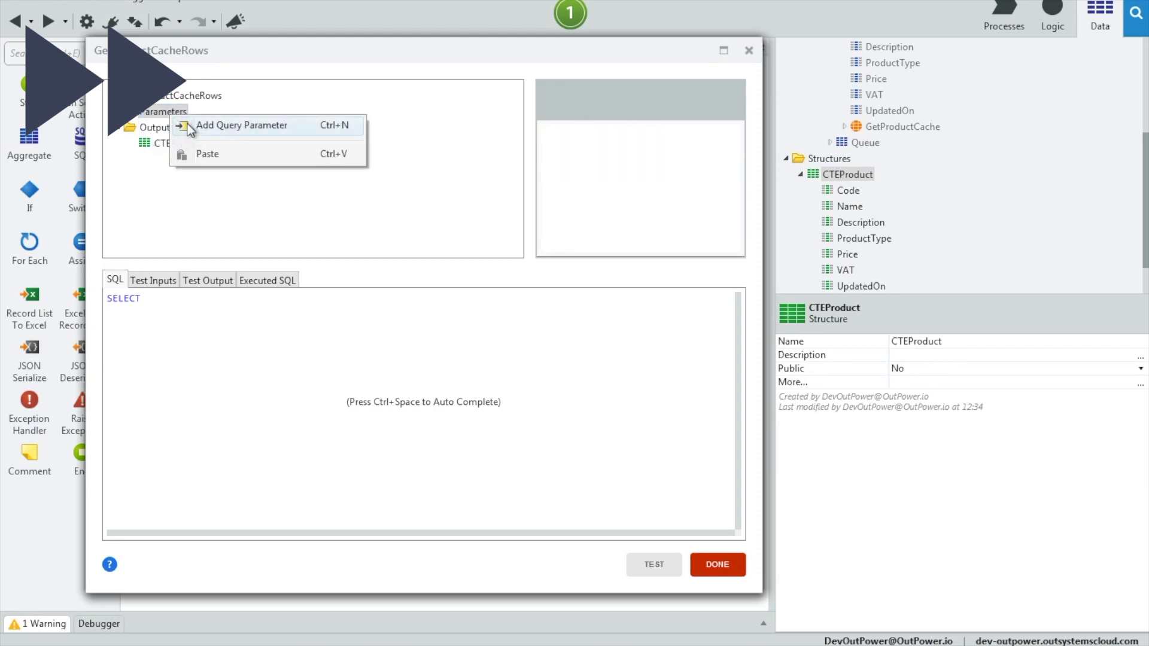
Add StartRow and EndRow query parameters and set their data types
left_click(242, 125)
type("EndRow")
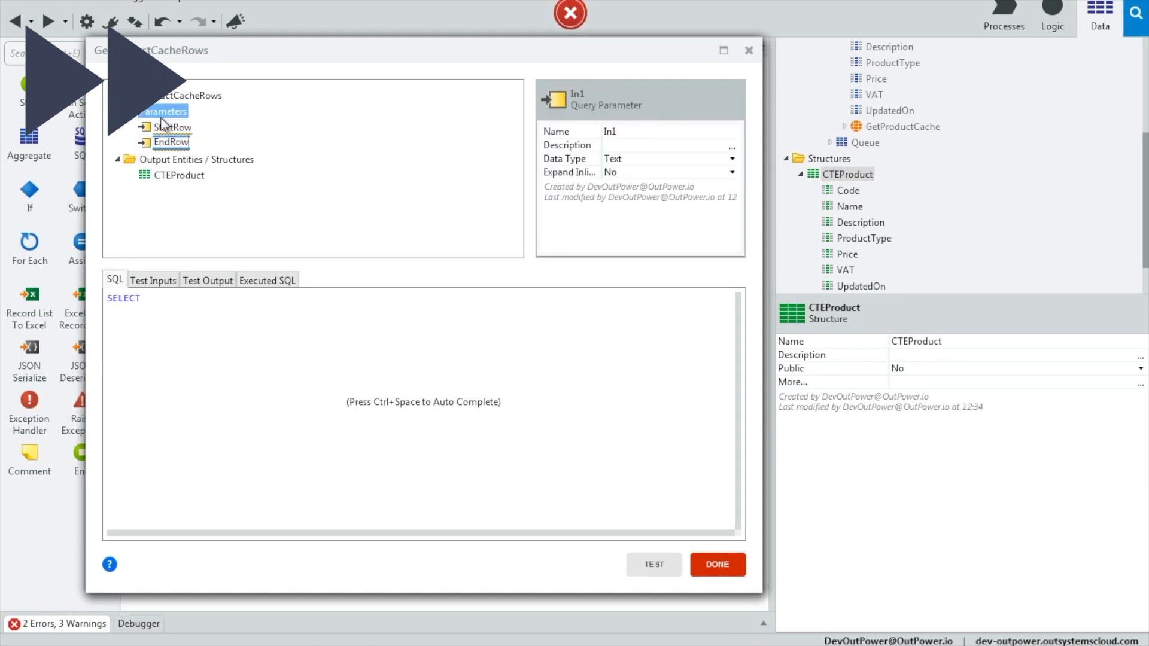
left_click(731, 158)
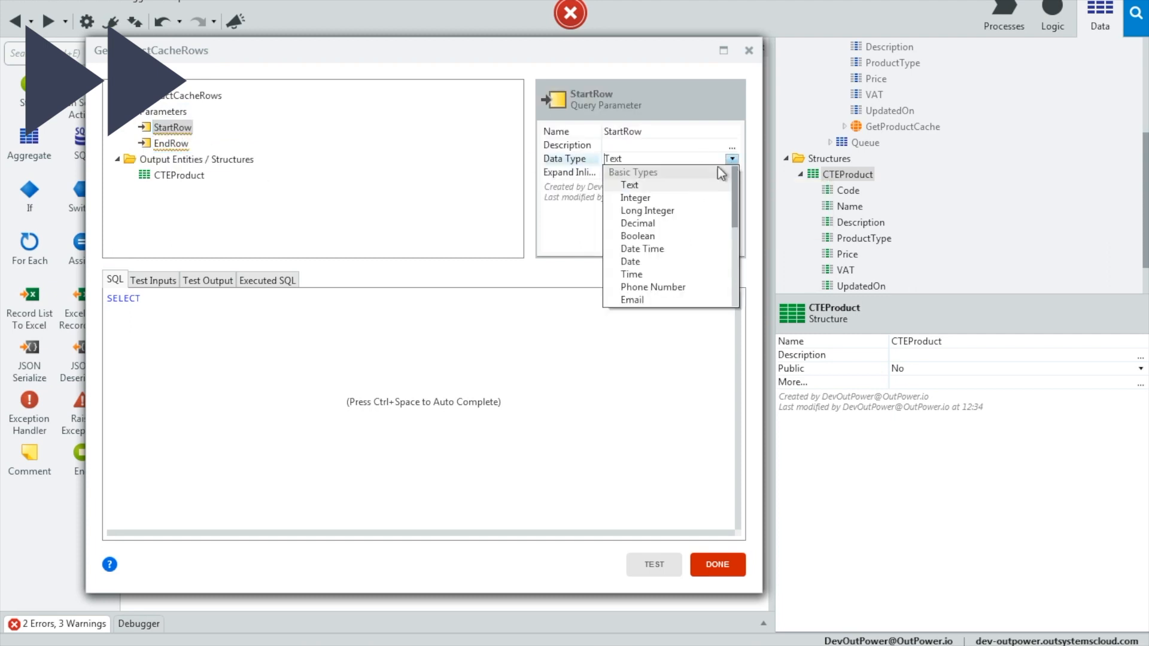
left_click(170, 143)
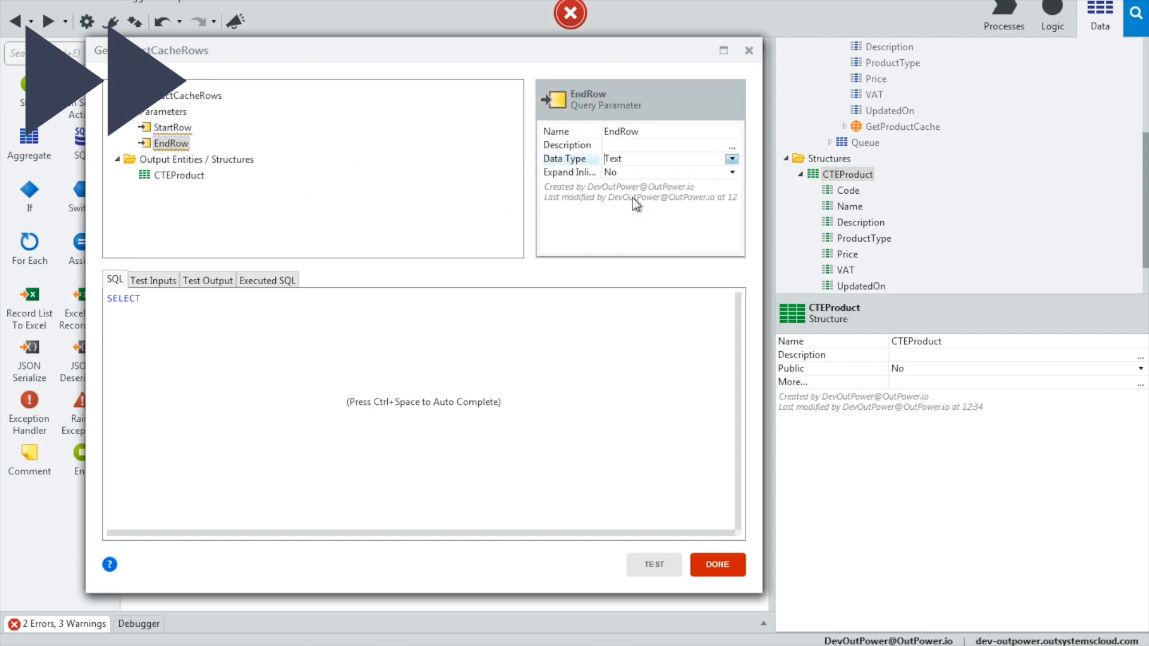
Write the NrProducts CTE numbering ProductCache rows by Id, selecting FROM NrProducts
type("WITH N")
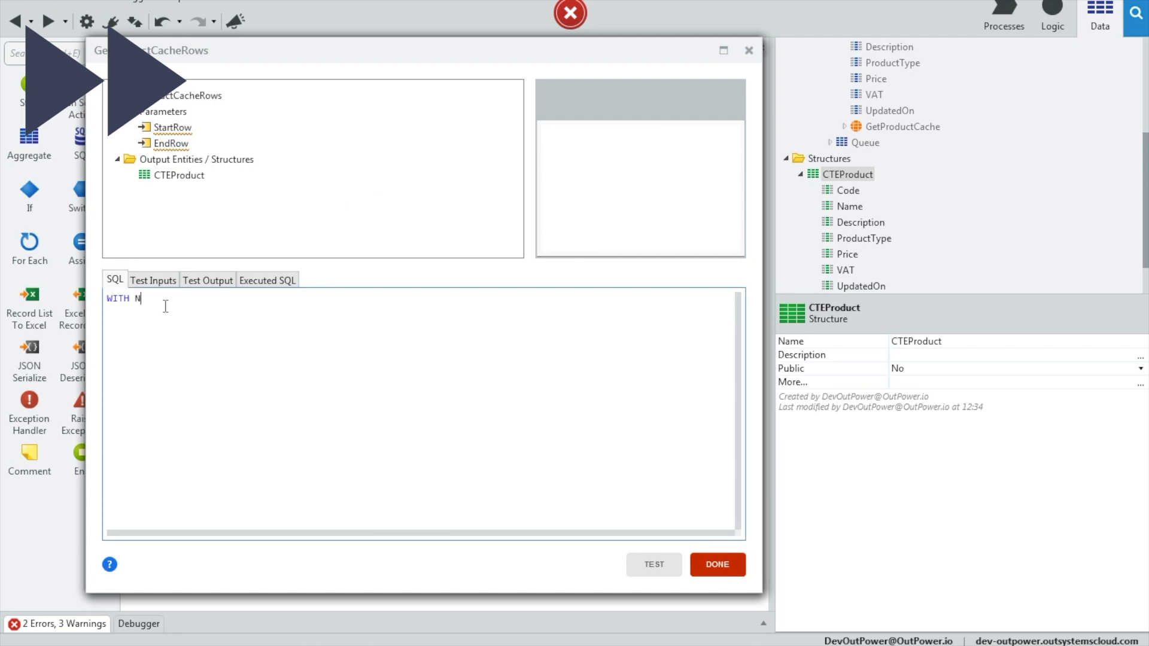
type("rProducts AS")
type("()")
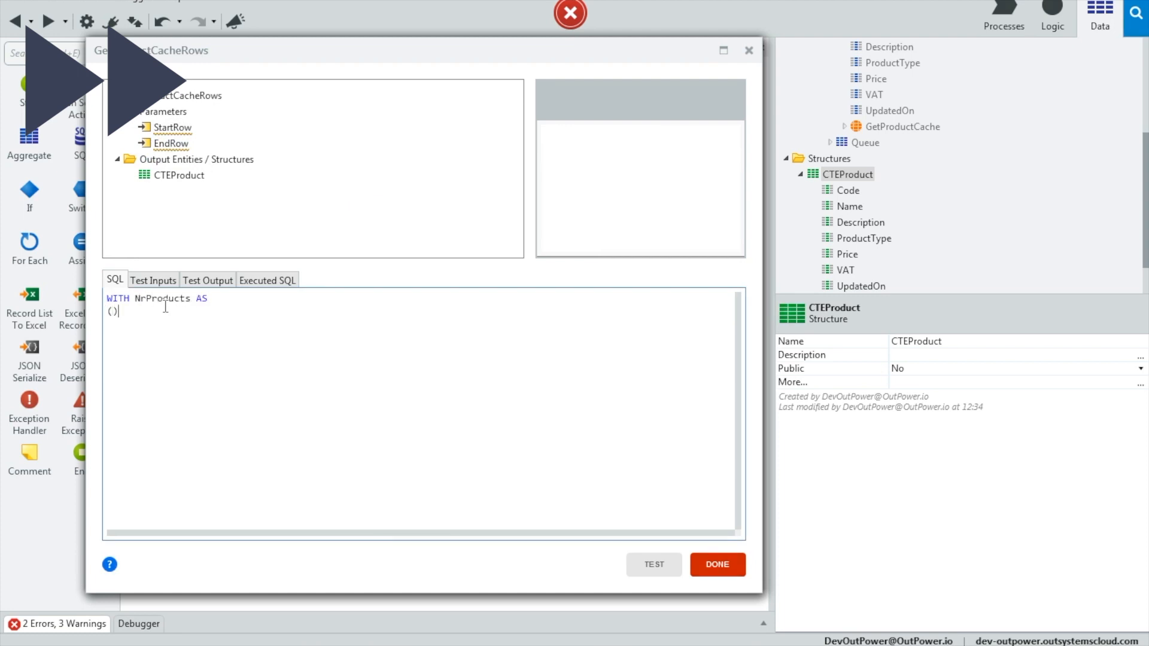
key("Return")
type("ROW_NUMBER")
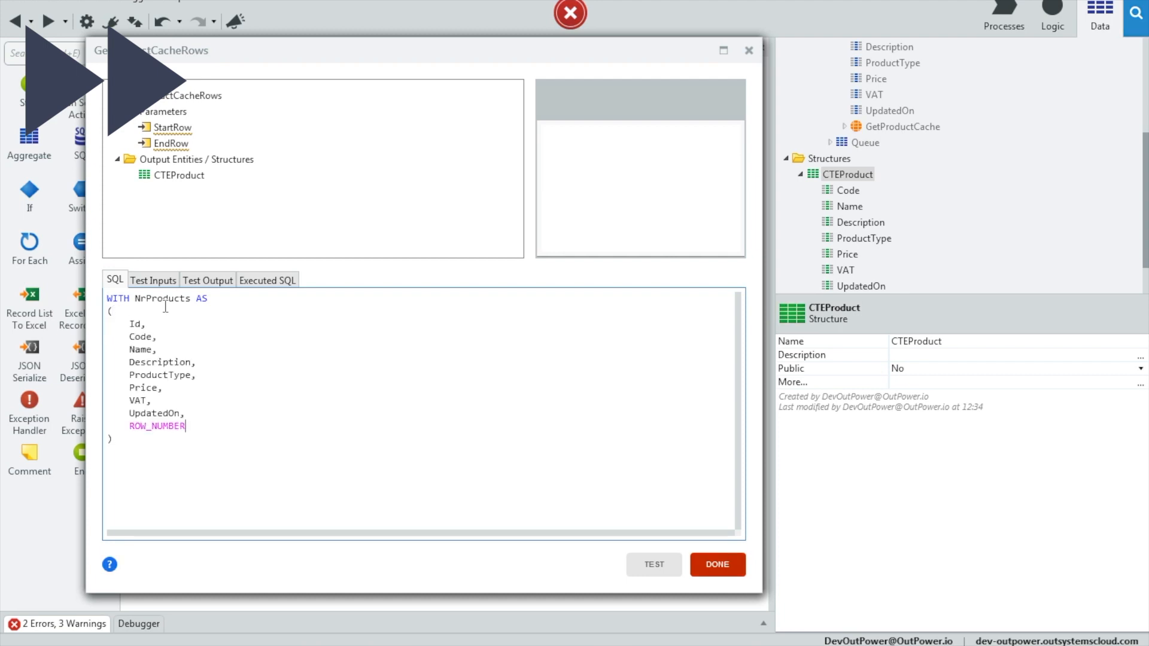
type("() ov")
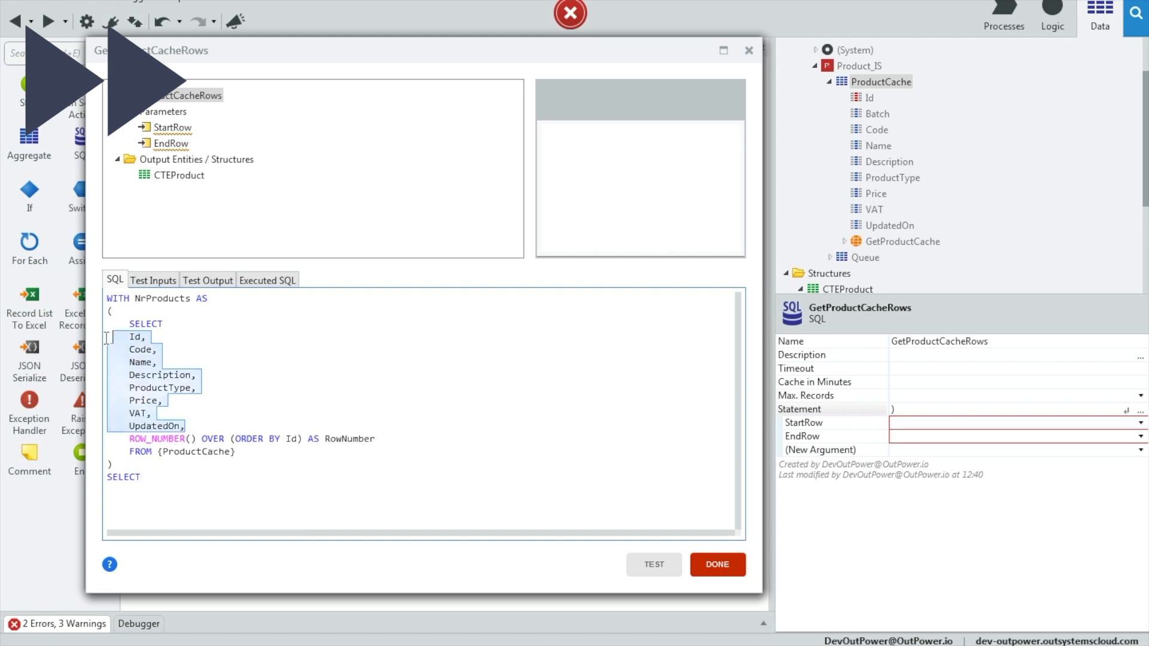
left_click(248, 489)
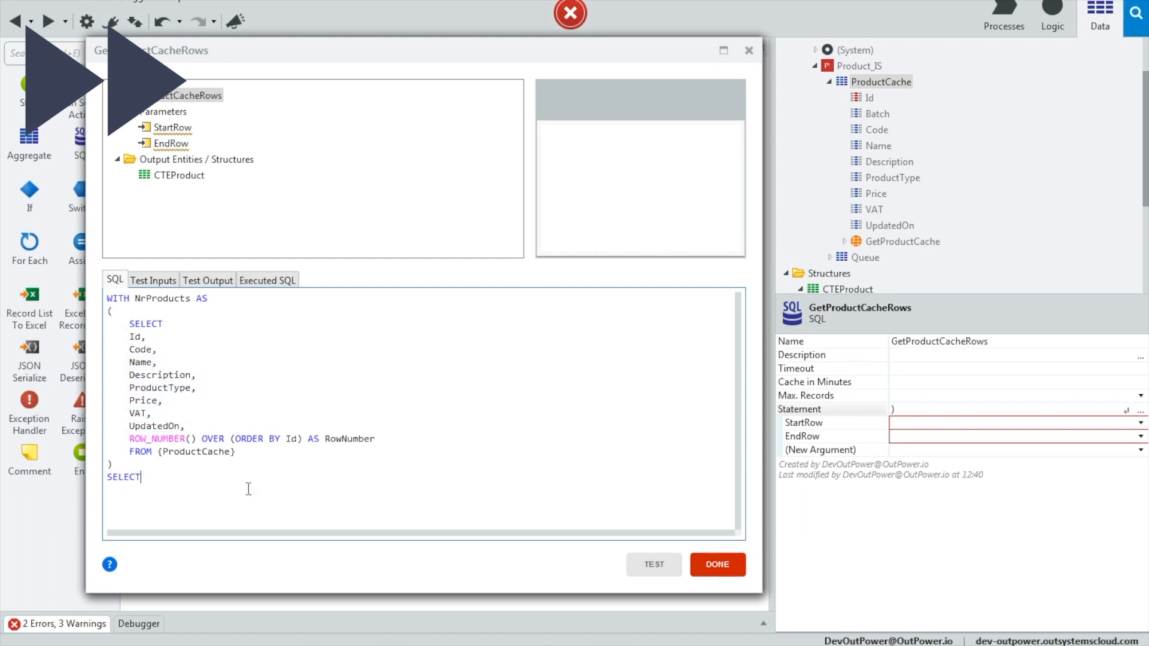
scroll("down", 3)
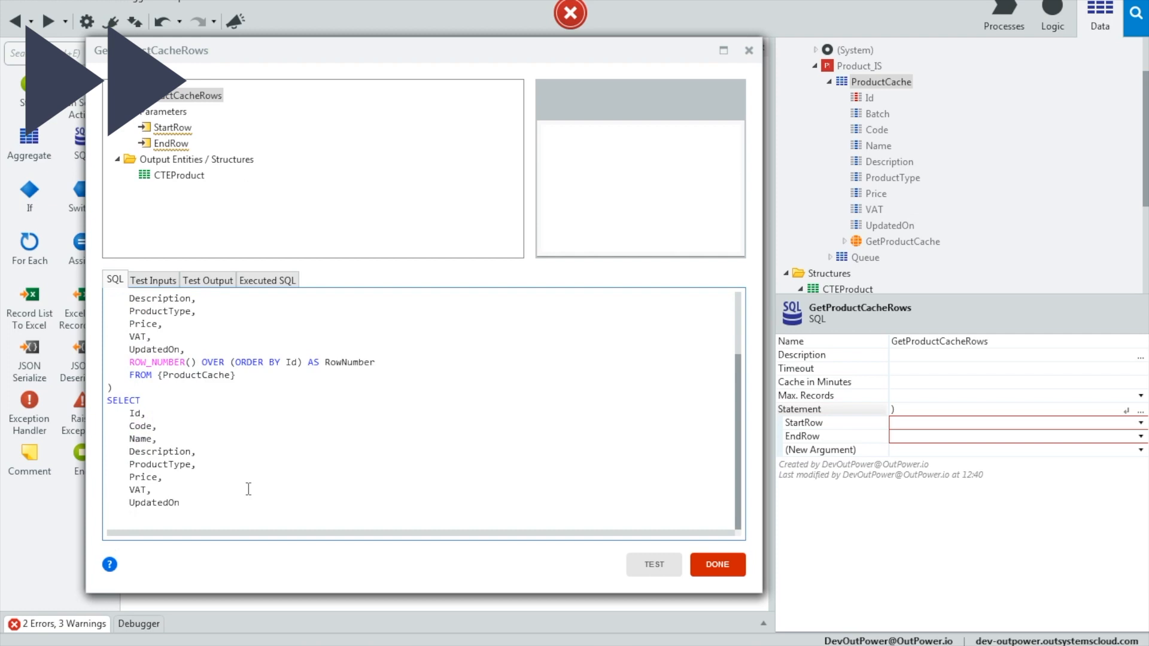
type("FROM NrProducts")
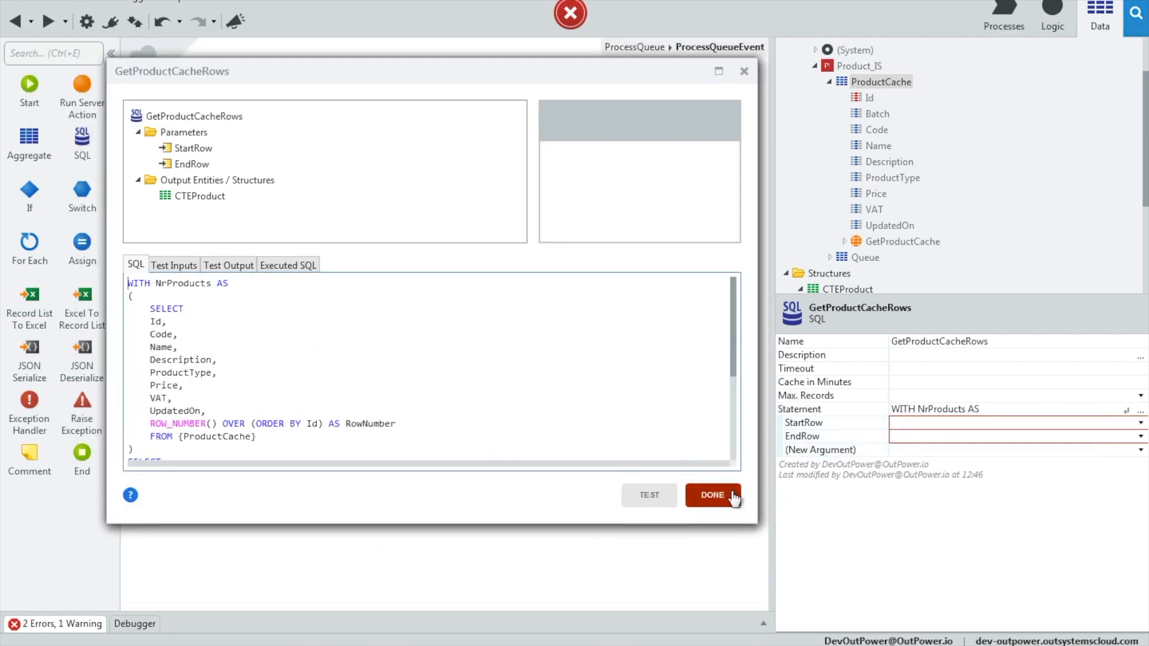
left_click(712, 495)
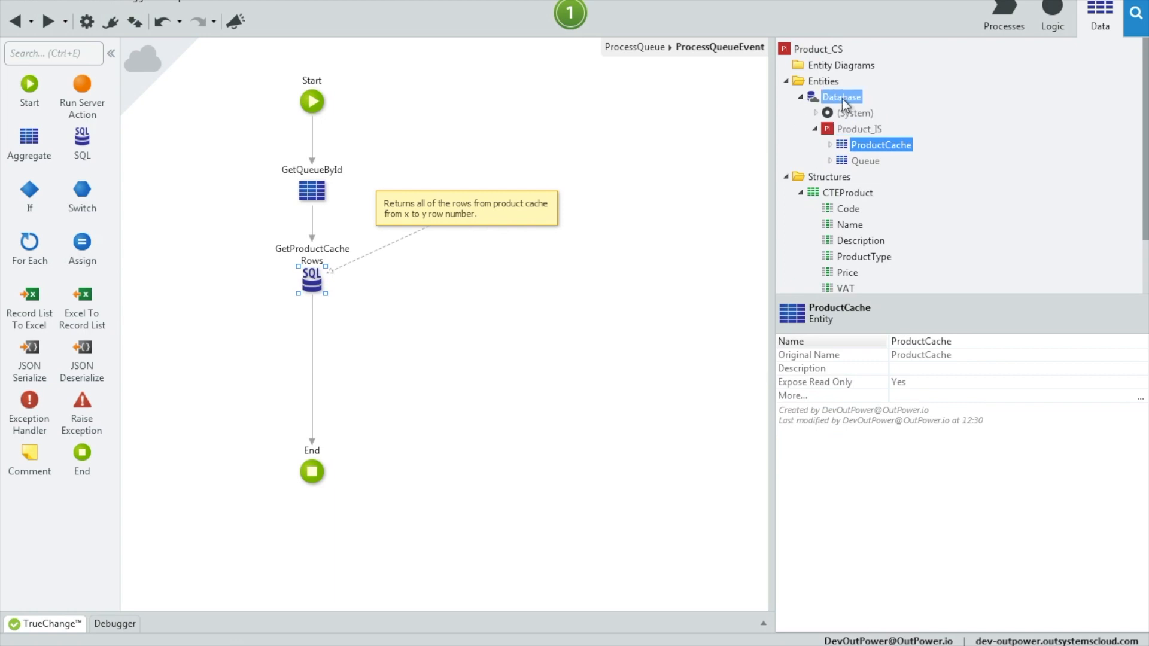
Add a Product entity and paste ProductCache's attributes Code through UpdatedOn into it
left_click(841, 97)
type("Product")
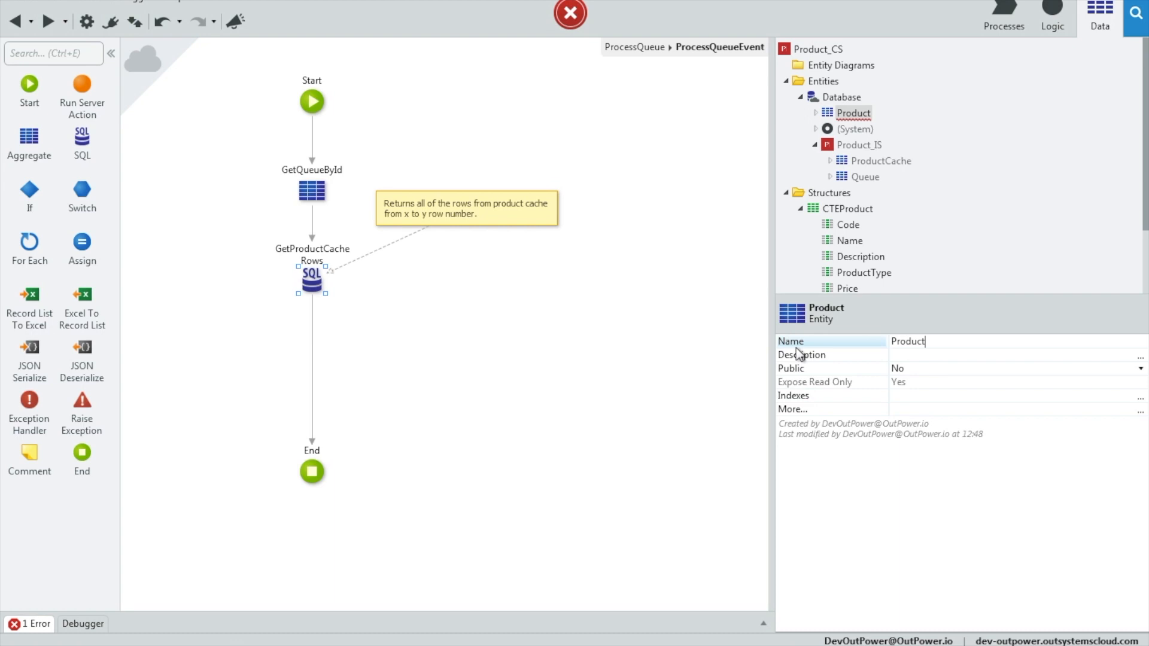
left_click(848, 205)
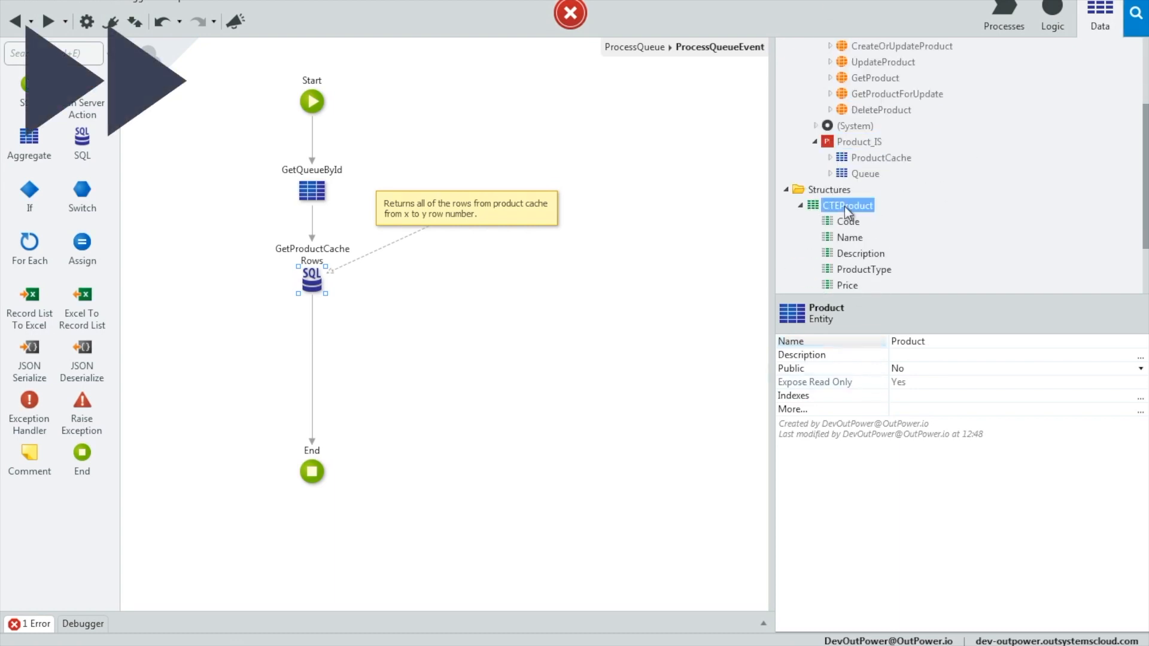
left_click(889, 224)
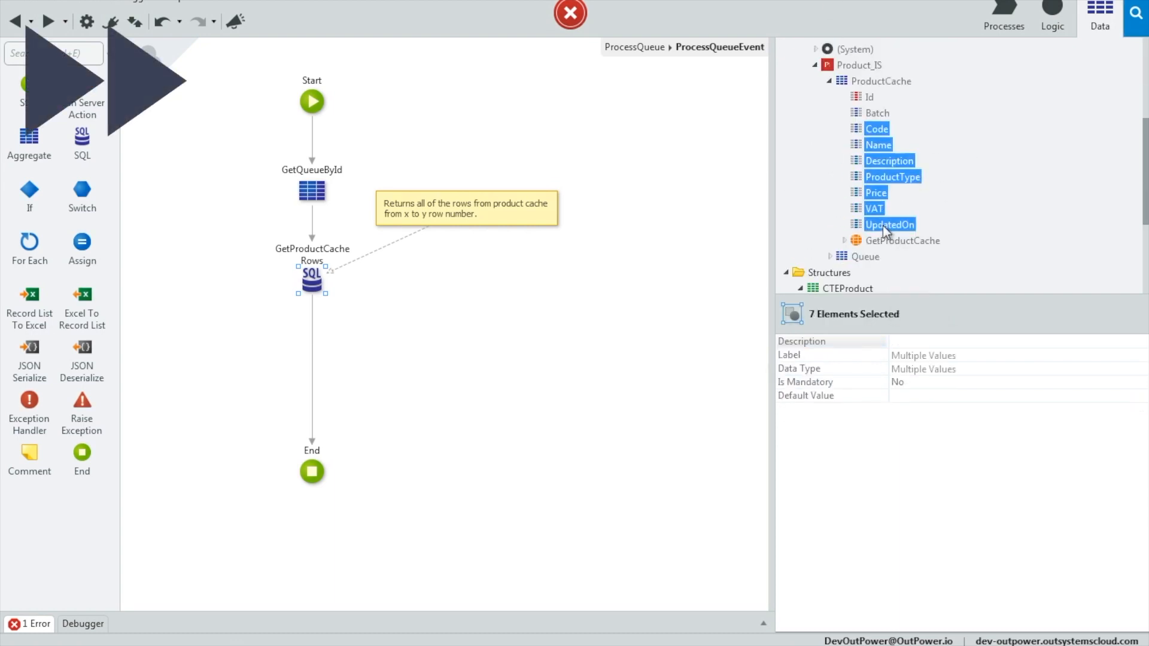
right_click(850, 112)
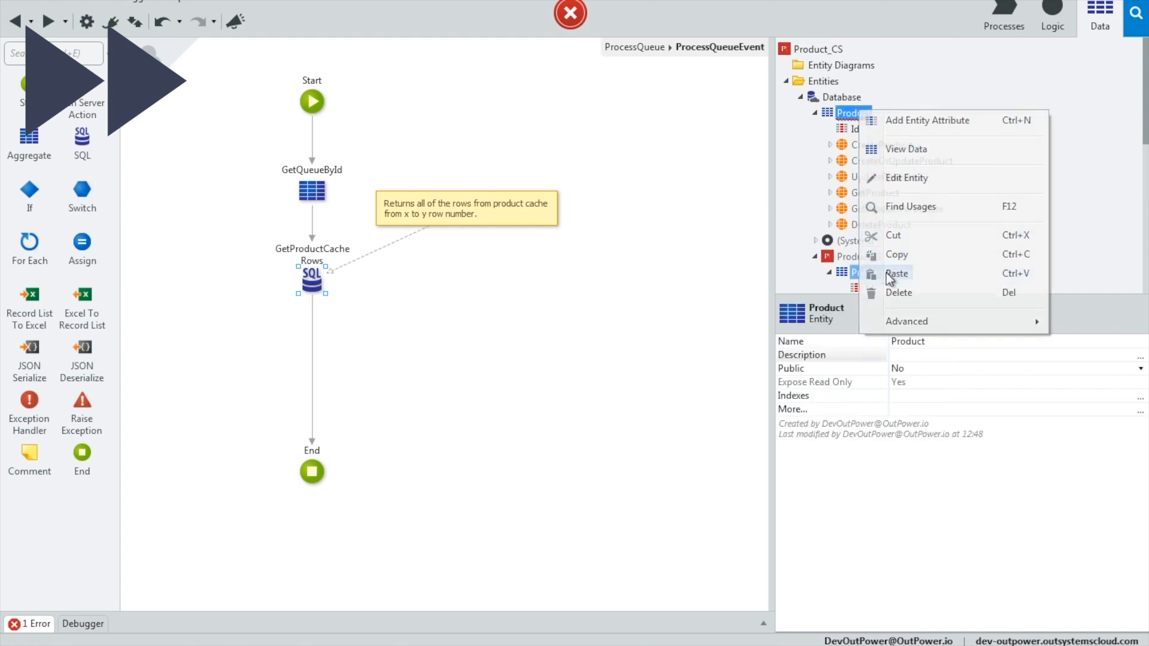
left_click(927, 120)
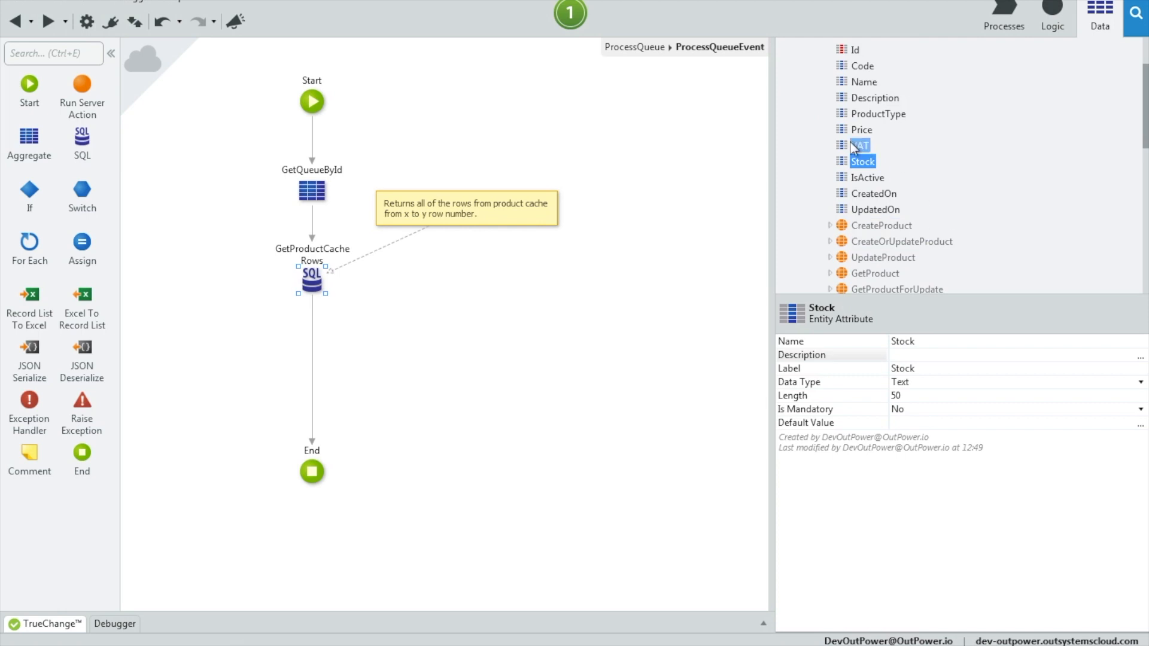
Set the Stock attribute's data type to Integer and check CreatedOn
left_click(1140, 382)
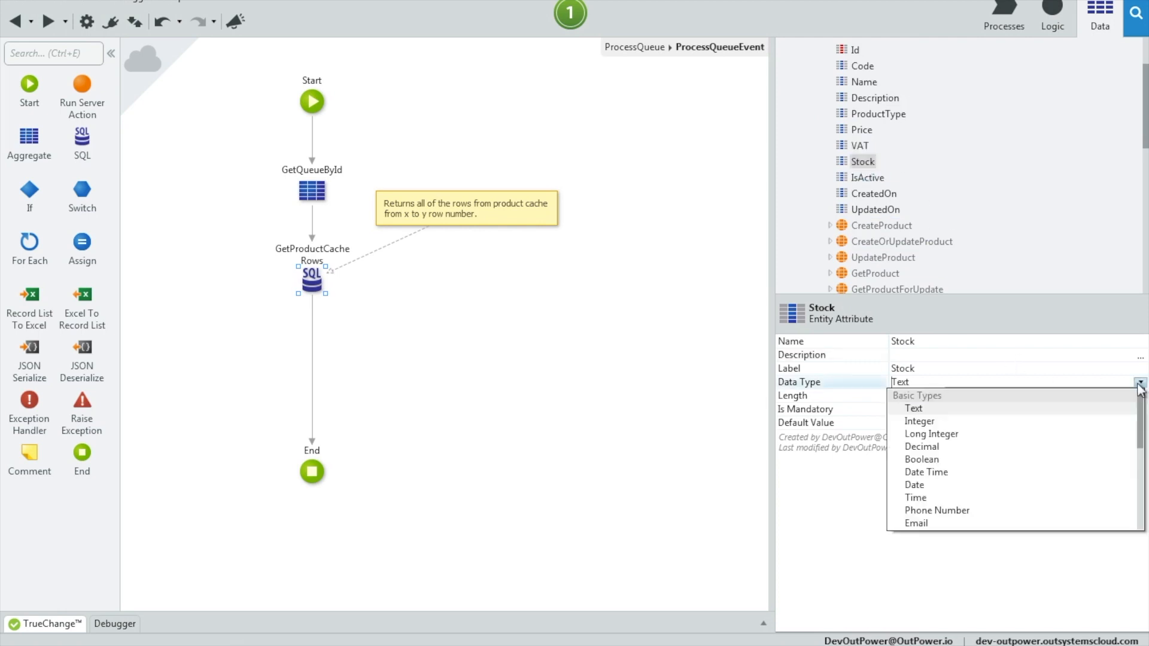
left_click(920, 420)
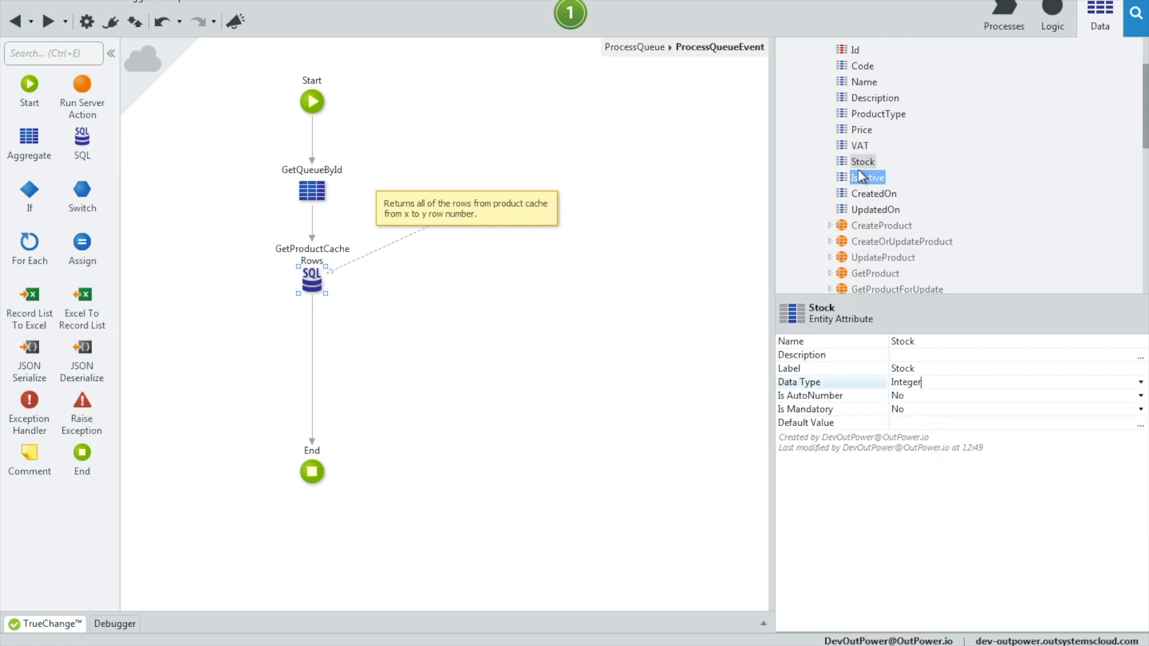
left_click(873, 193)
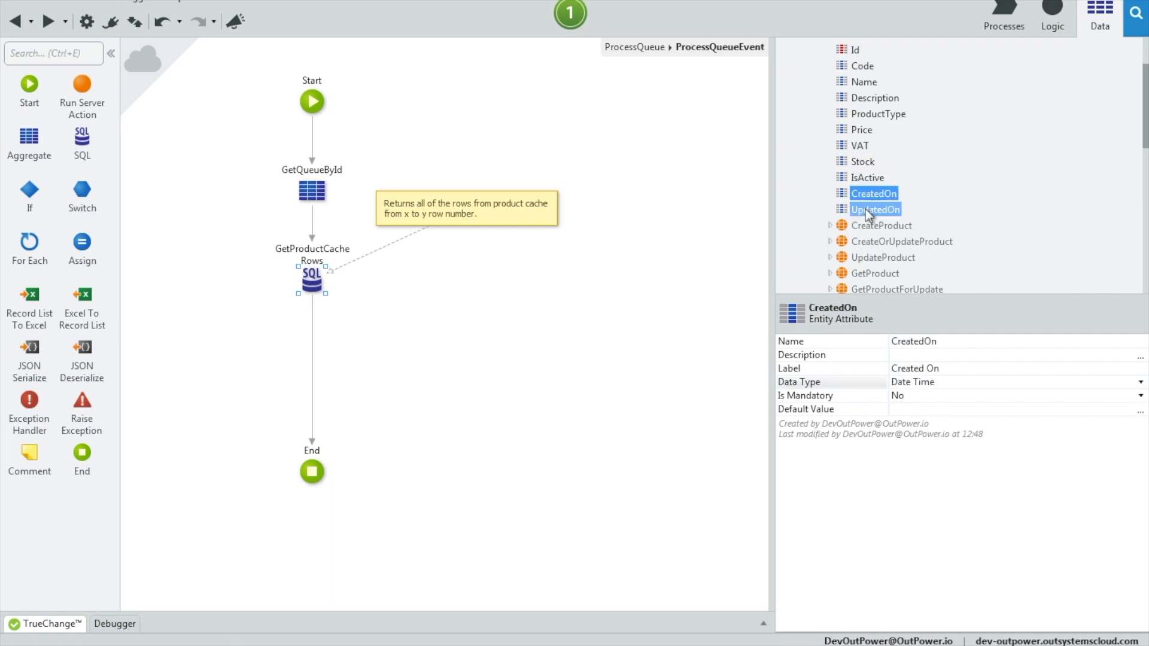
mouse_move(931, 215)
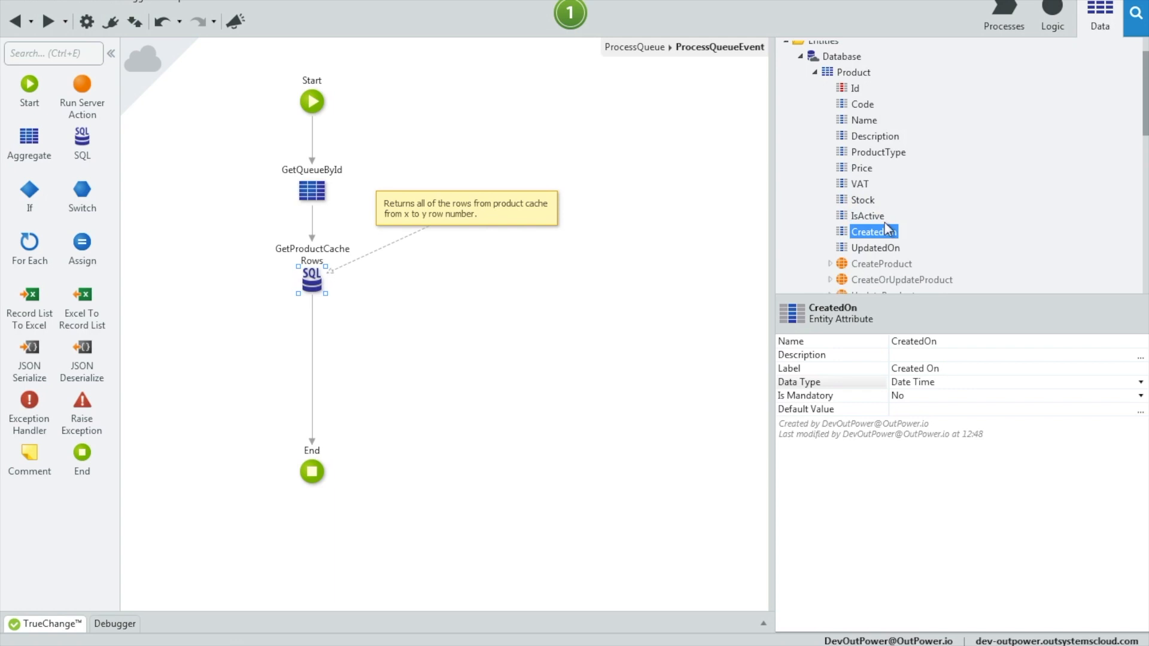
mouse_move(864, 199)
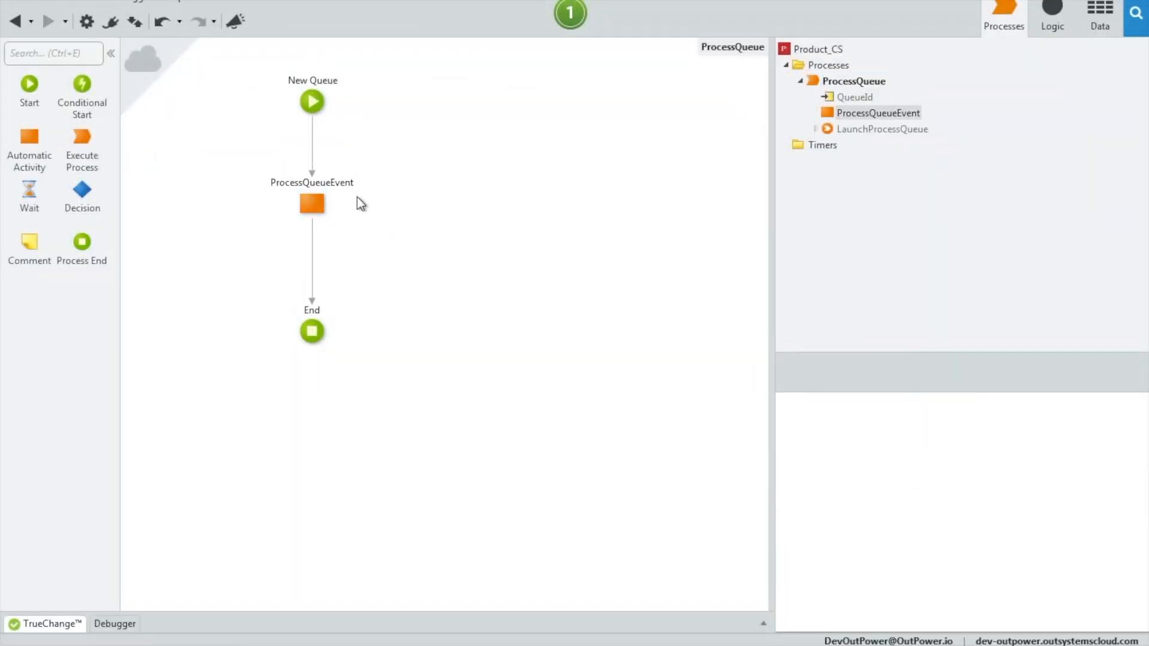
mouse_move(1026, 126)
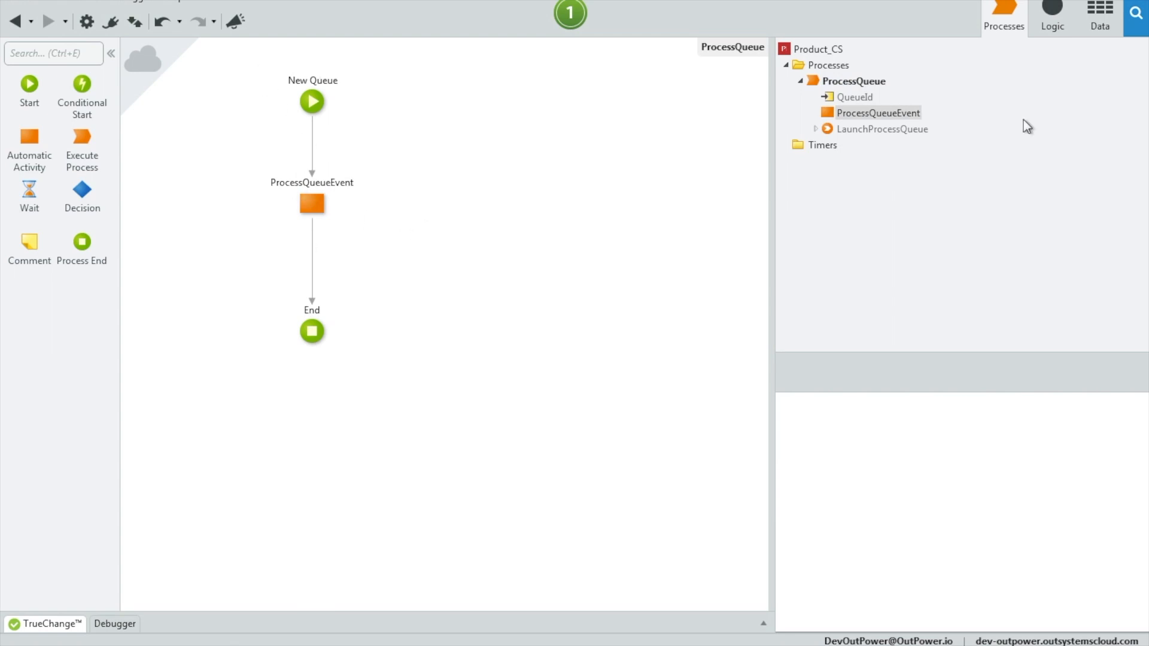
Open the ProcessQueueEvent activity's action flow from the ProcessQueue process
left_click(854, 81)
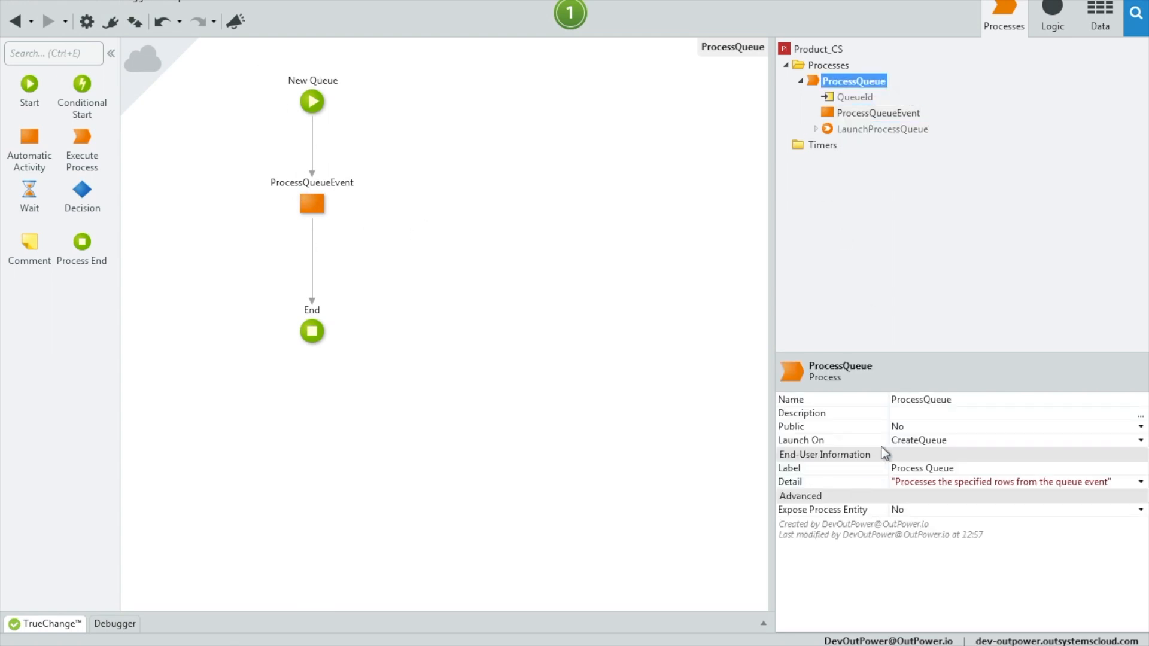
mouse_move(211, 172)
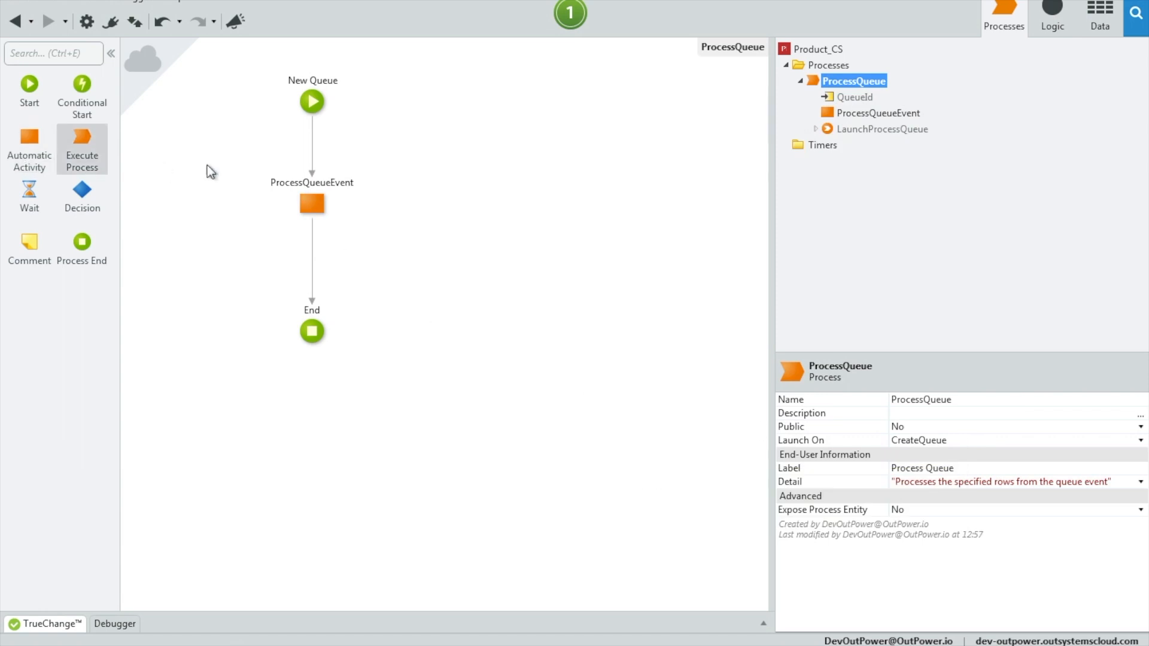
double_click(312, 204)
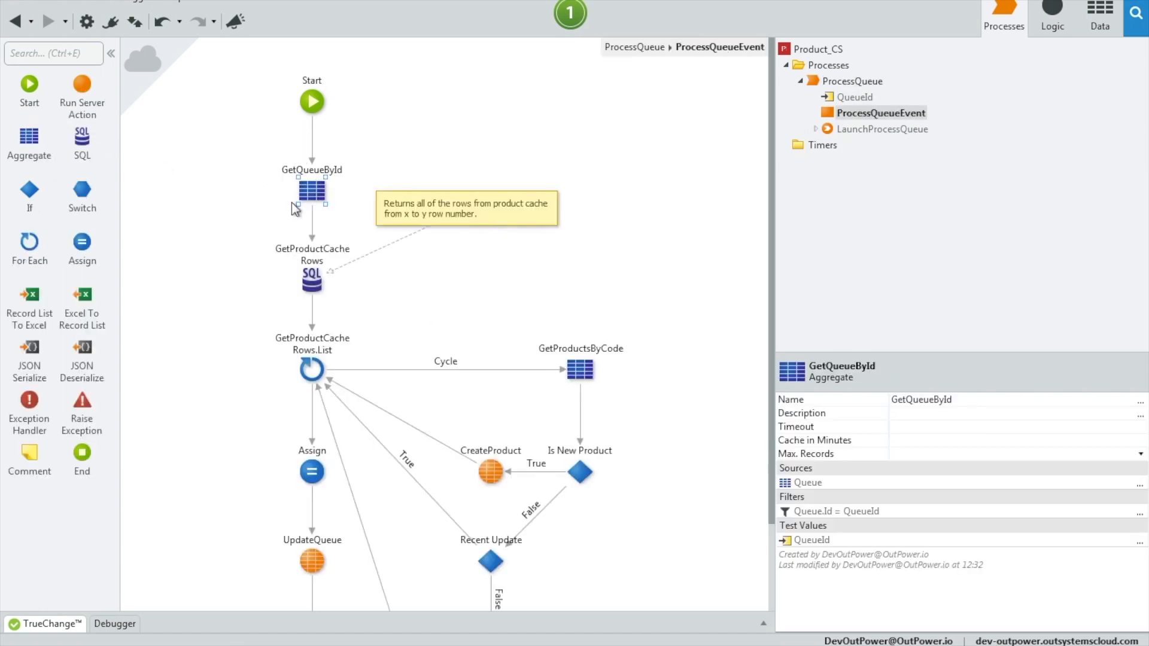
scroll("down", 3)
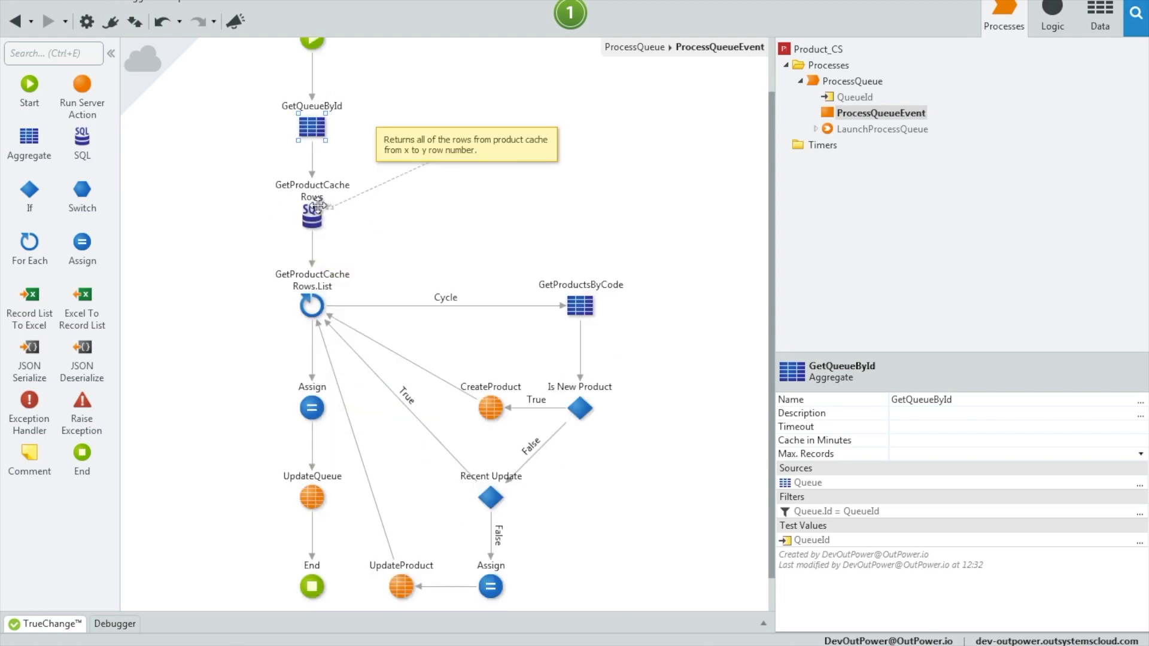
left_click(311, 216)
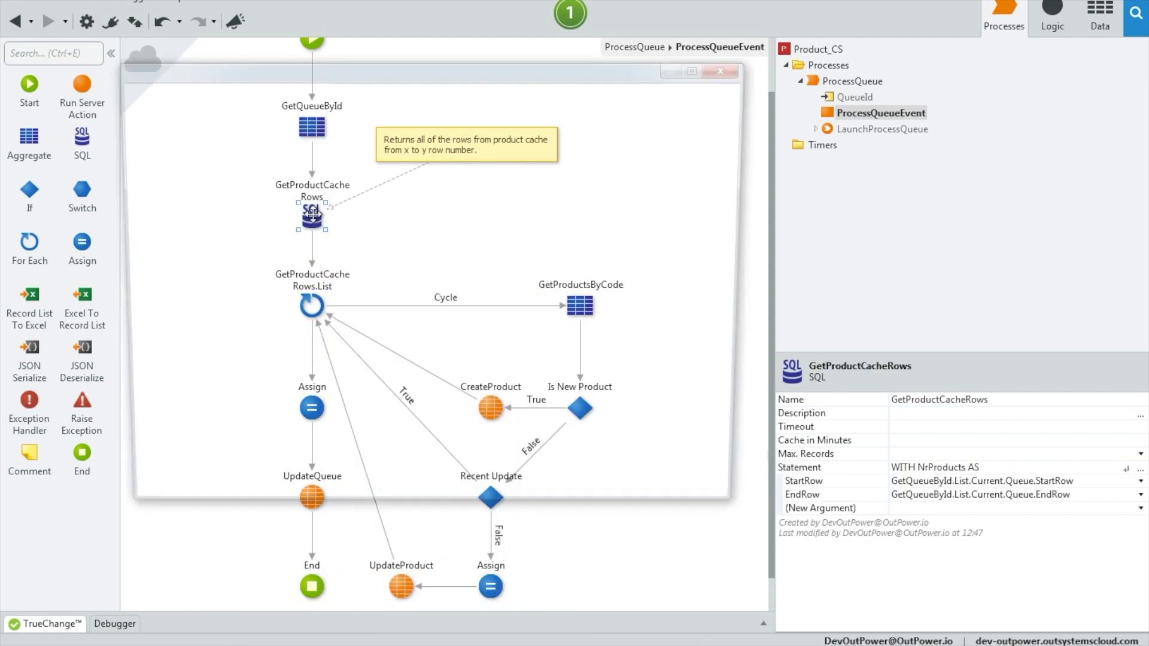
double_click(311, 216)
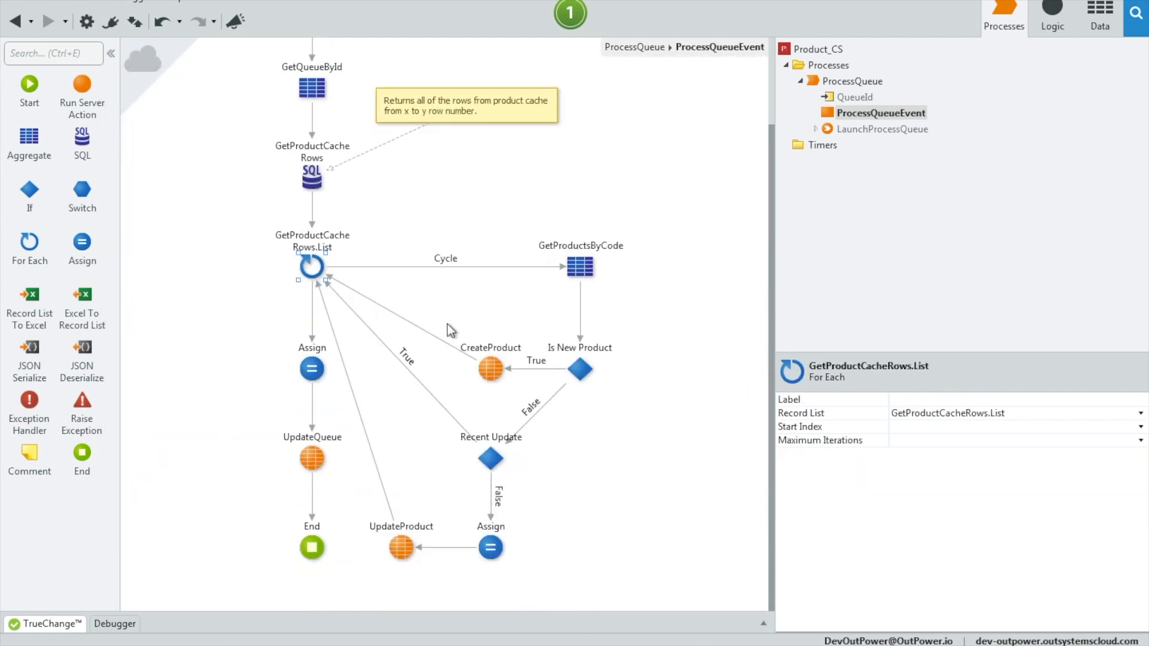
left_click(580, 267)
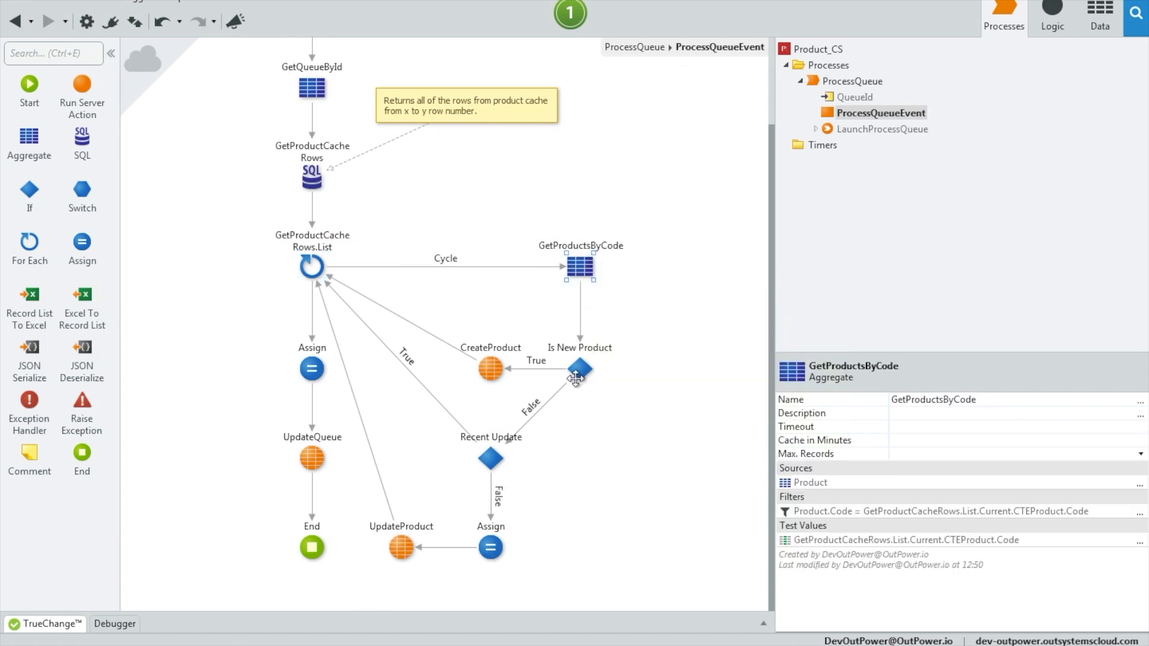
left_click(491, 368)
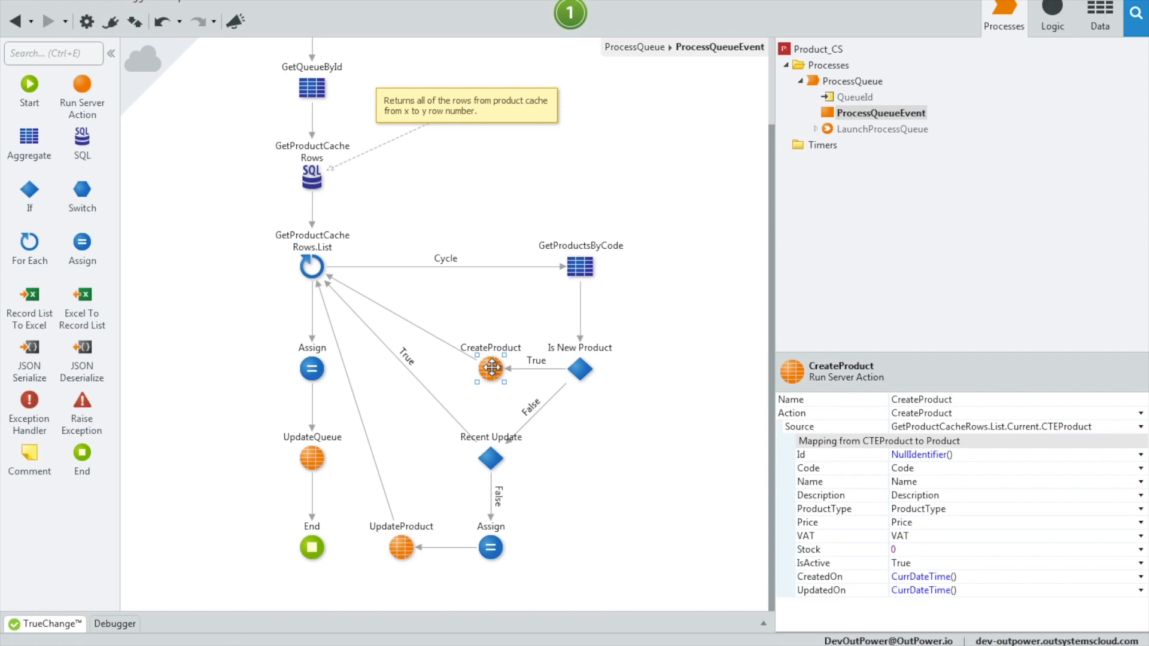
left_click(490, 460)
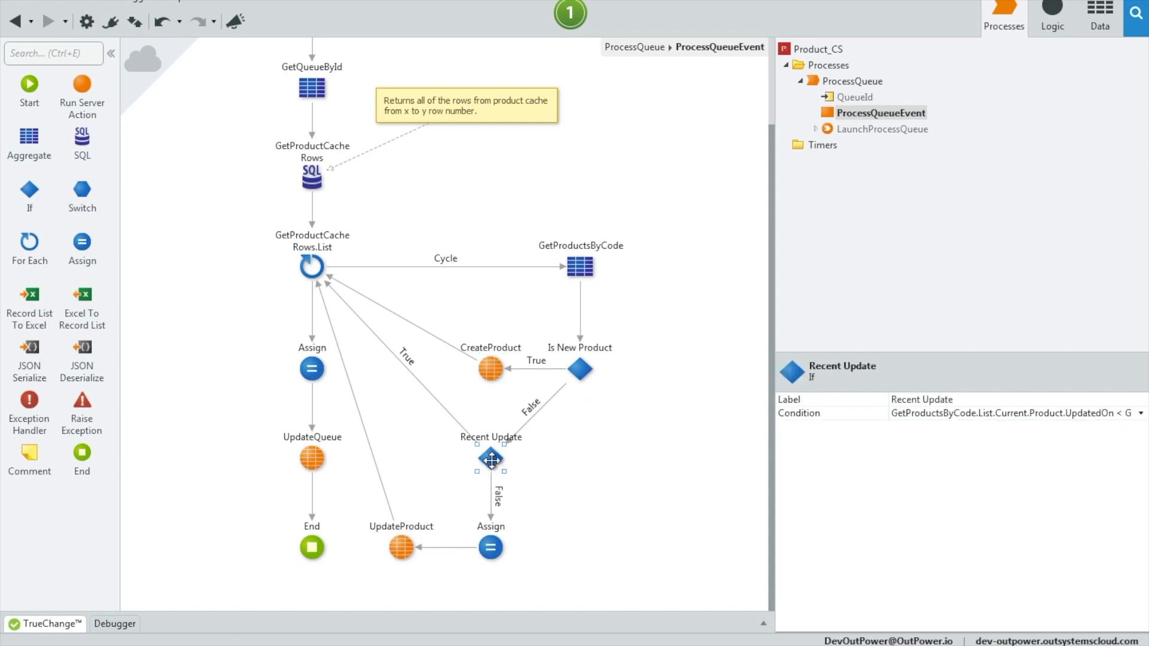
left_click(491, 546)
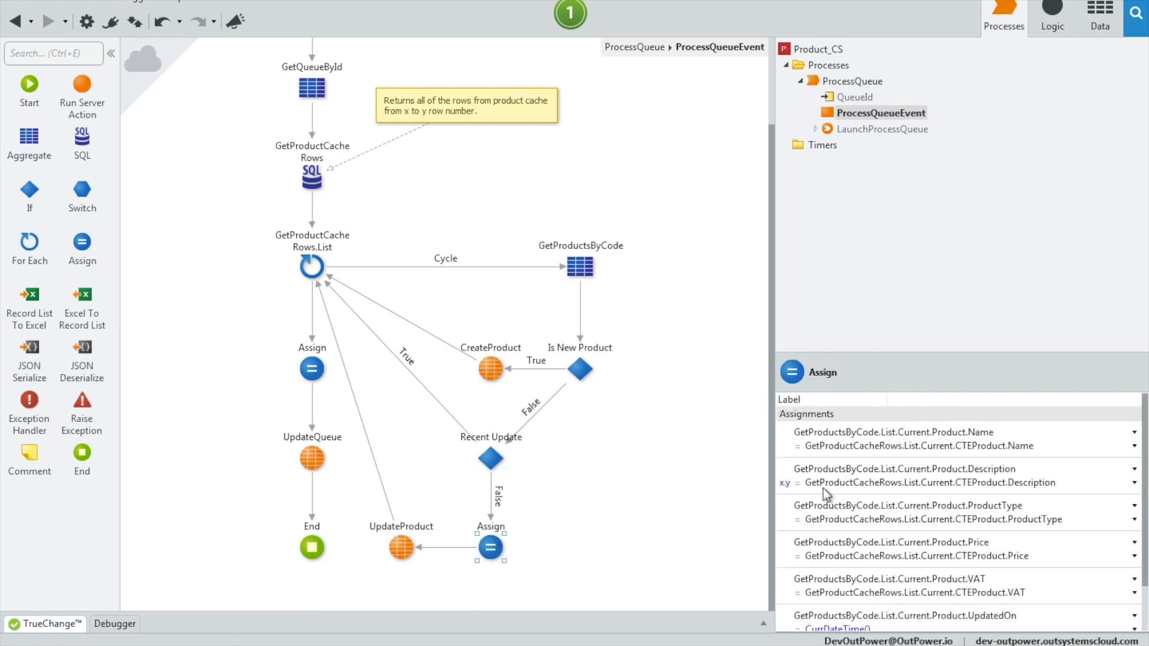
left_click(401, 546)
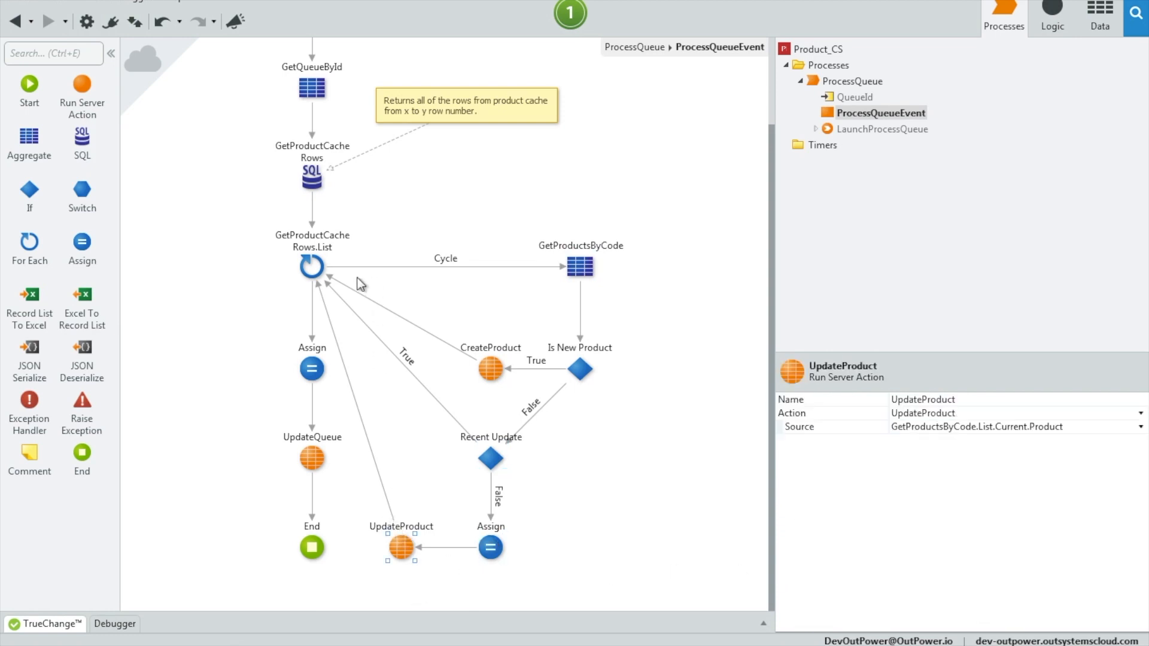
left_click(311, 368)
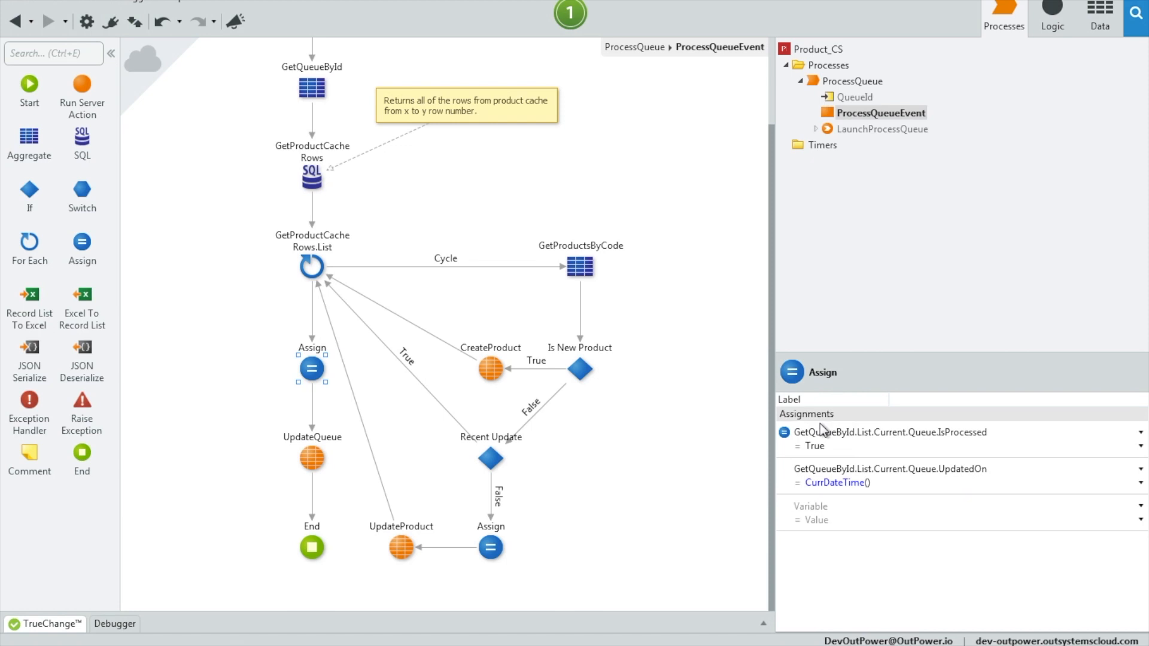
mouse_move(311, 458)
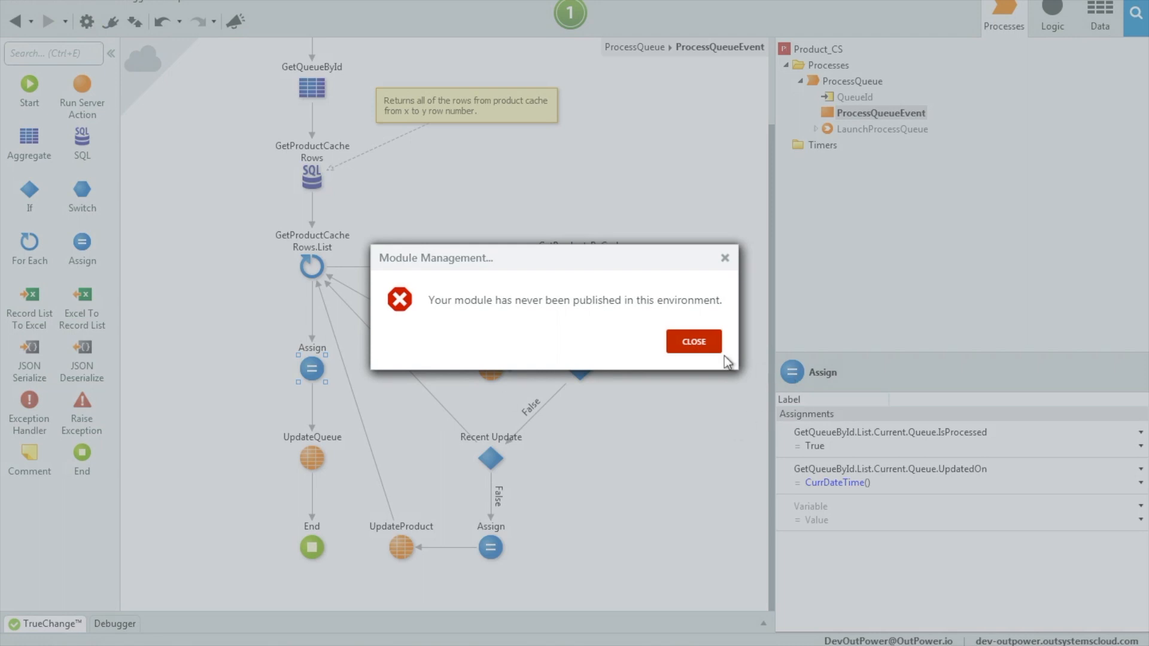
left_click(692, 341)
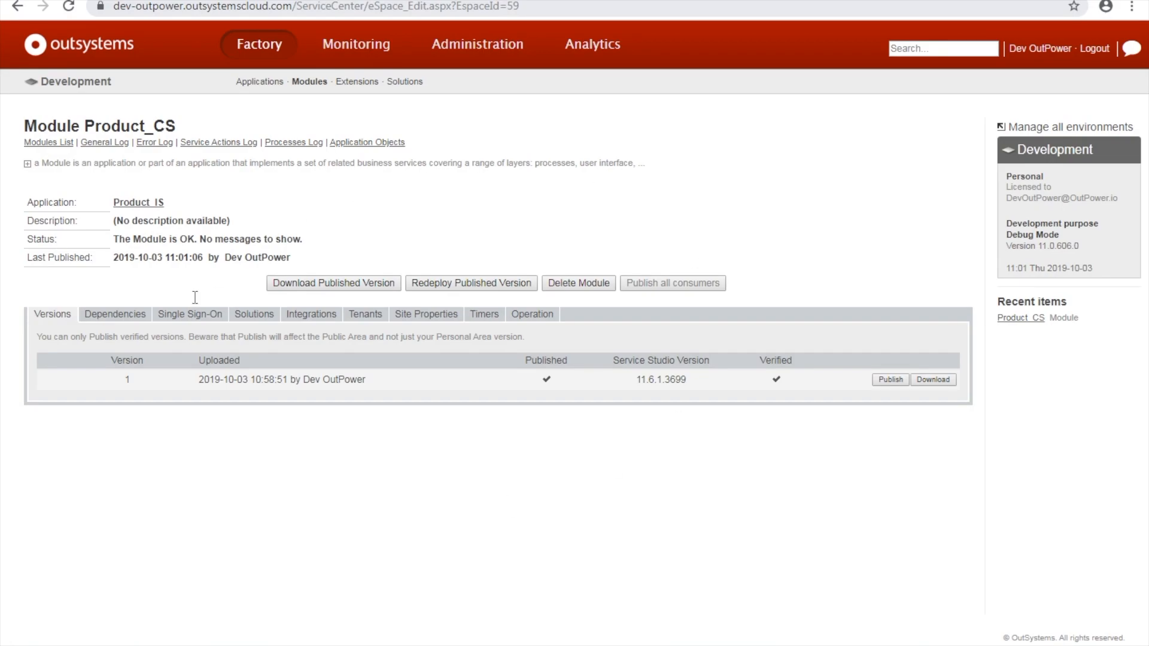
mouse_move(483, 349)
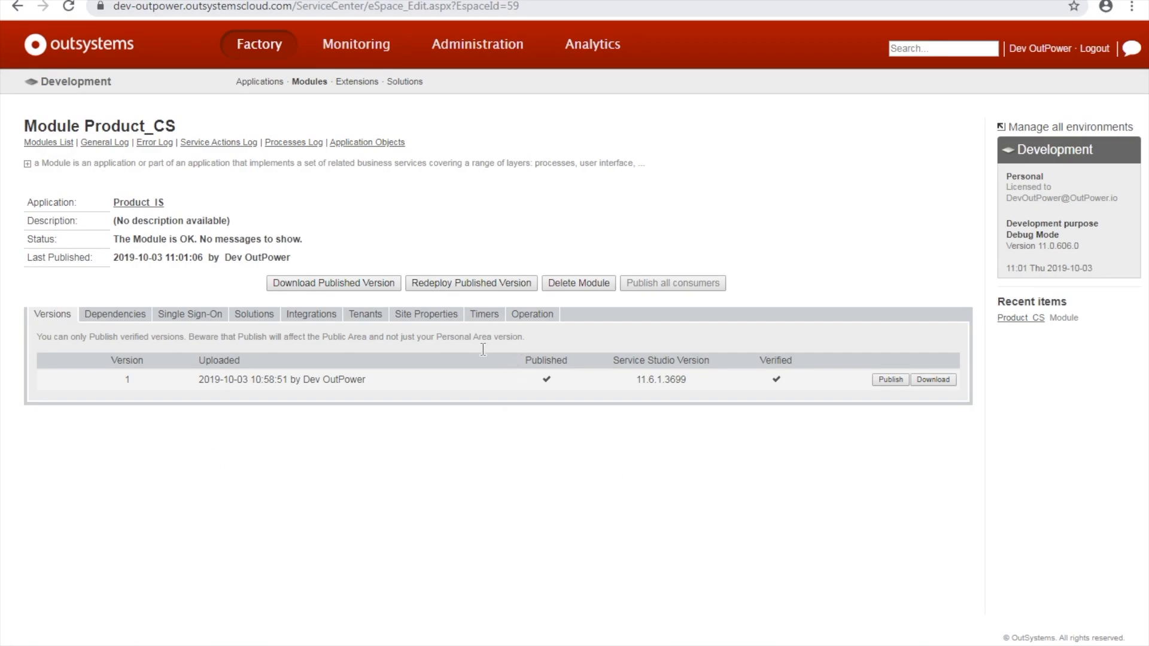
Enable Light process execution on the Product_CS module's Operation tab
left_click(531, 313)
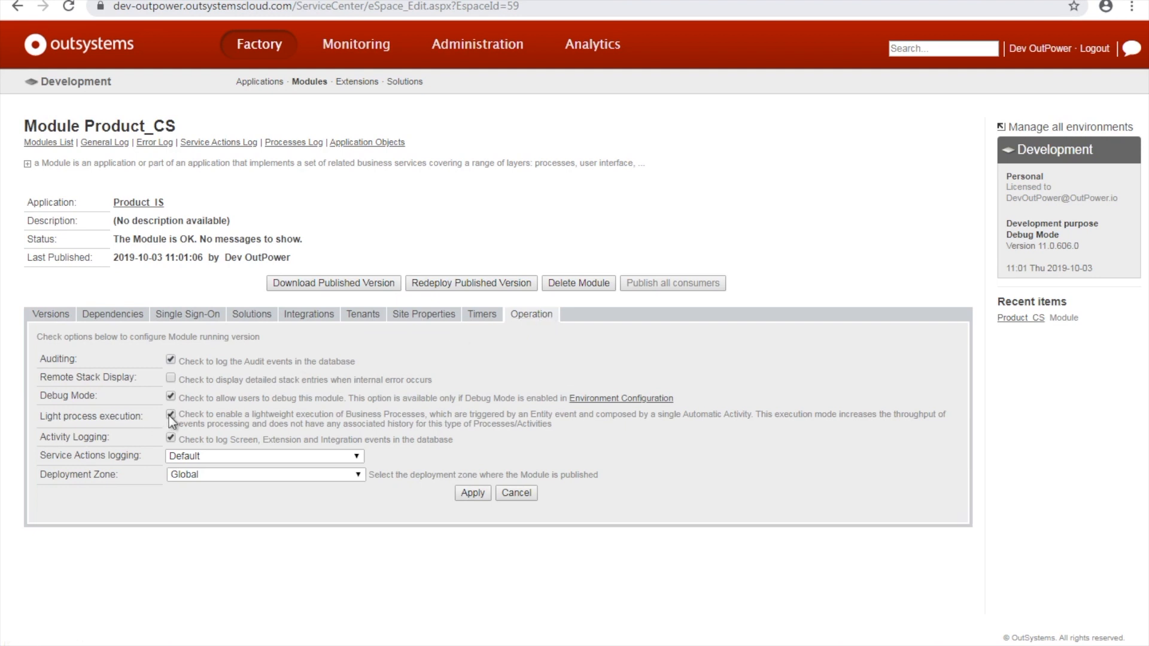
left_click(473, 493)
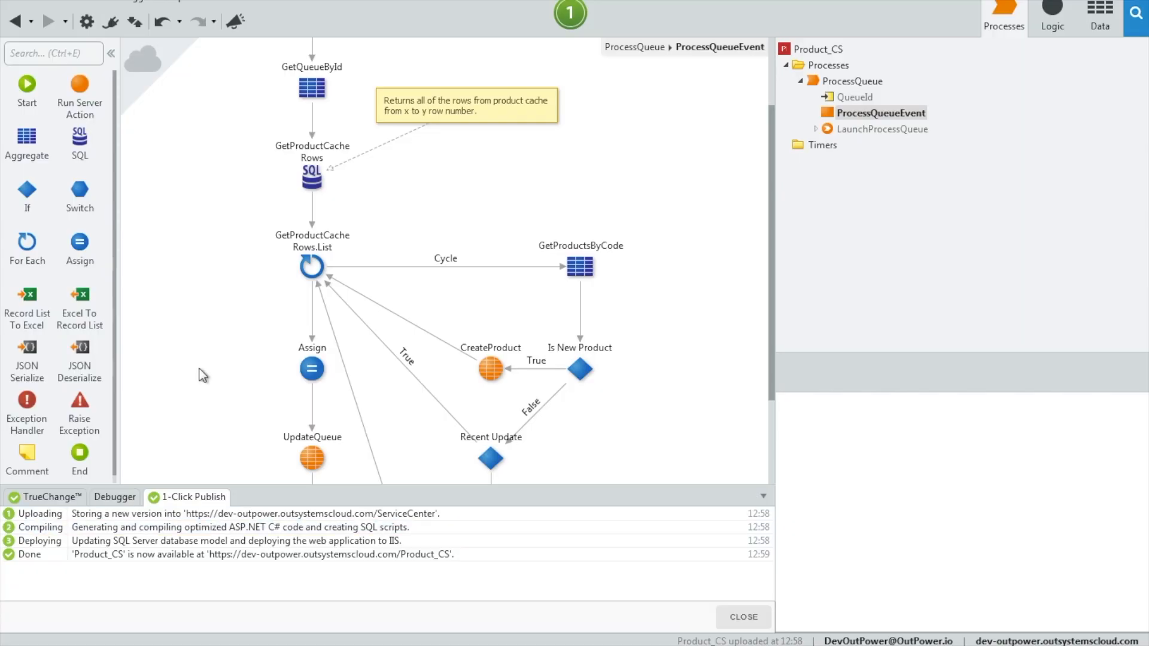
View the stored ProductCache and Queue records from the Data tab
left_click(1100, 14)
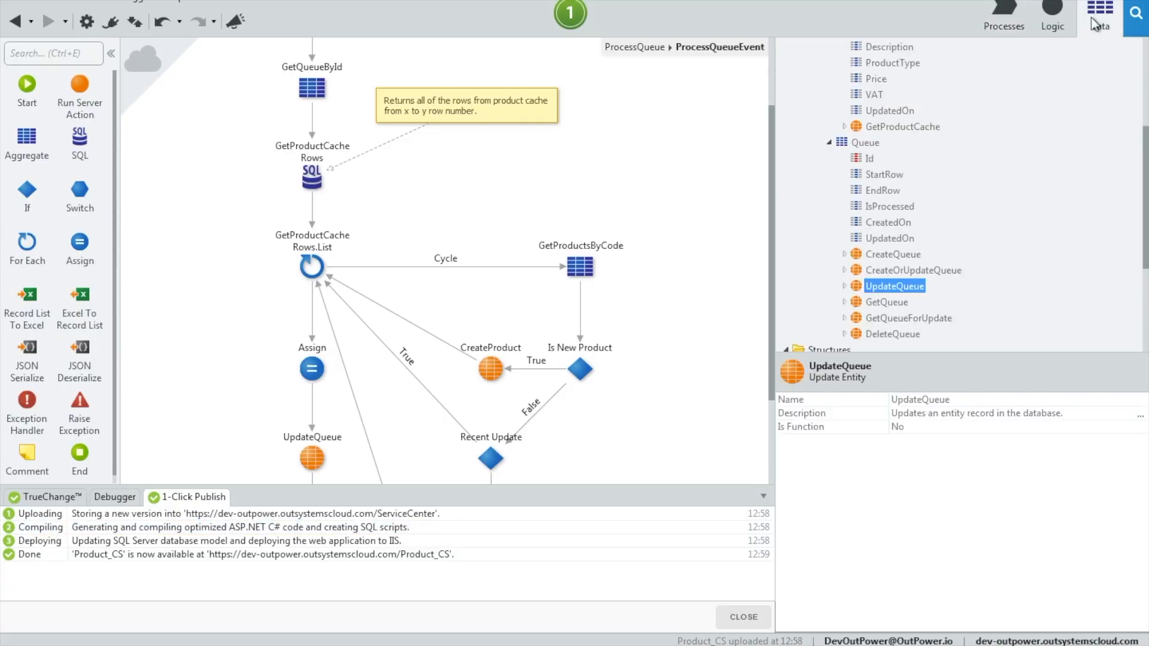
right_click(880, 137)
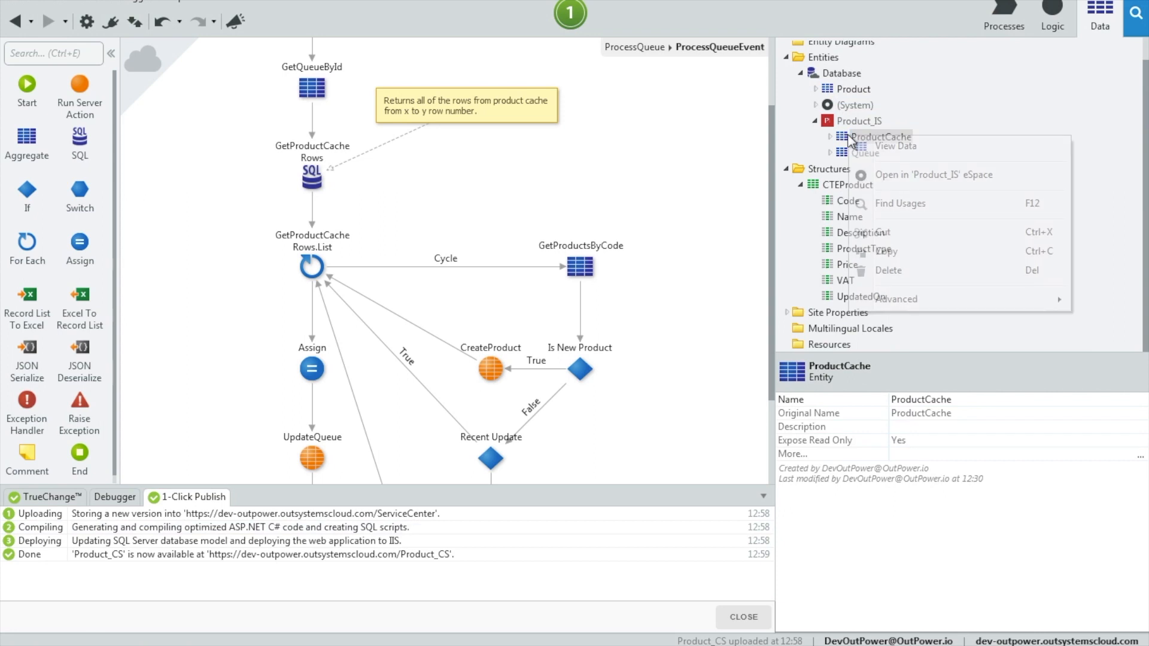
left_click(895, 146)
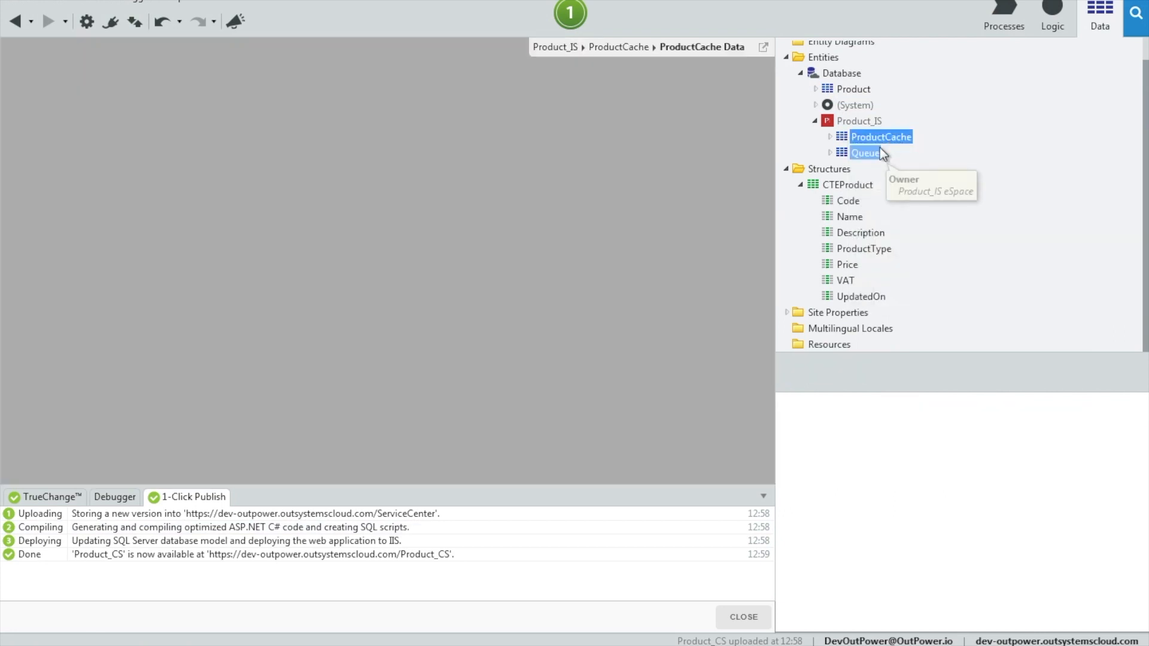
left_click(865, 152)
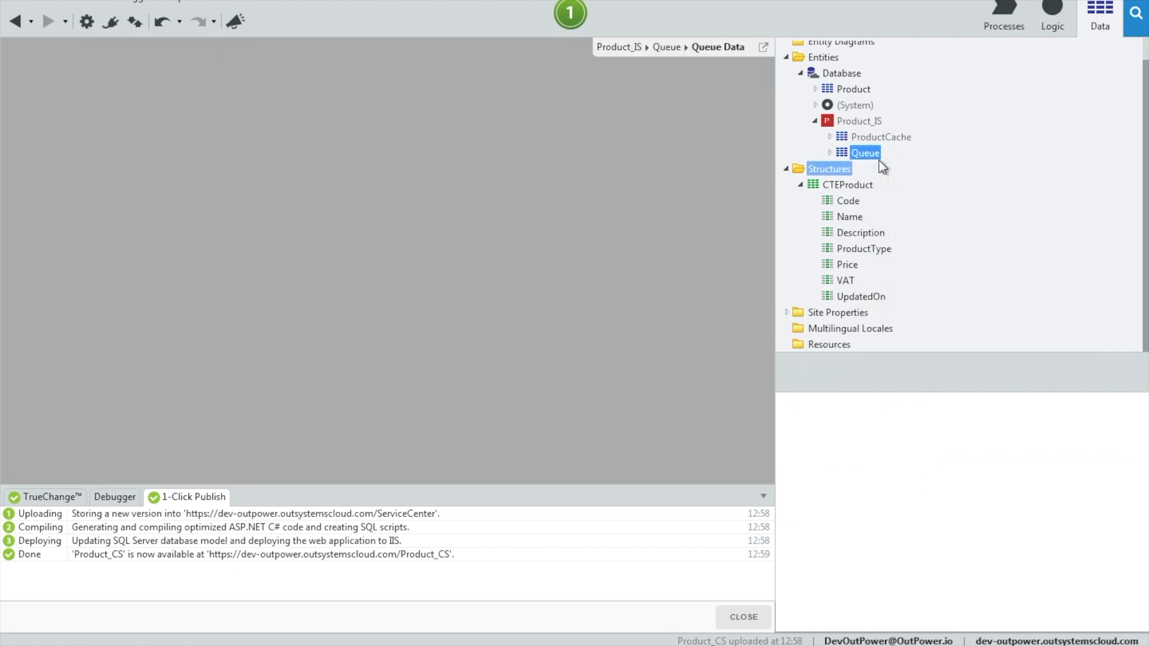
View the Product records, then 1-Click Publish Product_CS with light process execution
left_click(852, 89)
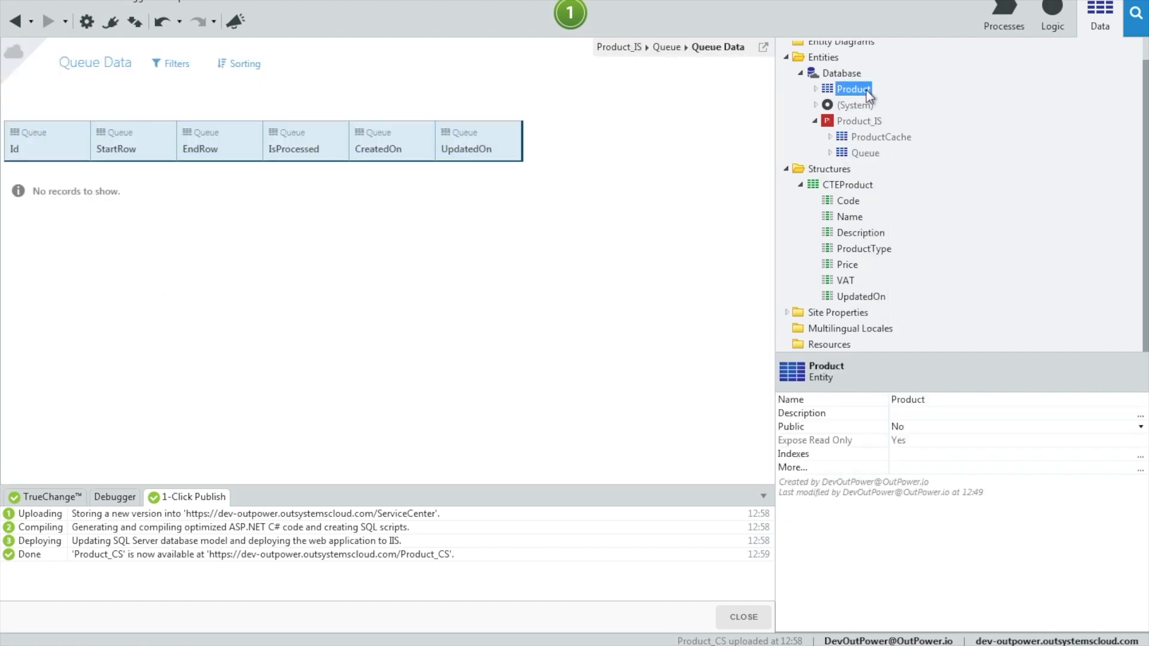
left_click(879, 137)
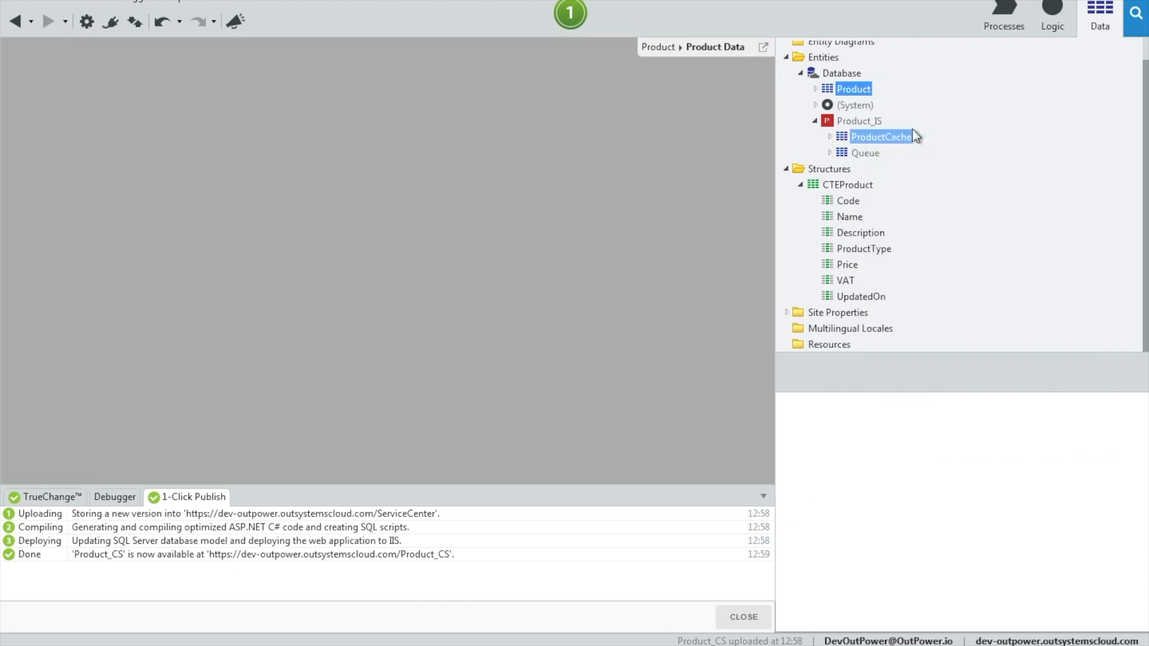
left_click(571, 13)
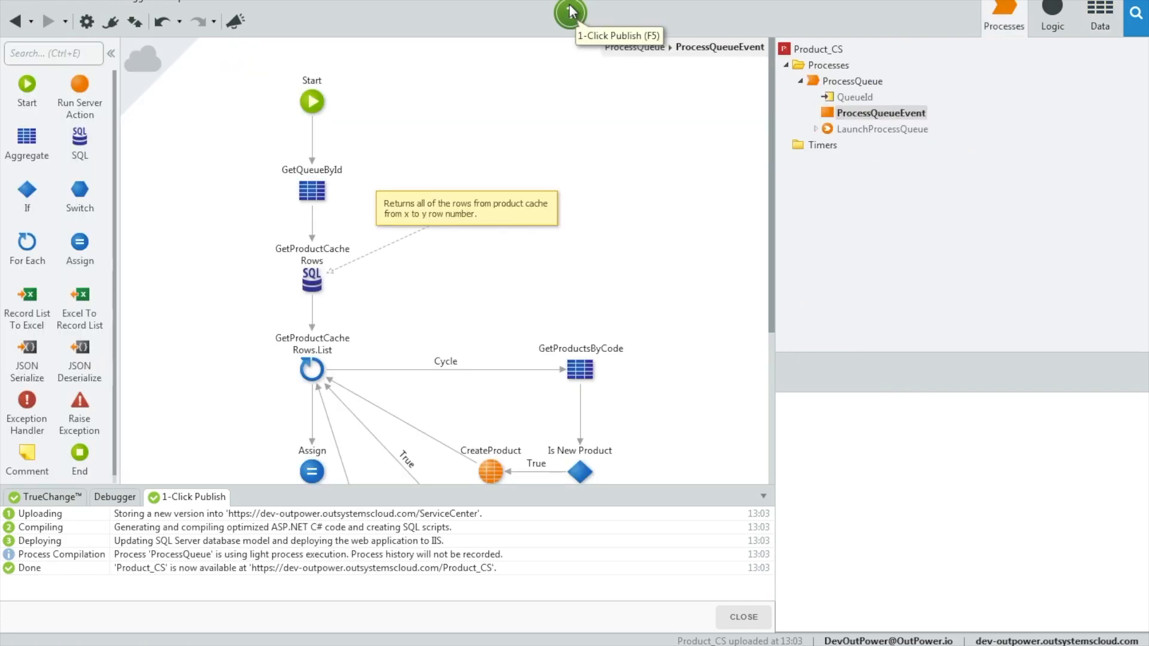
mouse_move(182, 472)
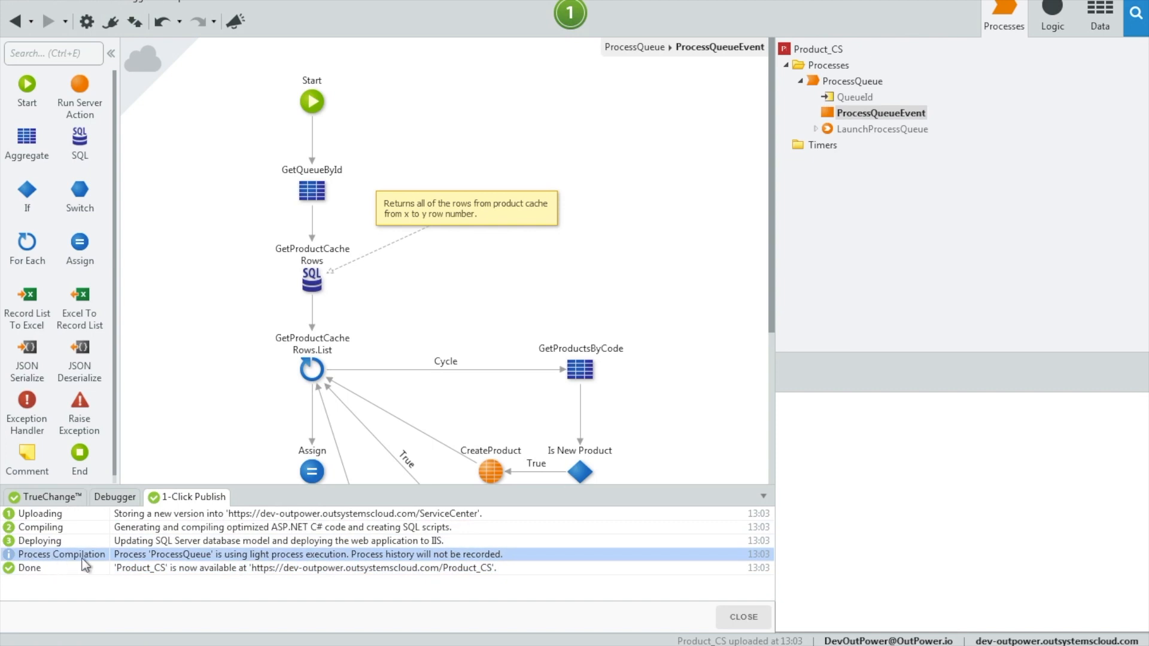
mouse_move(176, 566)
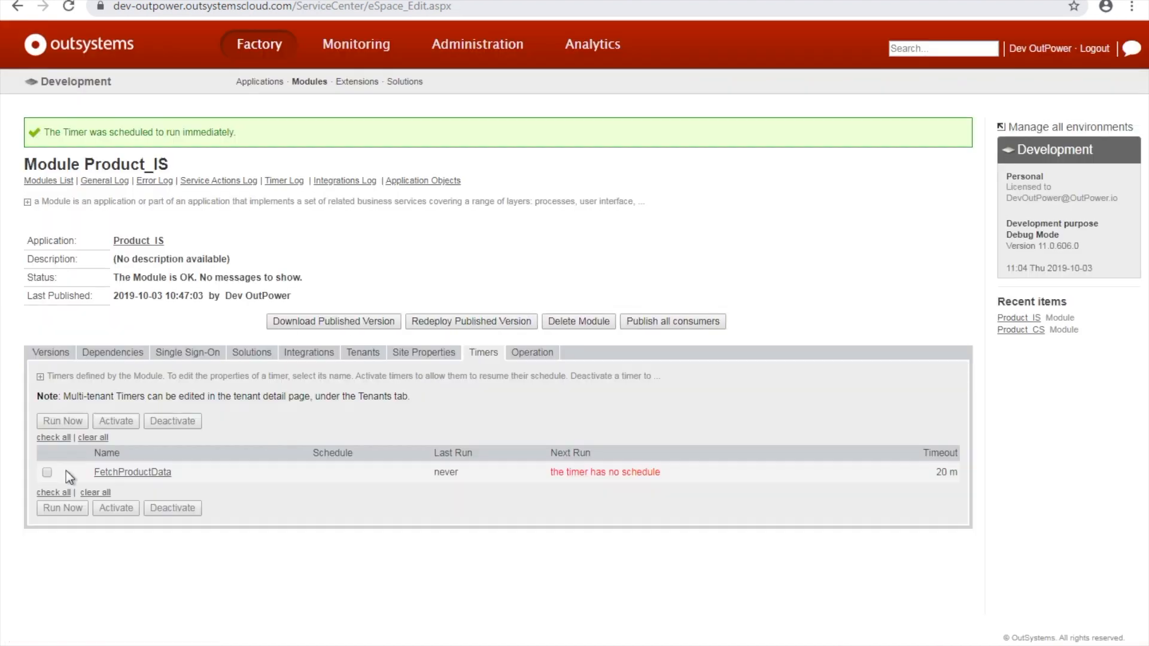
left_click(133, 472)
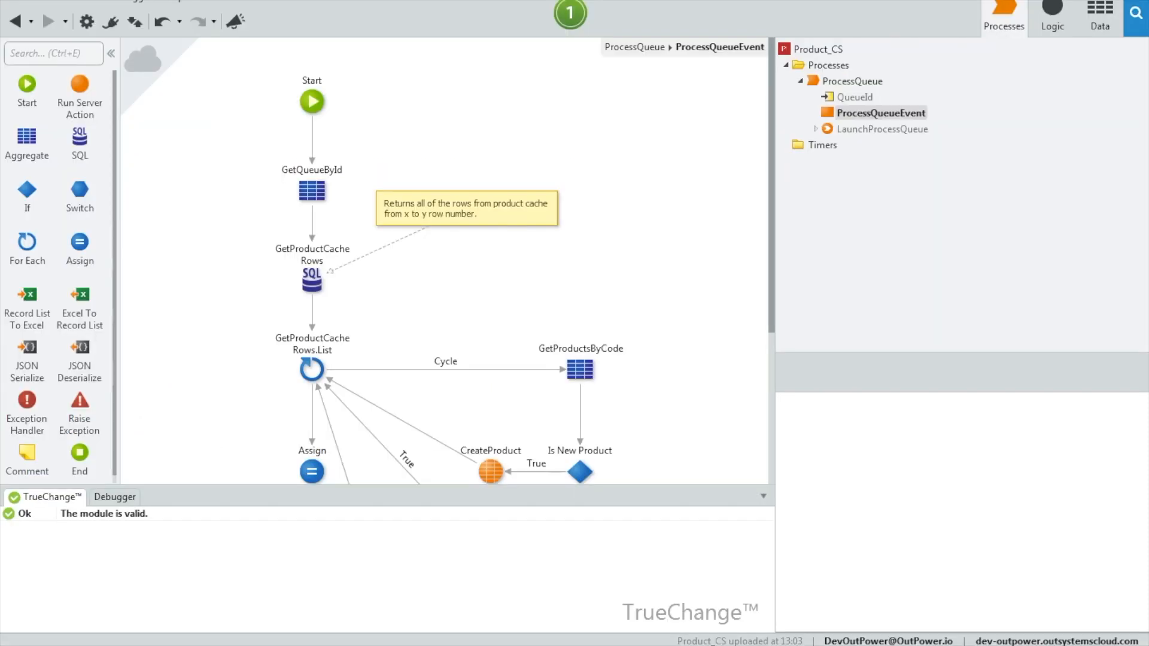
left_click(1101, 14)
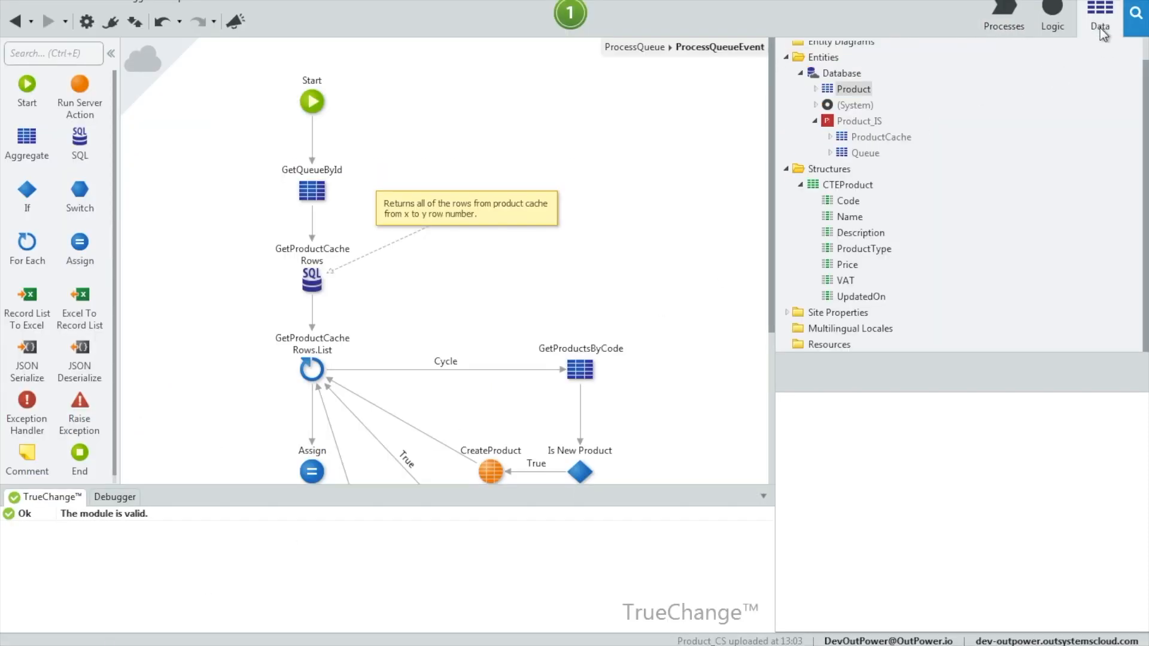
left_click(853, 89)
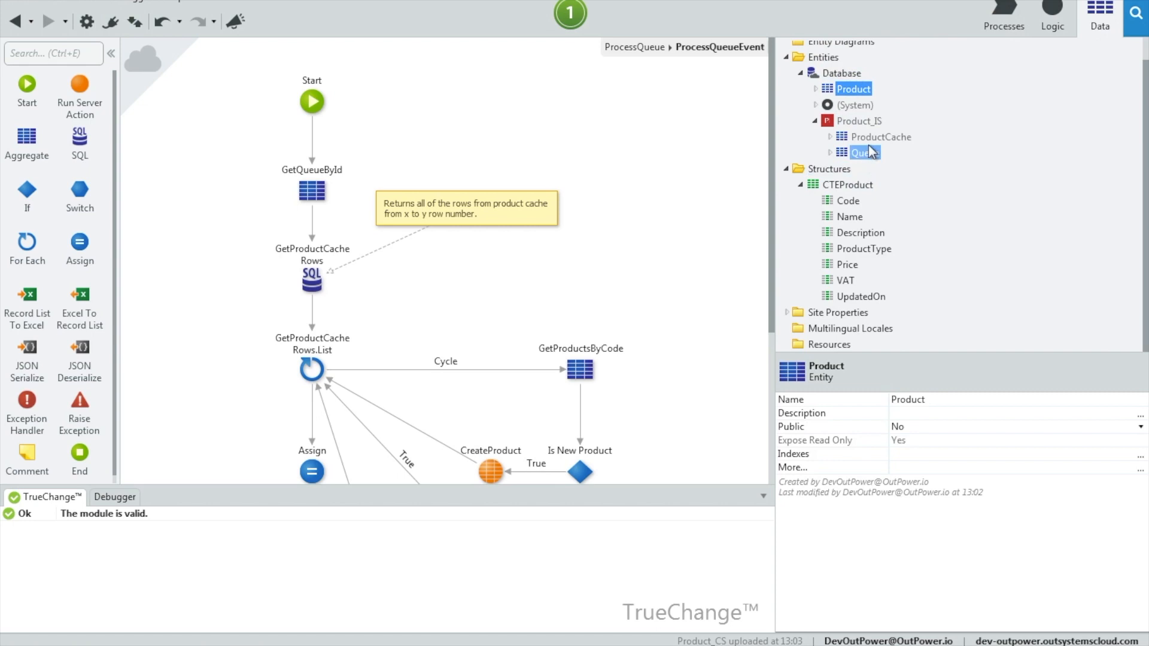
right_click(879, 136)
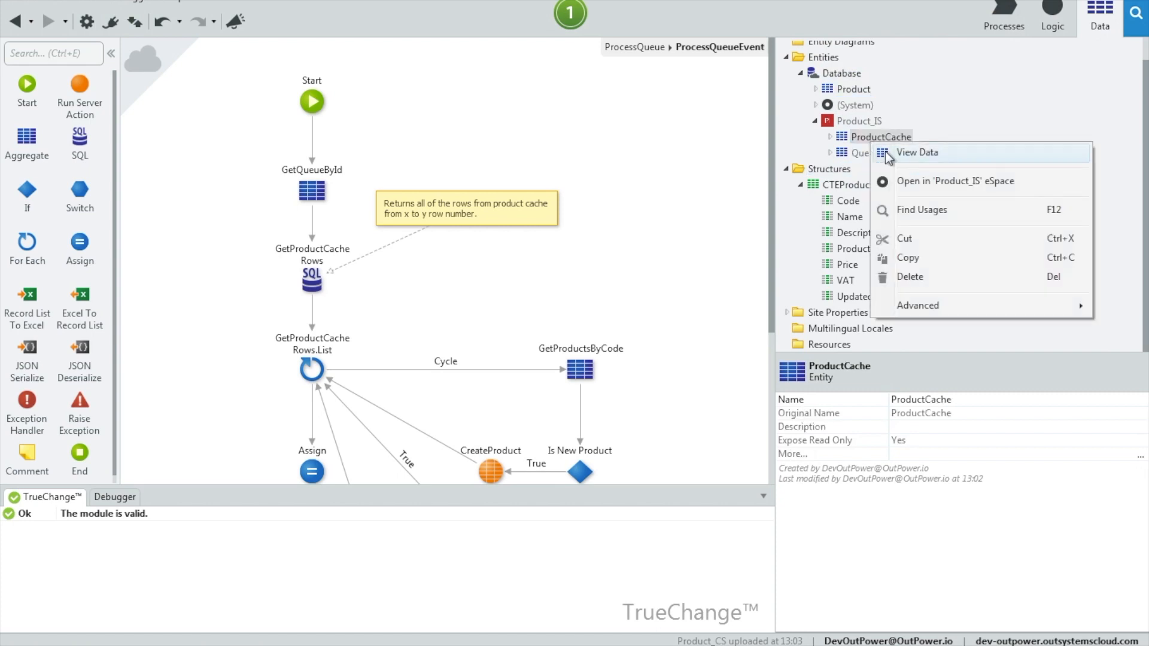
left_click(917, 152)
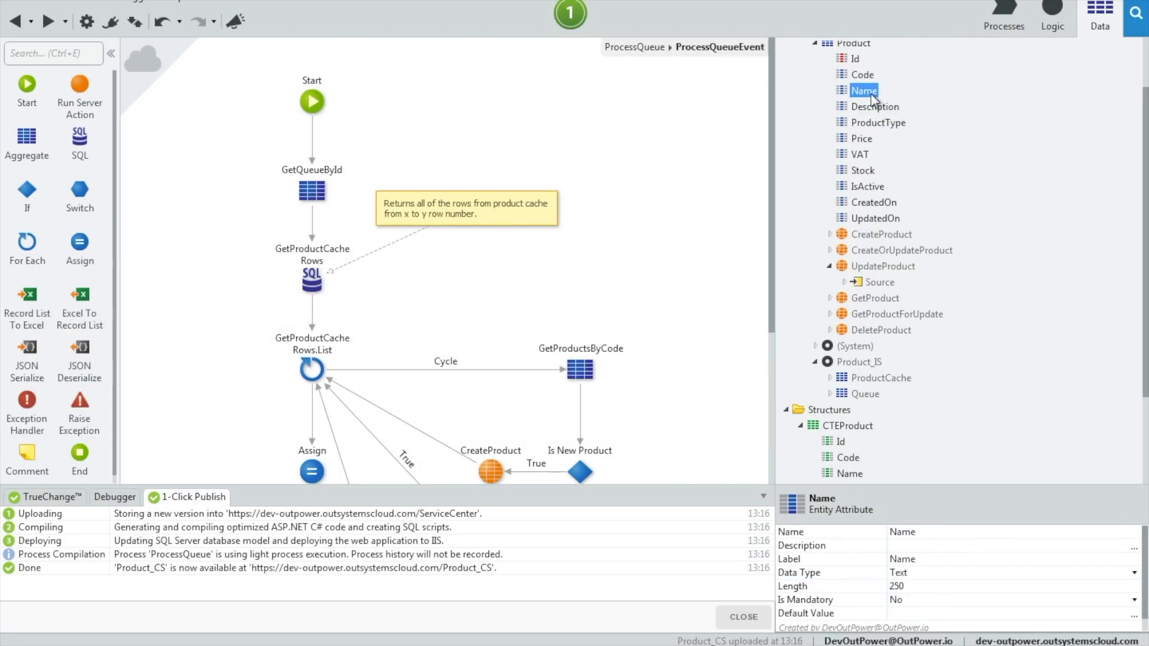
left_click(875, 106)
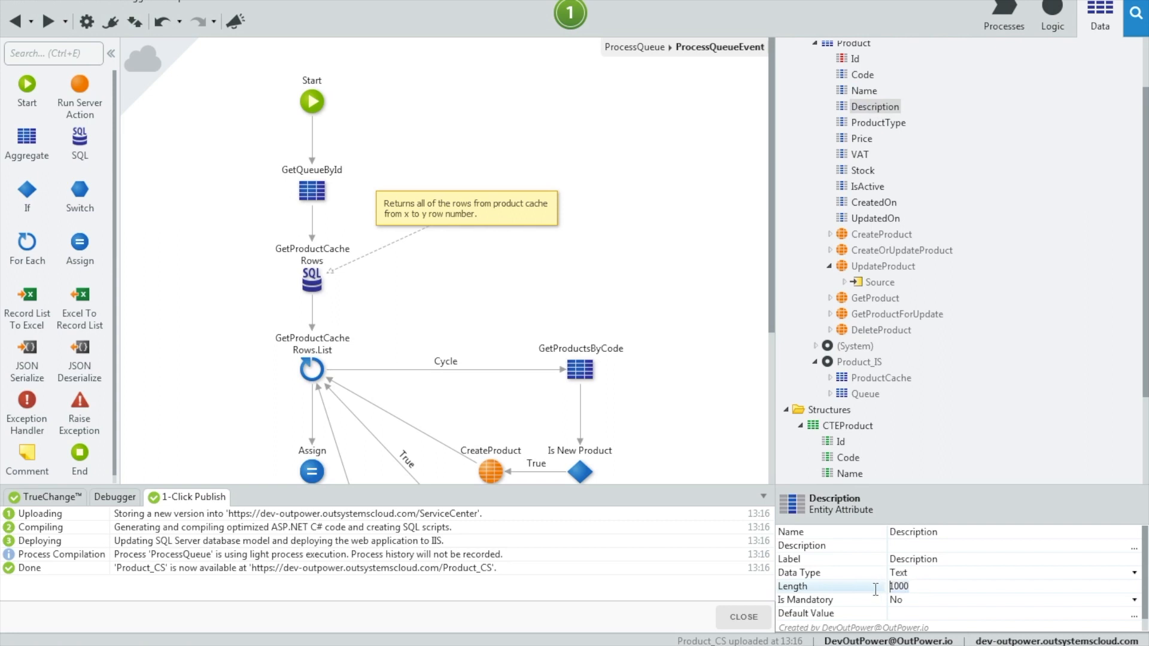
left_click(863, 170)
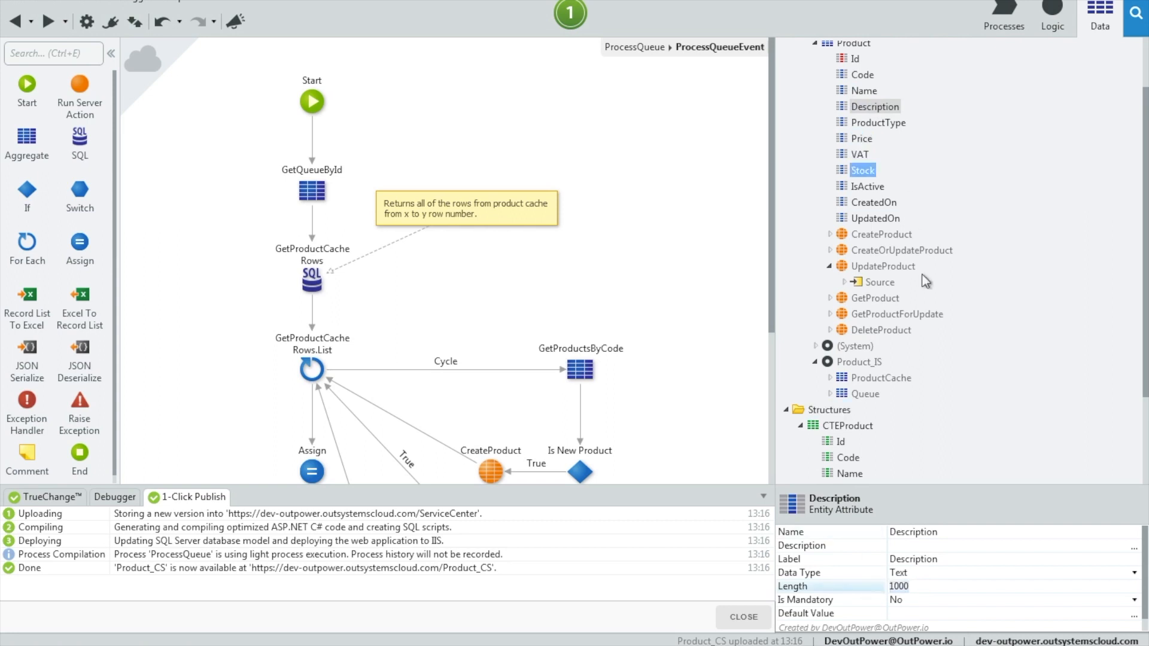
scroll("down", 3)
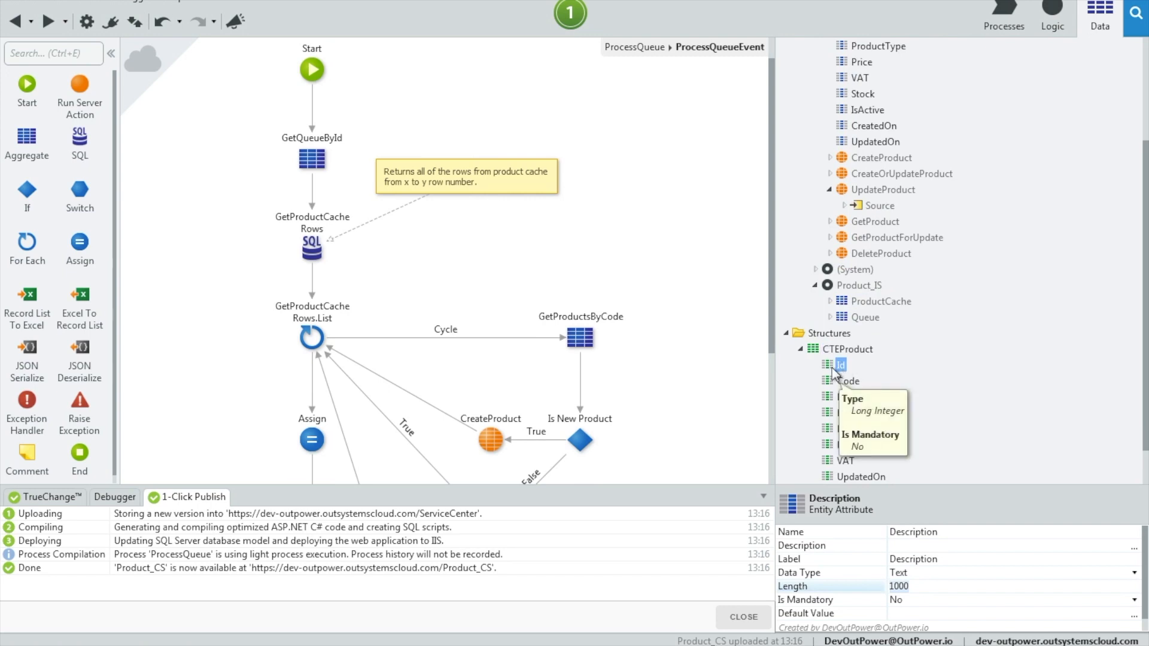
double_click(312, 249)
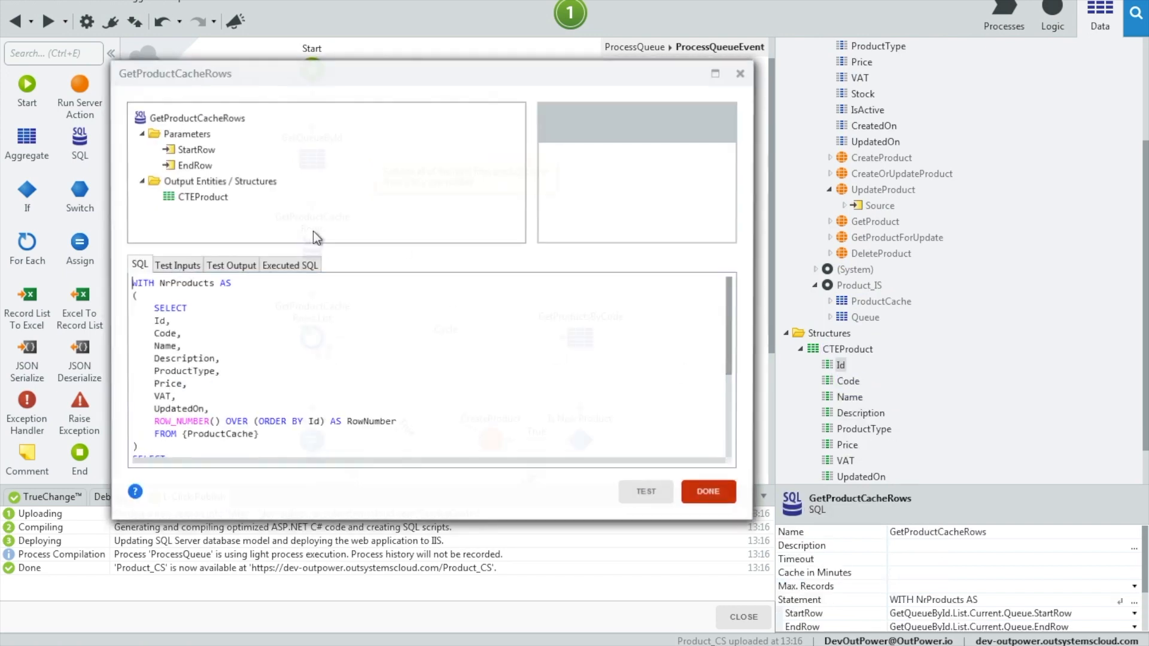
scroll("down", 3)
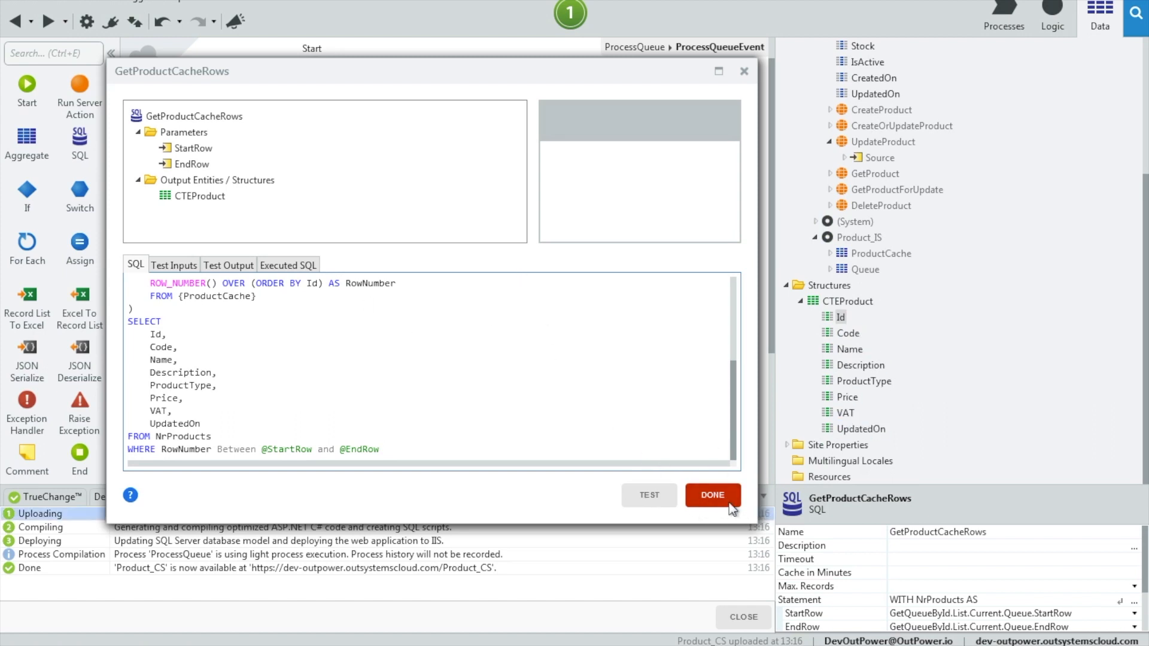
left_click(712, 495)
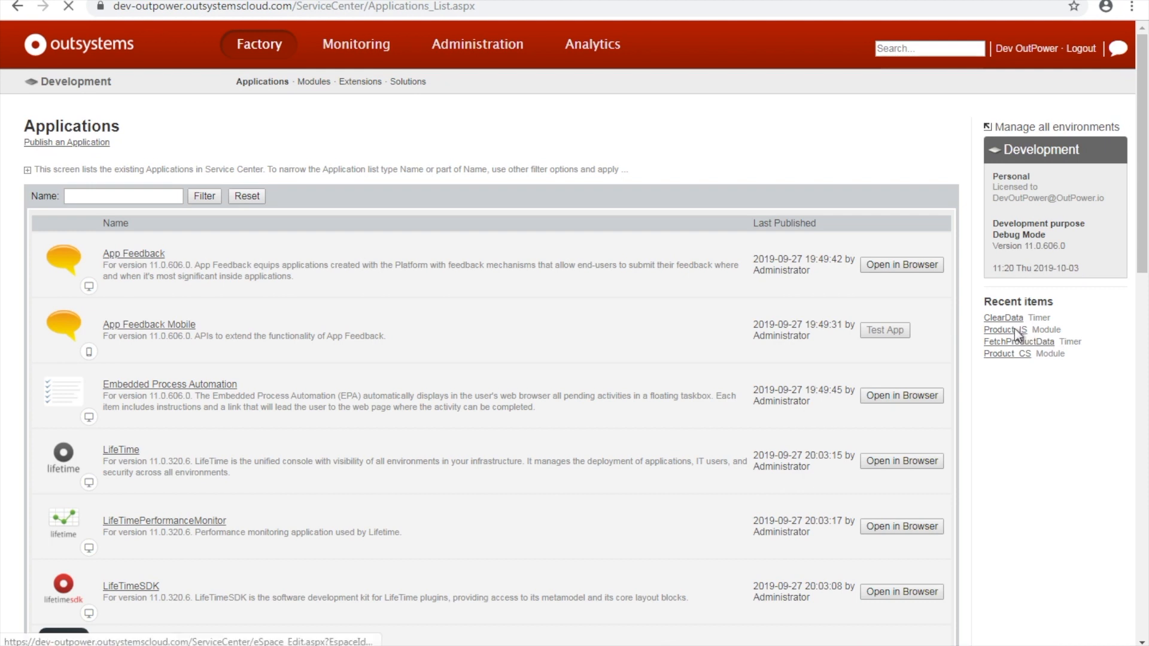
Check the Product_IS module's timers and module page in Service Center
left_click(1005, 329)
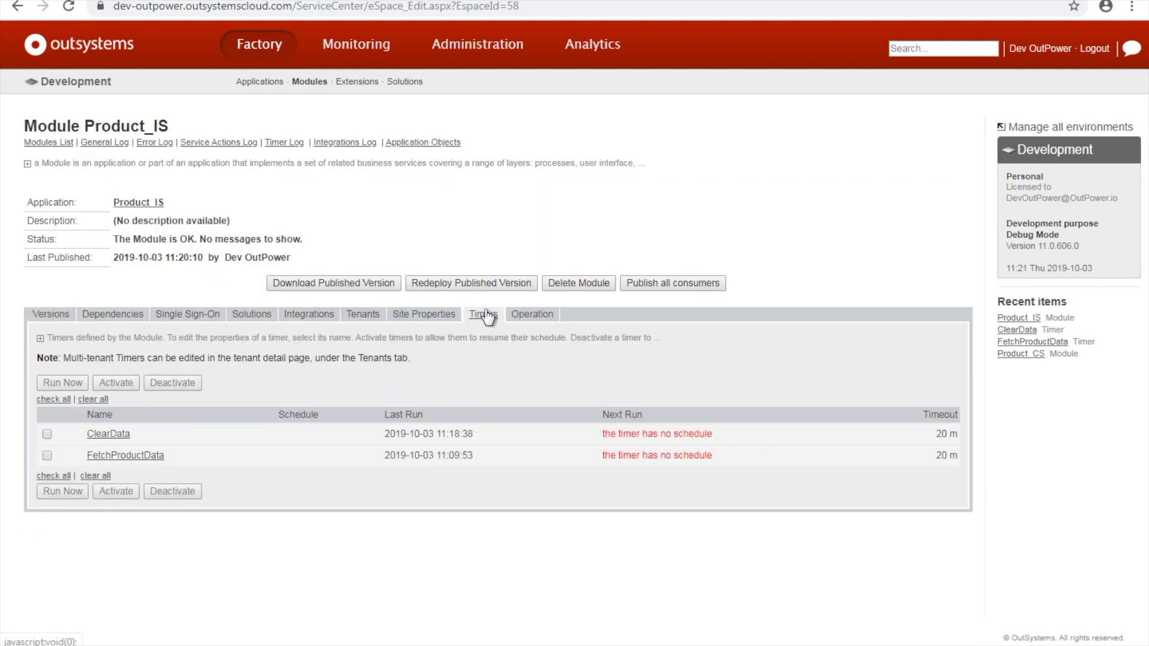
mouse_move(174, 460)
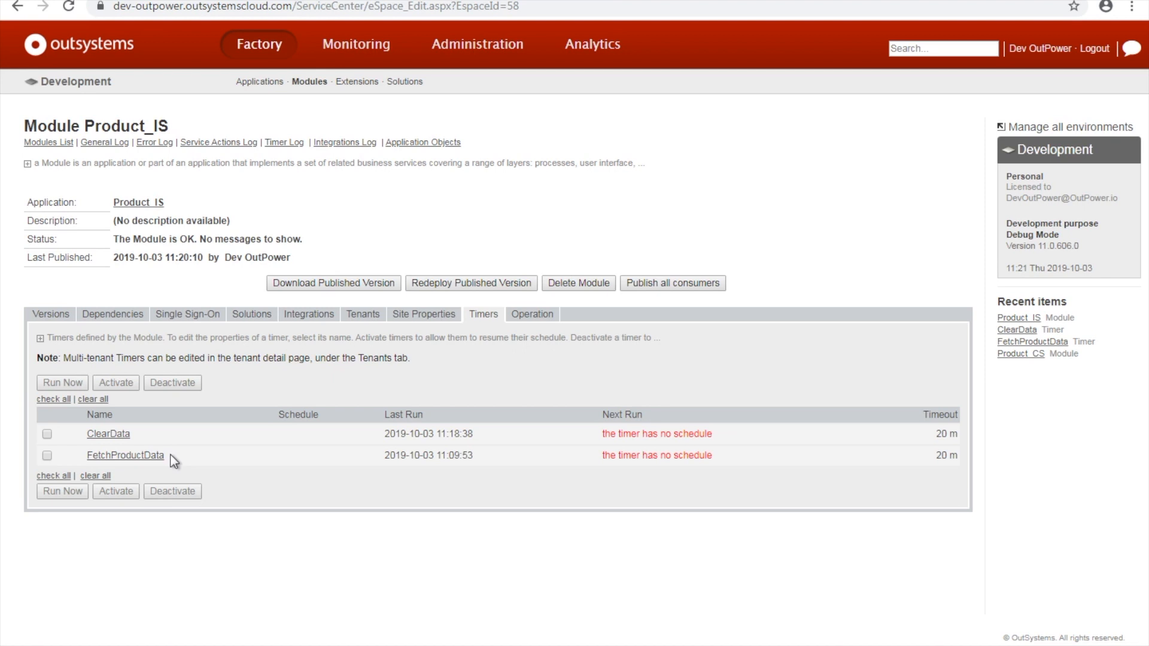
mouse_move(46, 438)
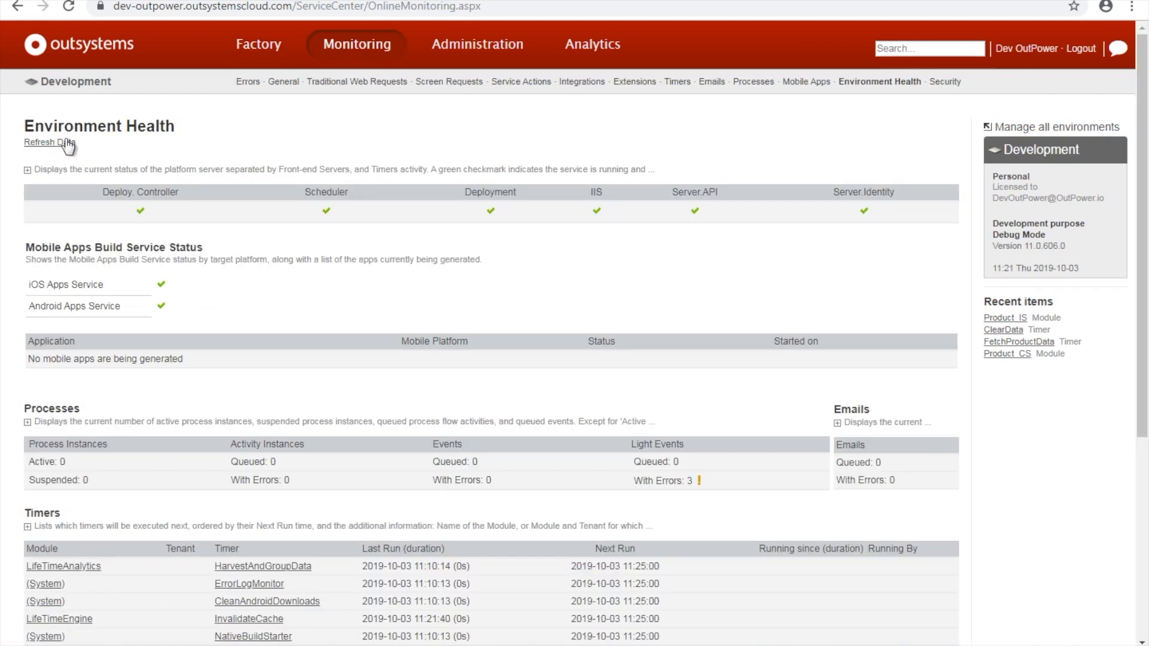
mouse_move(987, 320)
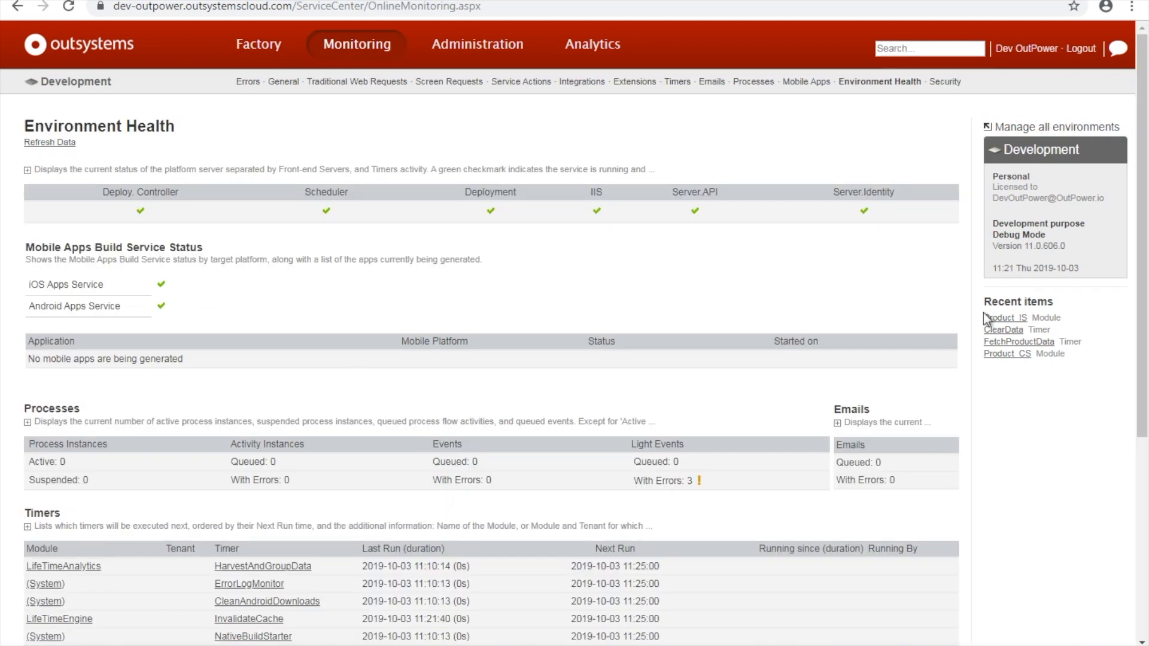
left_click(1005, 317)
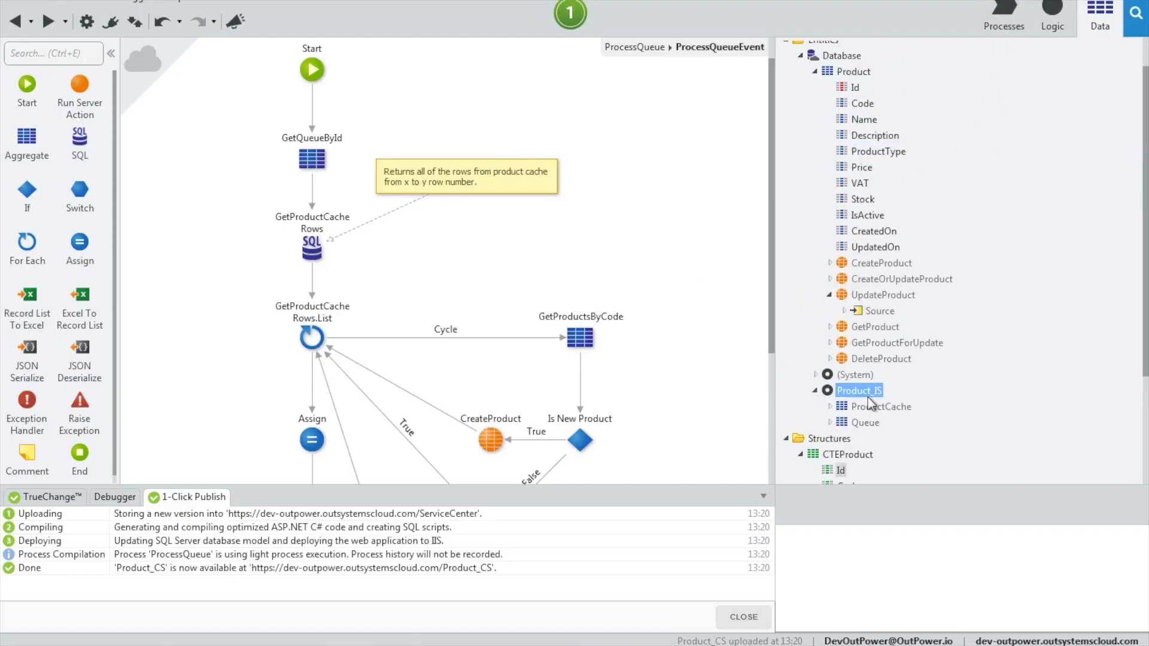
right_click(881, 407)
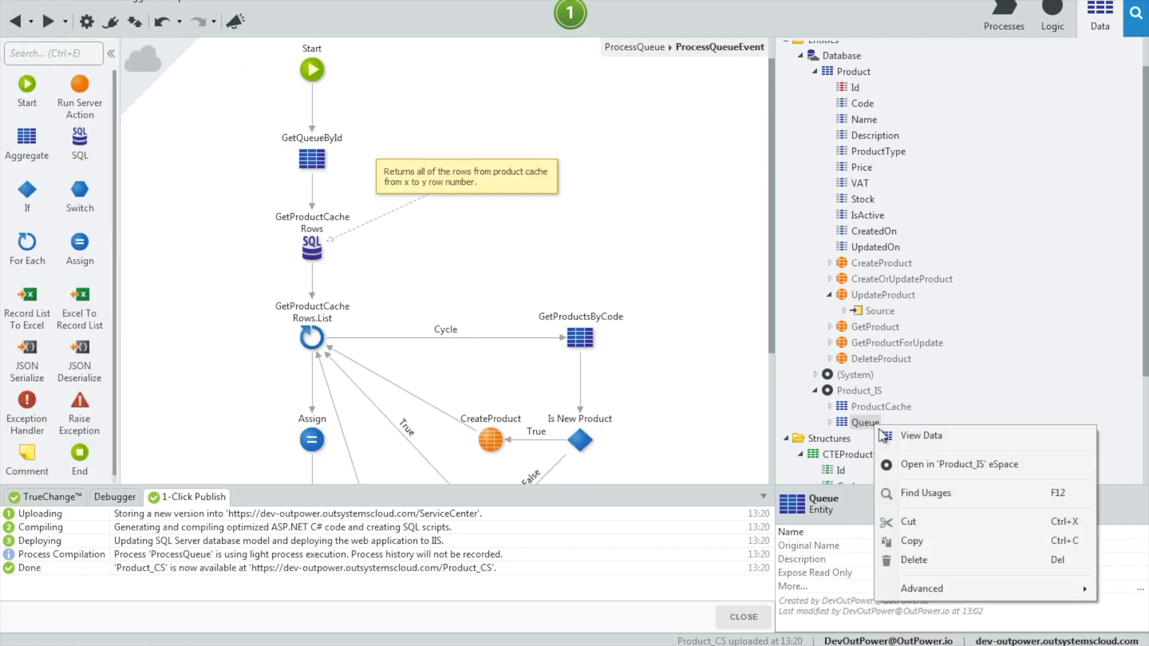
left_click(922, 435)
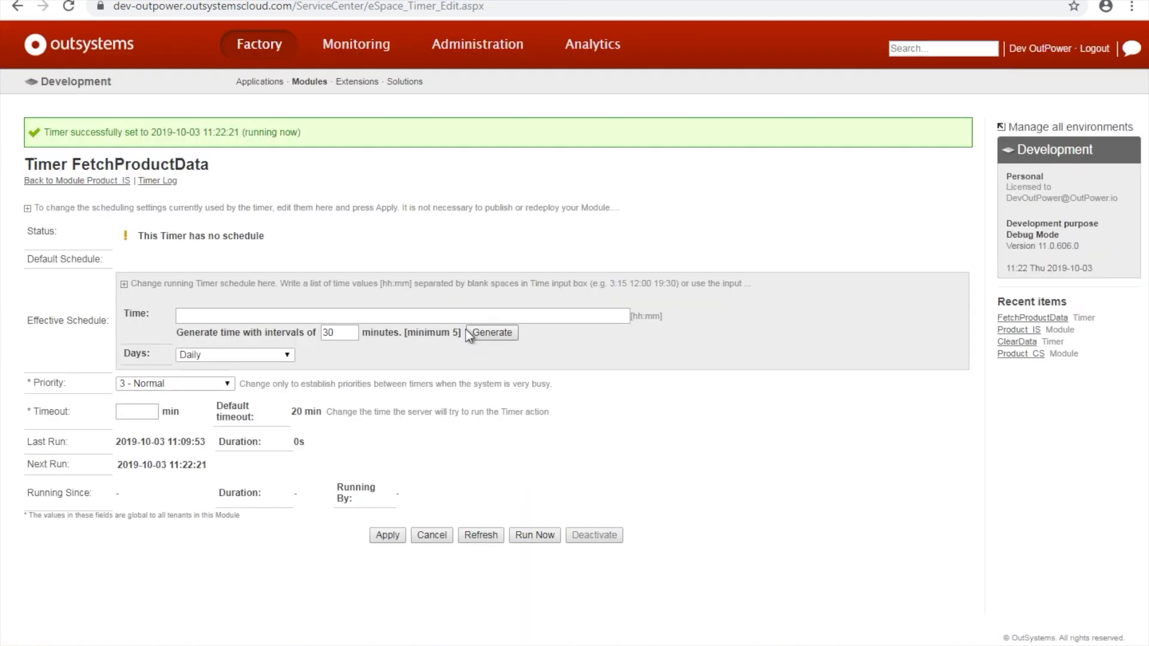
Run the FetchProductData timer immediately with Run Now
left_click(594, 535)
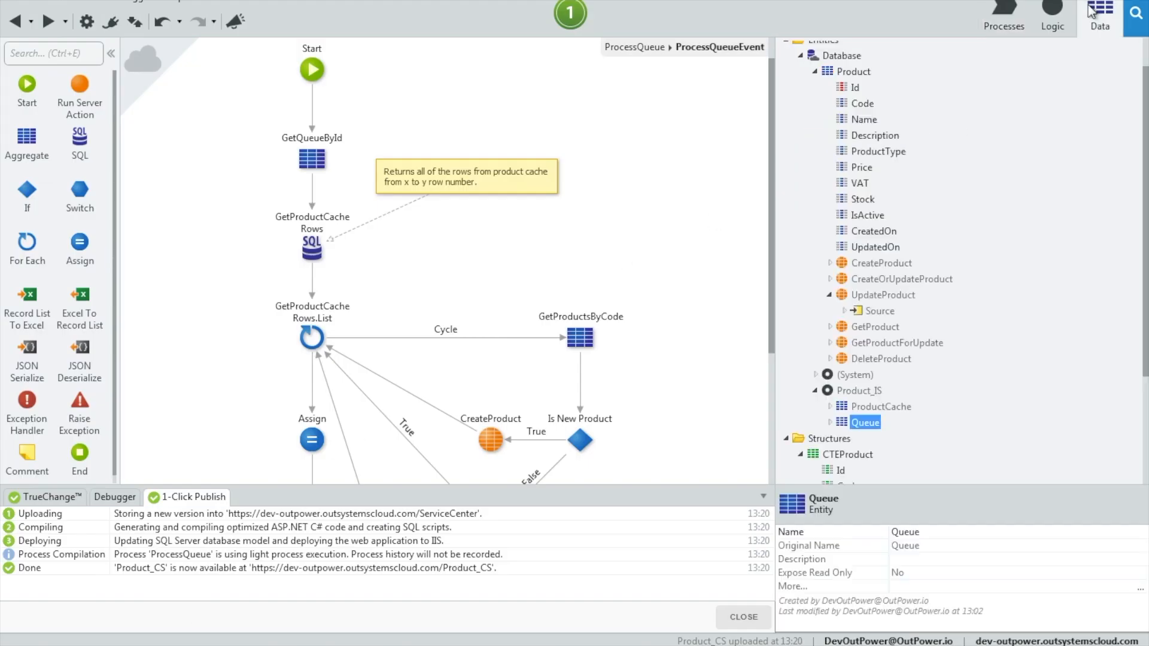
View the records stored in the ProductCache and Queue entities
left_click(878, 407)
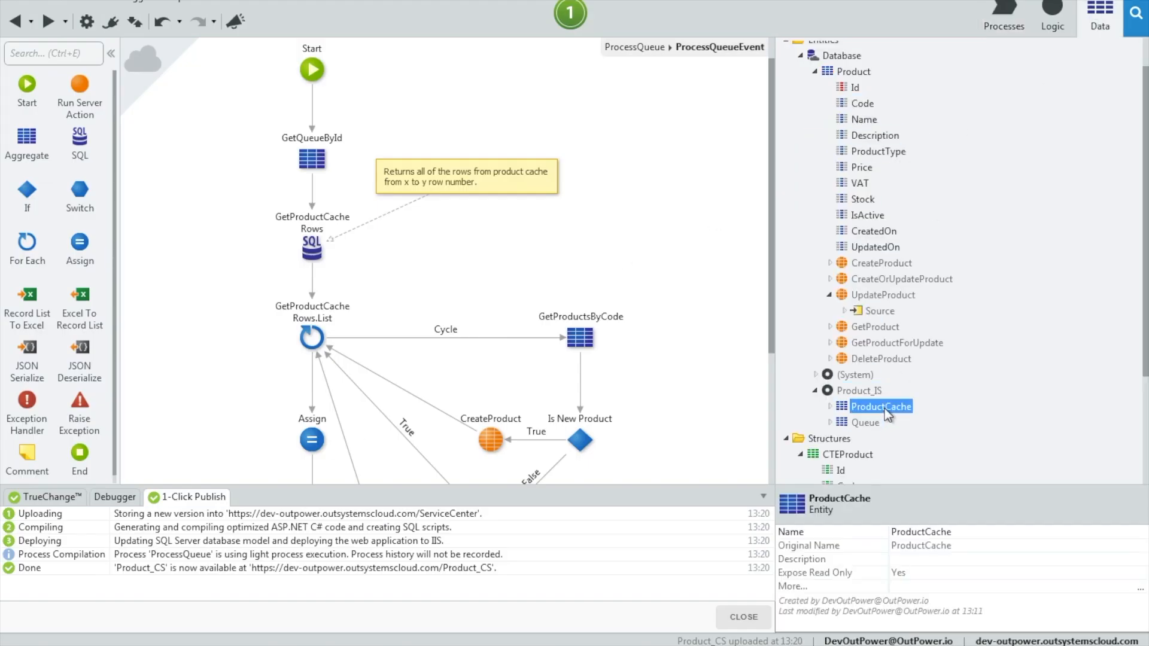
double_click(879, 407)
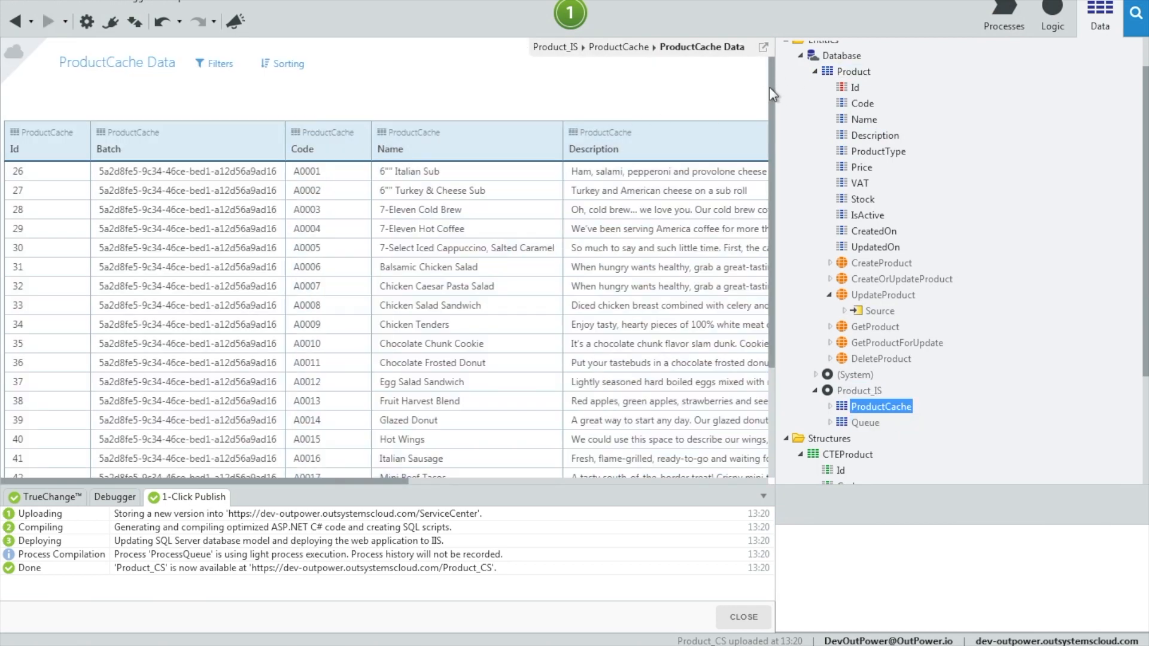
scroll("down", 3)
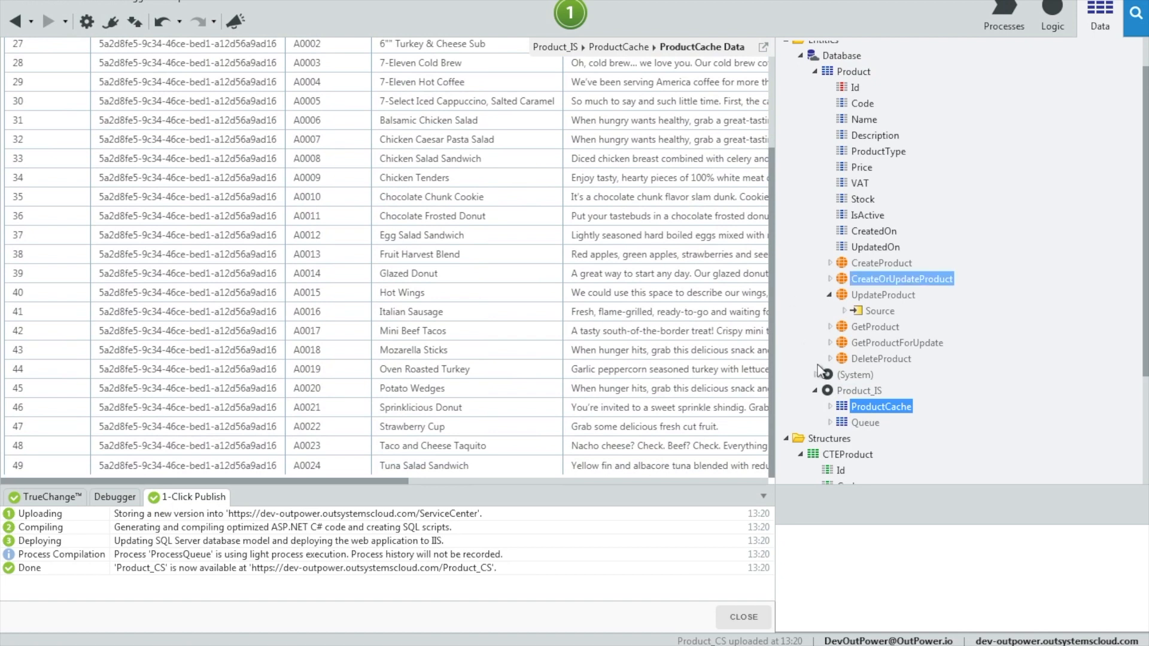
right_click(863, 422)
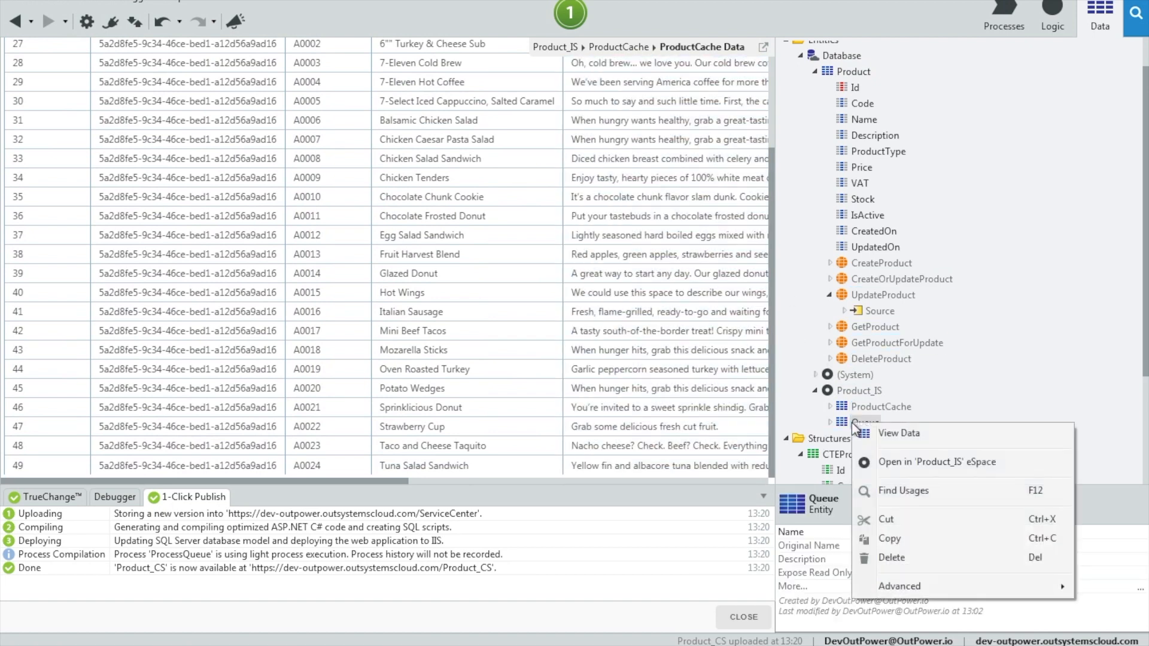
left_click(898, 433)
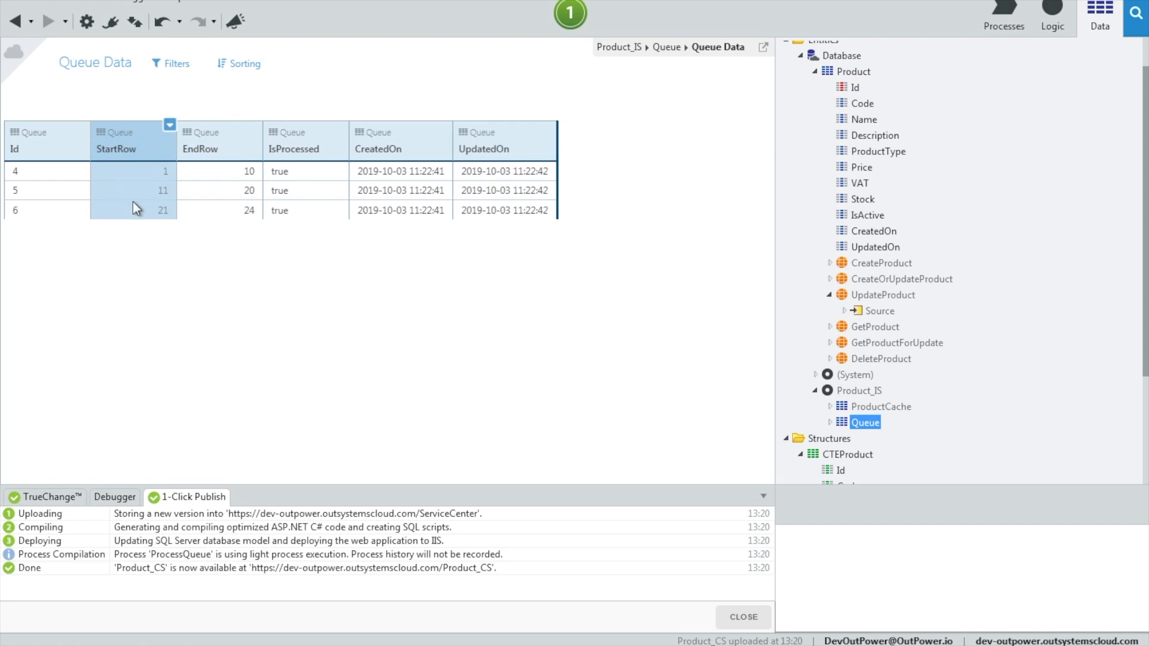
mouse_move(228, 198)
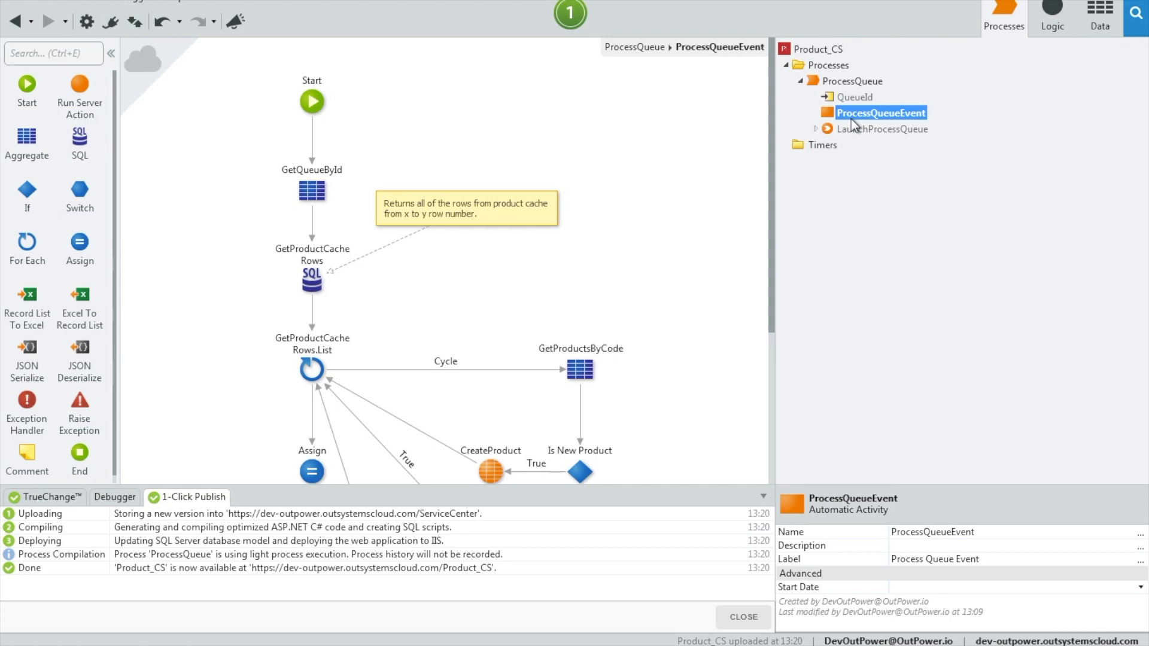
Open the GetProductCacheRows SQL query from the ProcessQueue process
left_click(1099, 13)
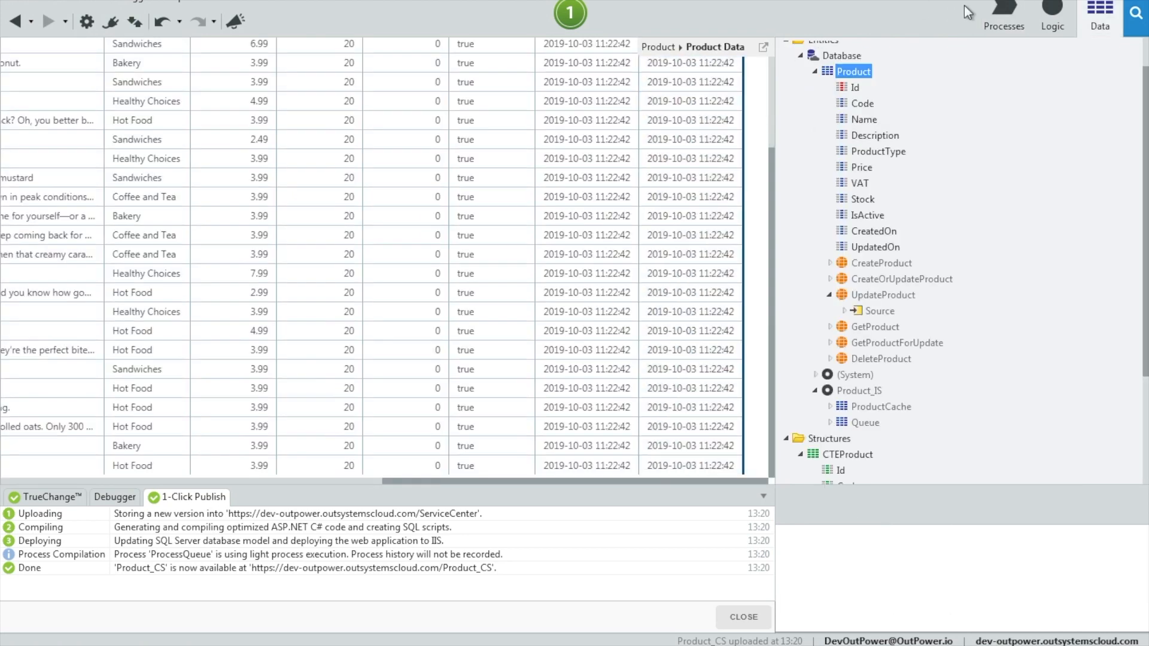
left_click(1003, 14)
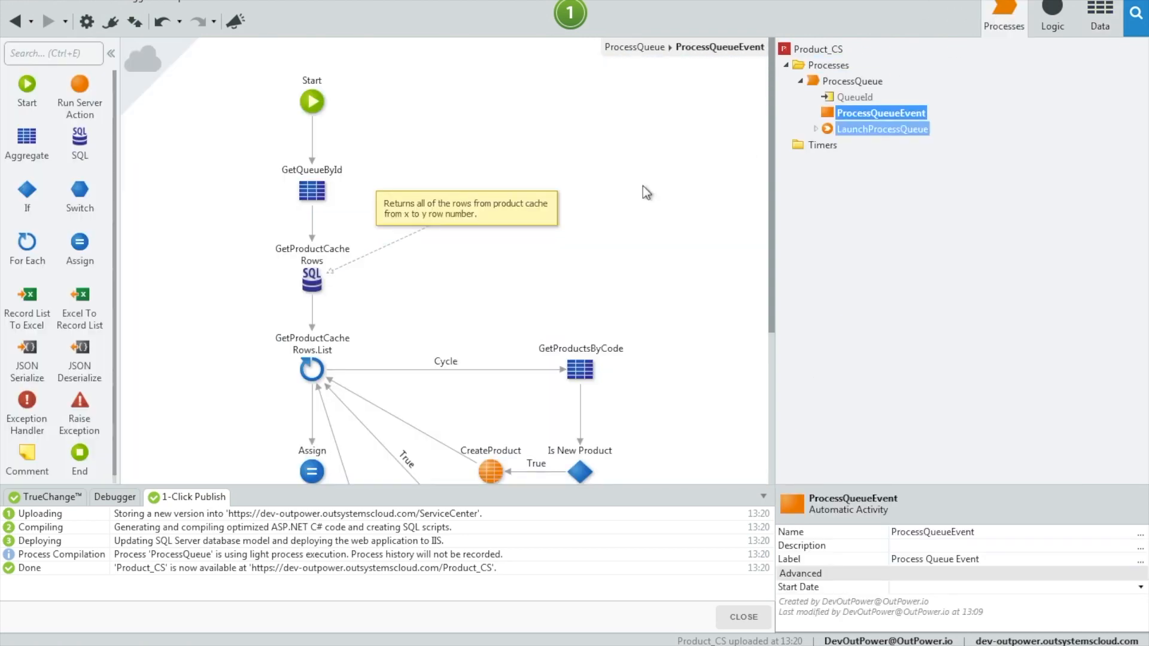
double_click(311, 278)
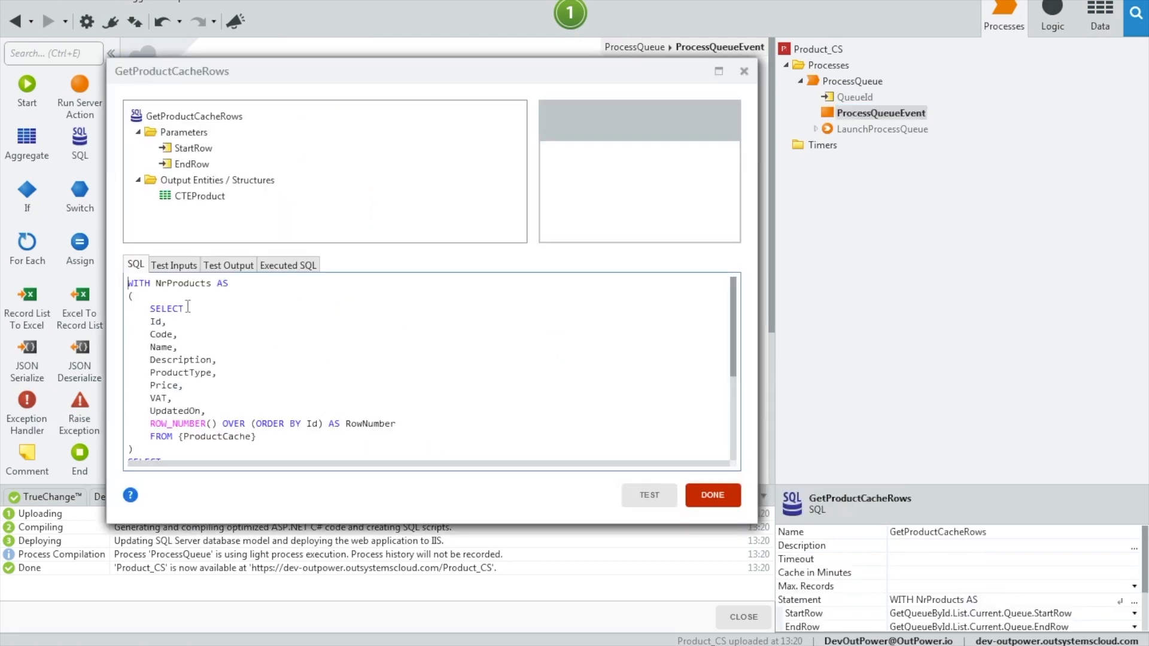
Test GetProductCacheRows and set the EndRow test input to 20
left_click(174, 265)
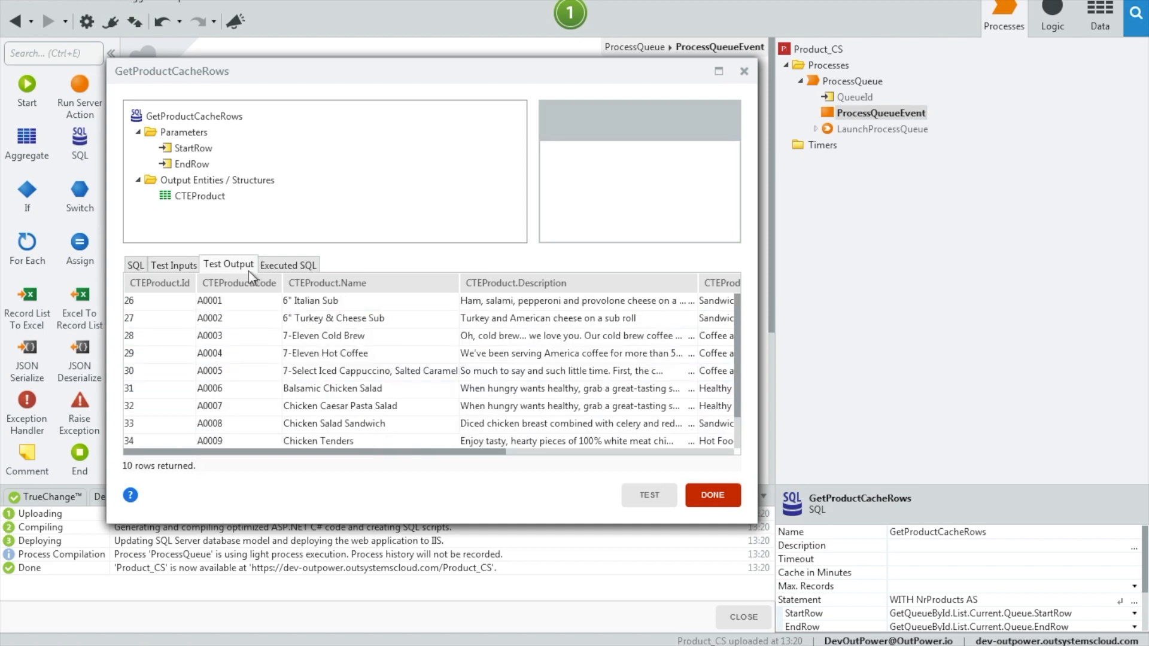
left_click(174, 264)
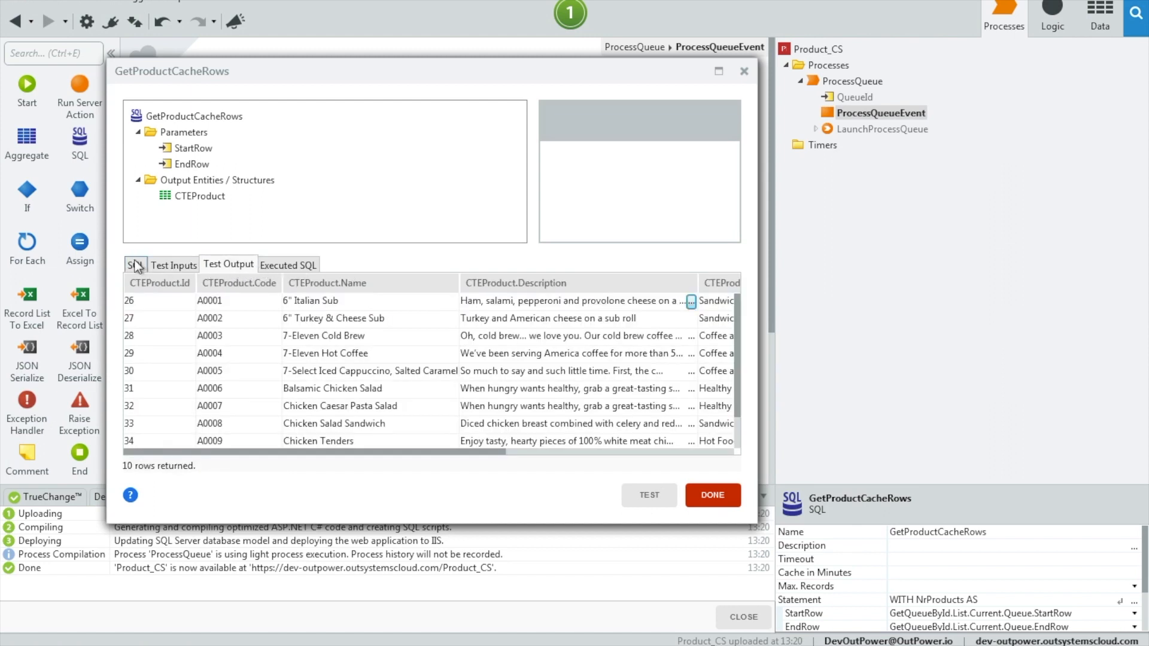
left_click(174, 265)
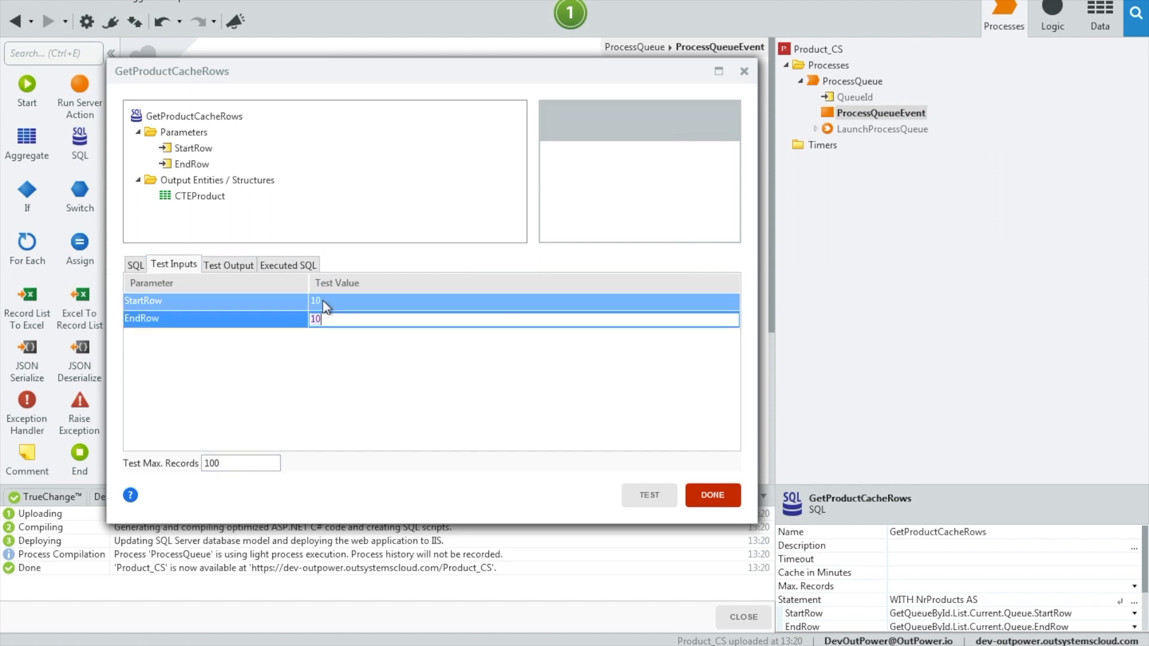
type("2")
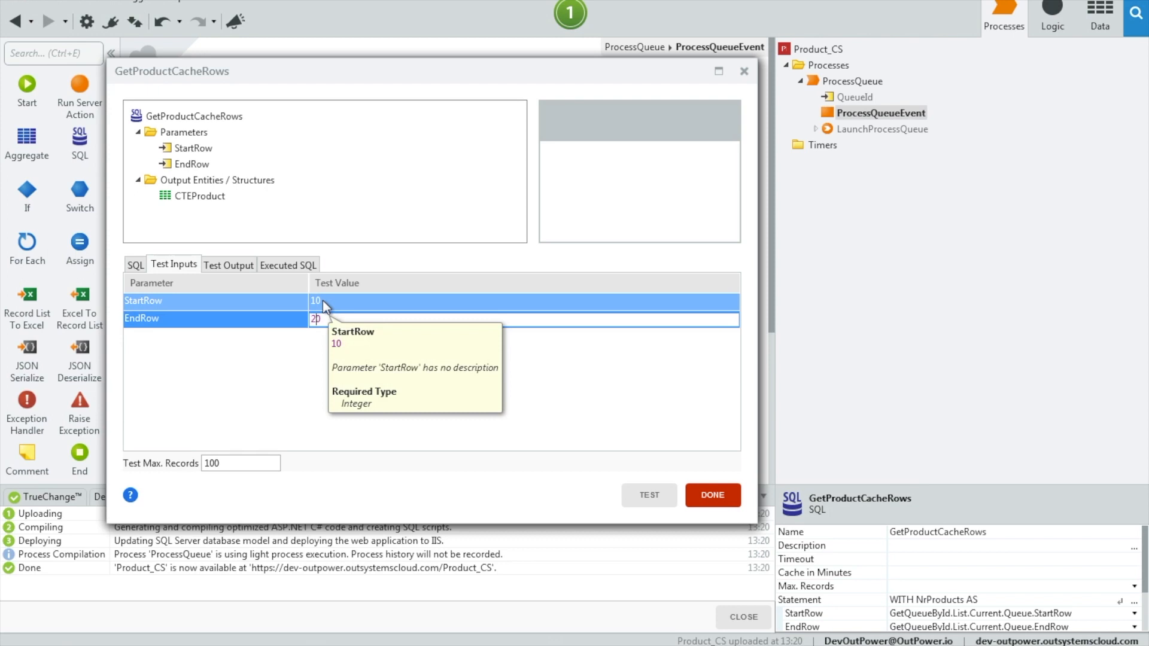
Rerun the test for StartRow 10 to EndRow 20, returning 11 rows, and close the editor
left_click(648, 495)
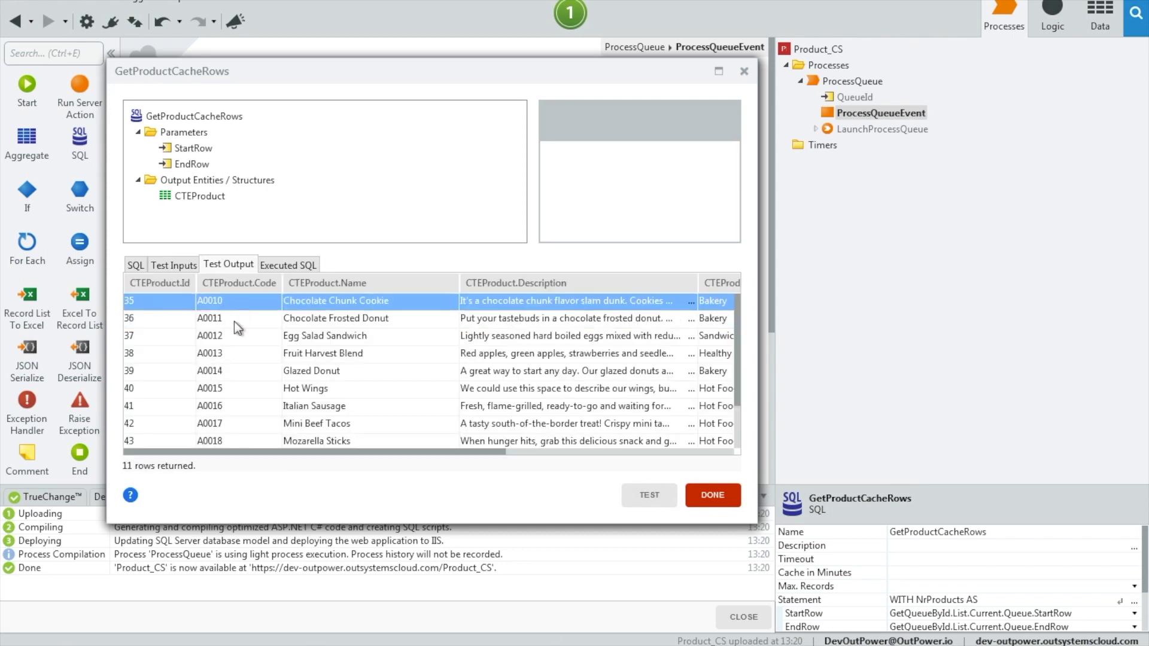
left_click(711, 495)
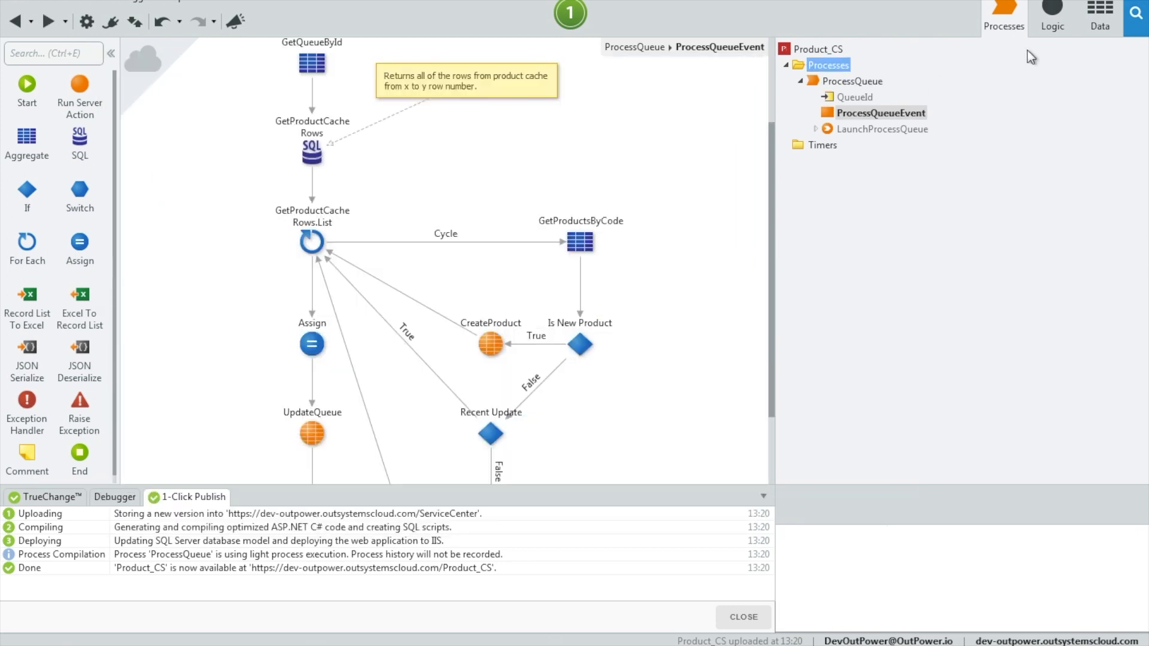
left_click(1100, 15)
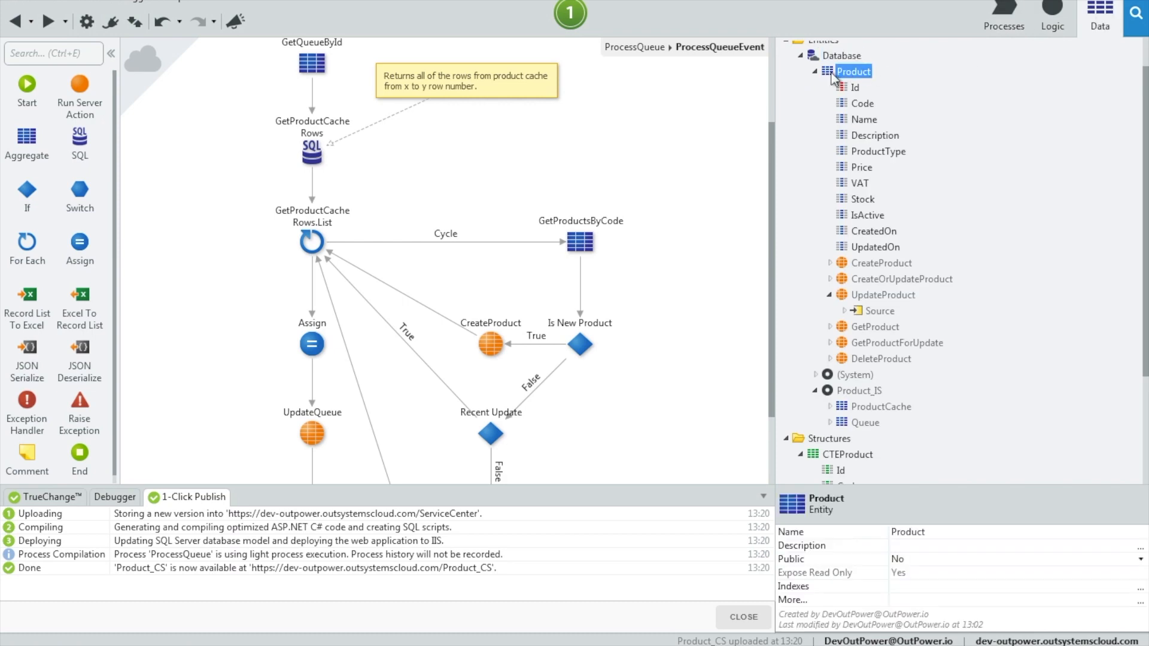